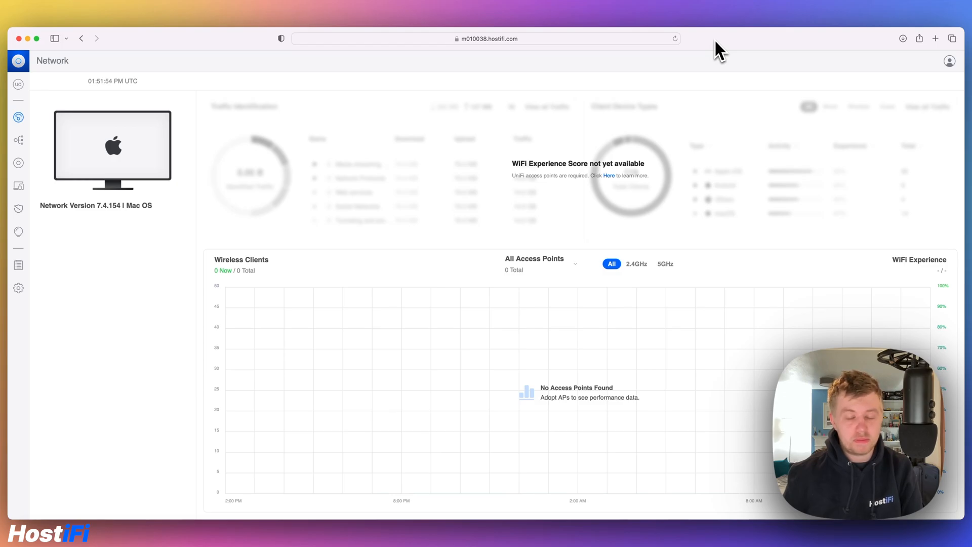
Walk through the draw.io topology linking WAN, UXG Pro, US-8-150W switch and AC Lite
click(743, 55)
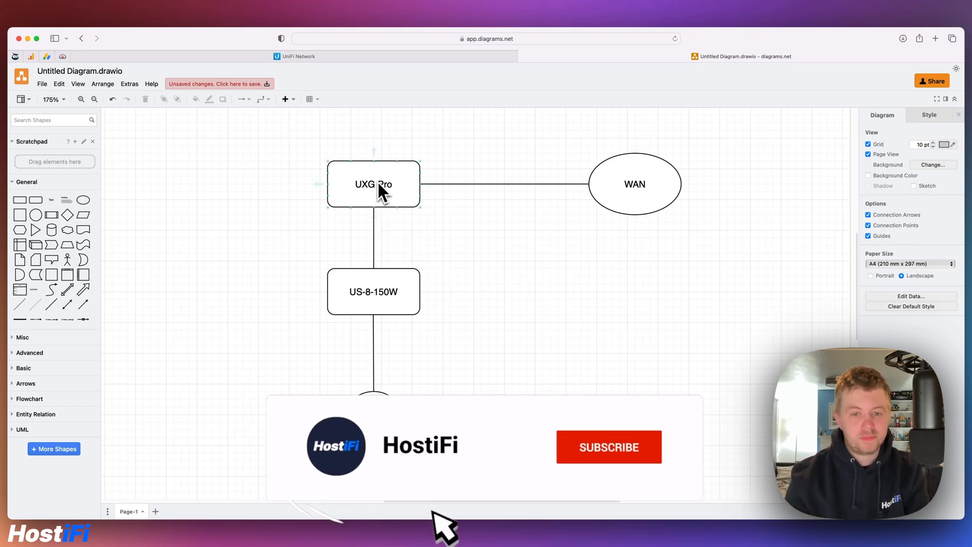
click(635, 183)
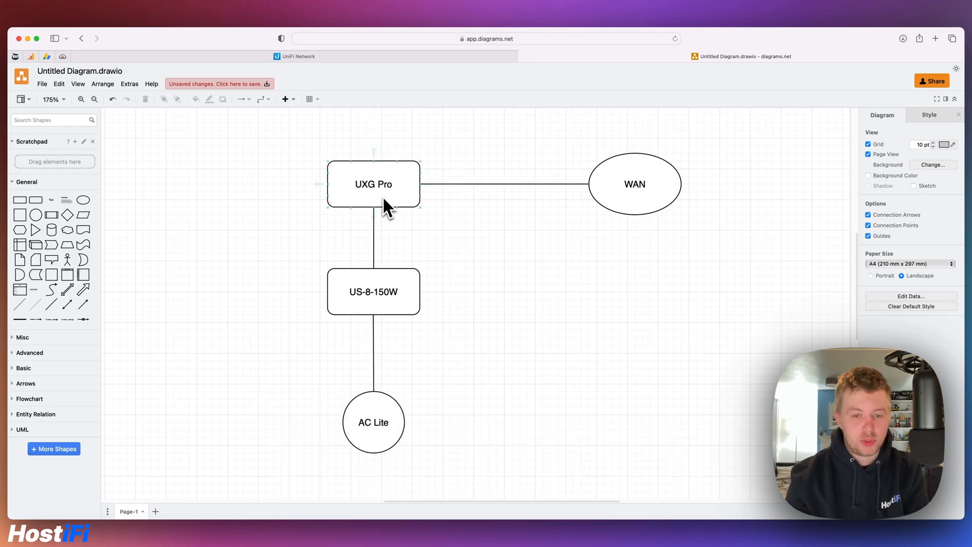
click(372, 291)
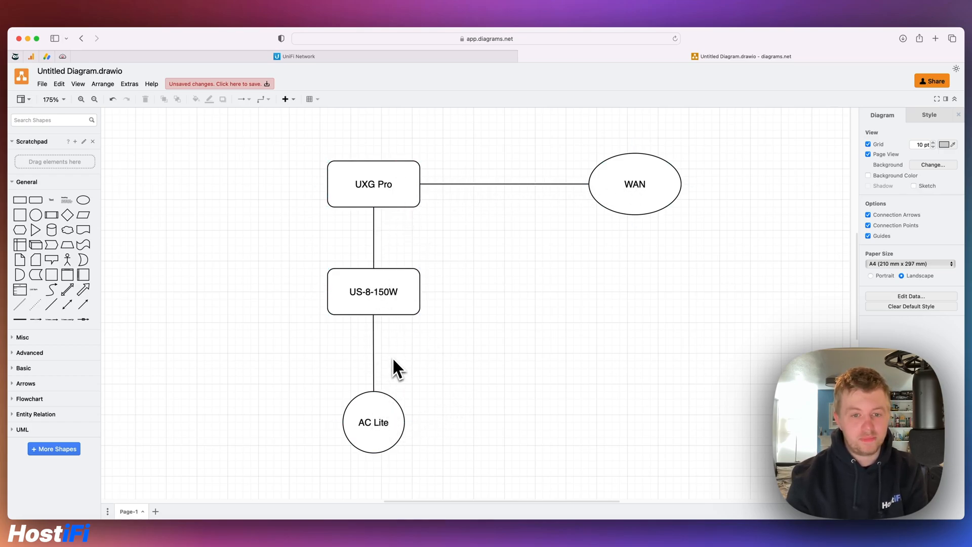
mouse_move(391, 363)
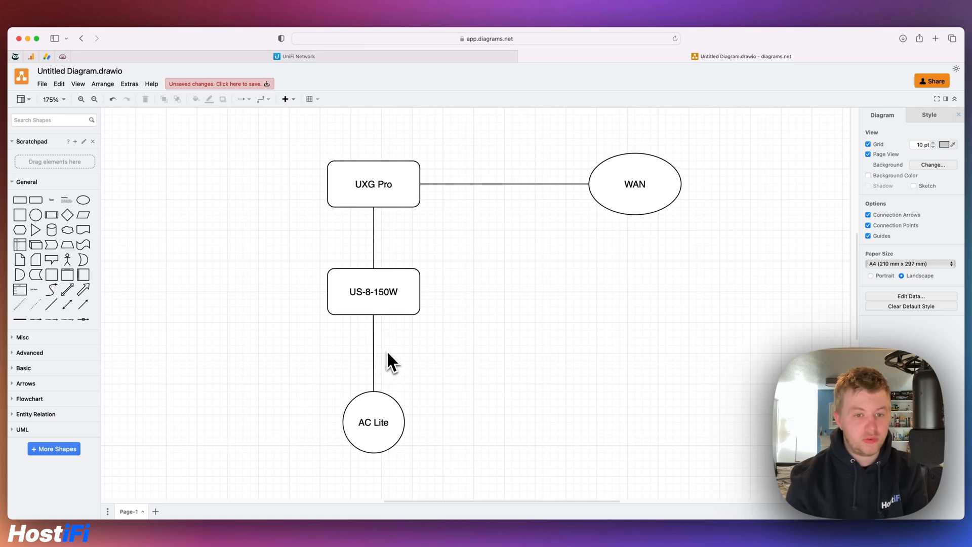
click(299, 56)
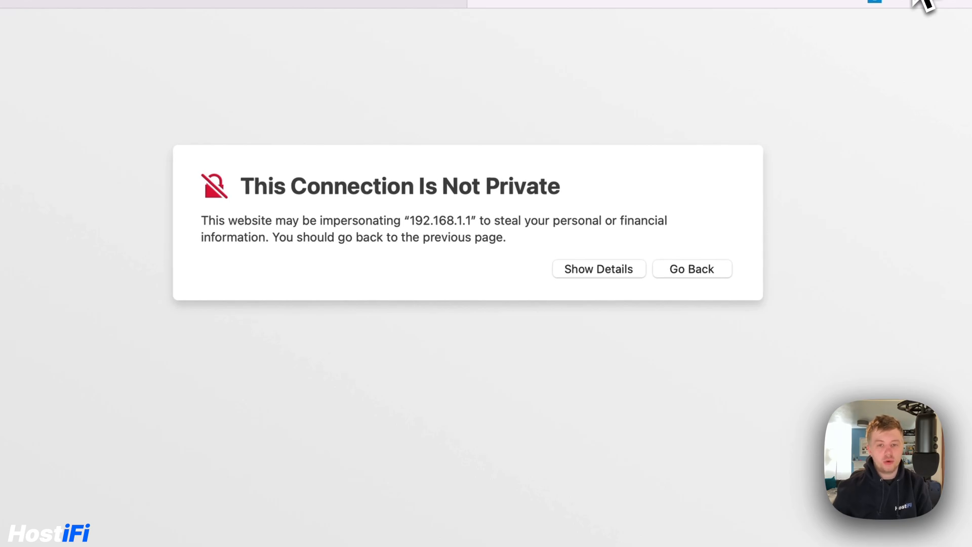
mouse_move(337, 242)
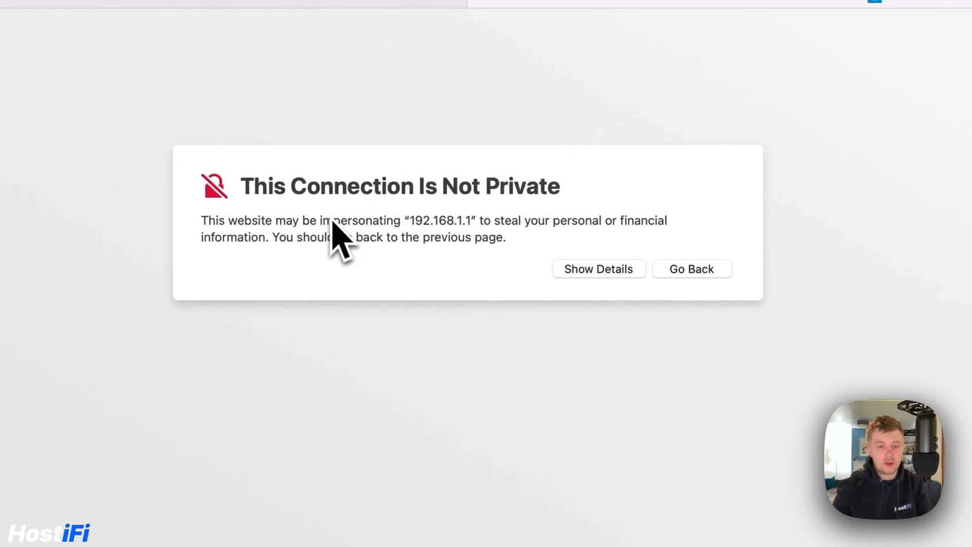
mouse_move(493, 298)
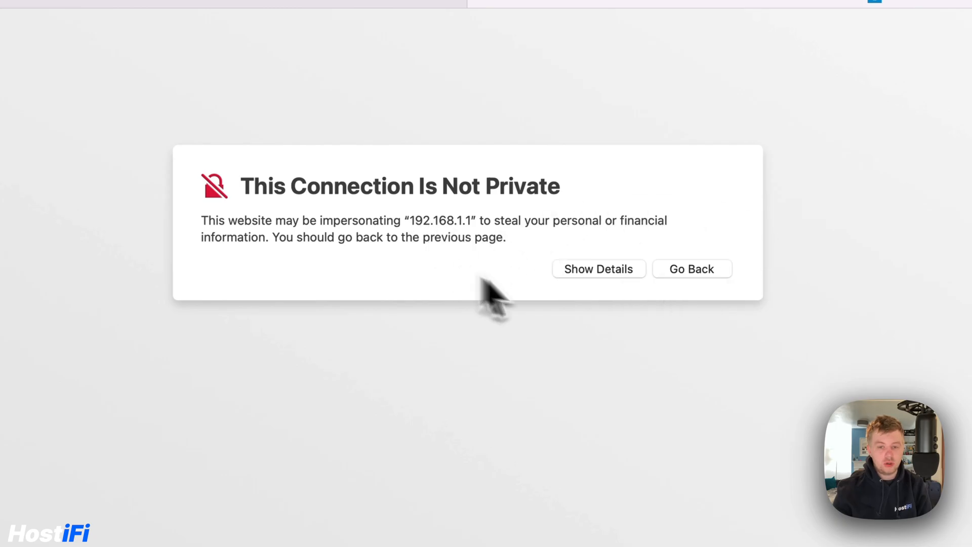
Bypass Safari's not-private certificate warning to reach the gateway at 192.168.1.1
click(598, 269)
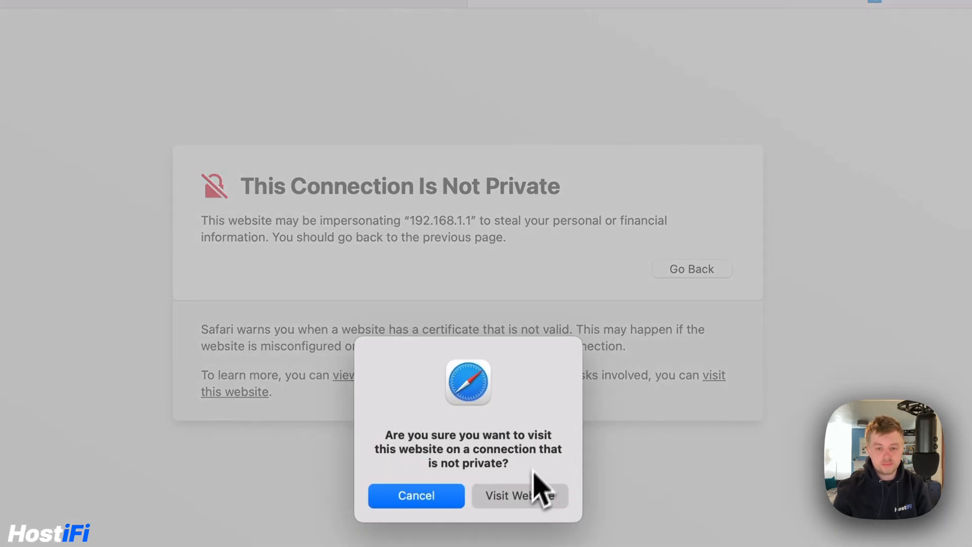
click(519, 495)
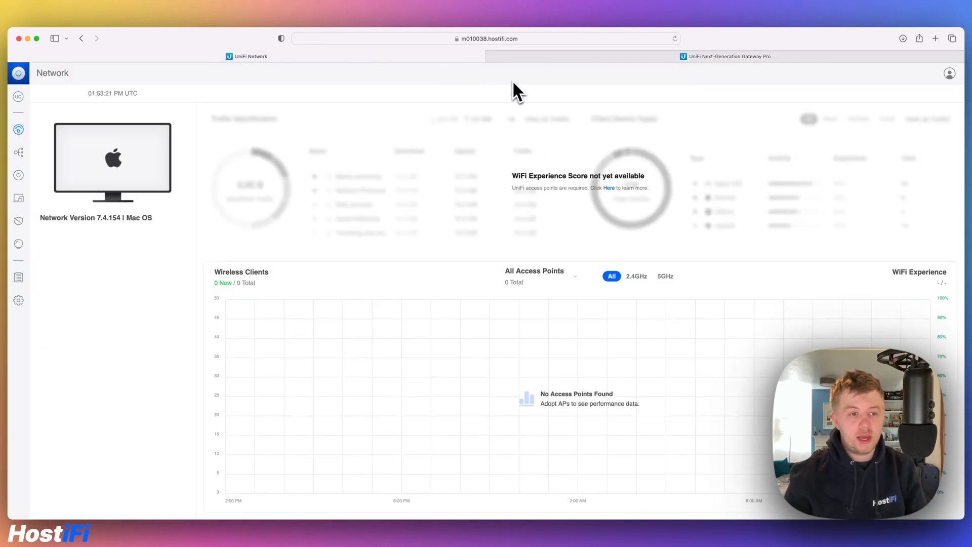
Agree to the Terms of Service and EULA for the gateway named UXG Pro
click(18, 175)
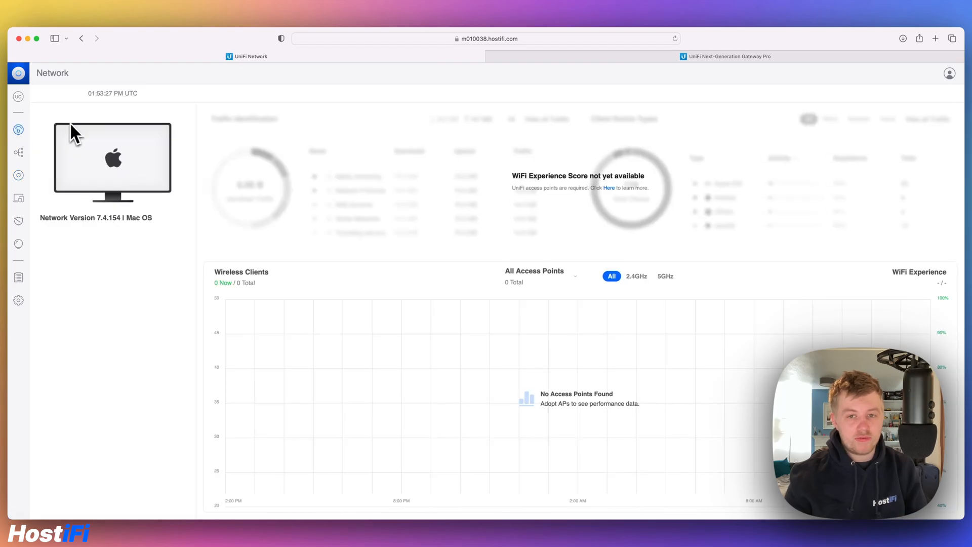
click(726, 57)
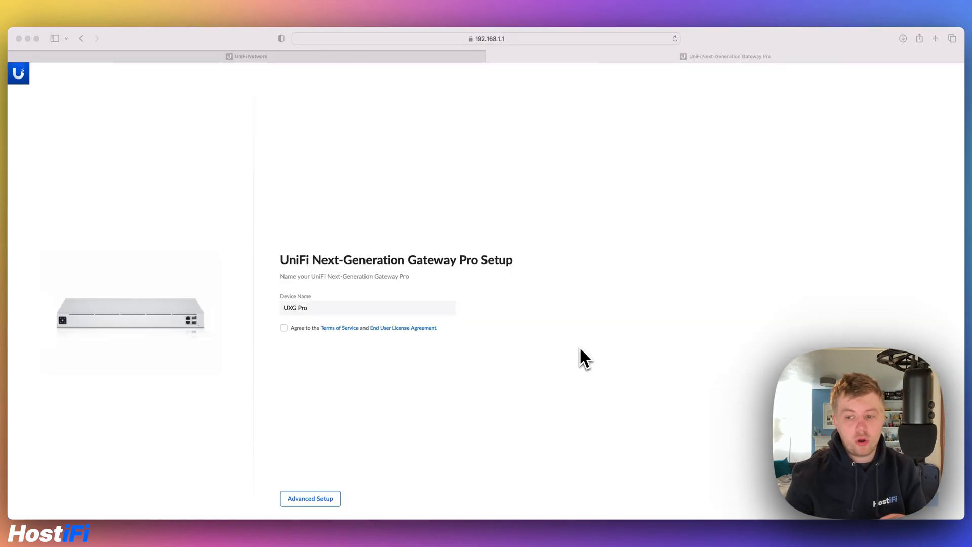
mouse_move(365, 310)
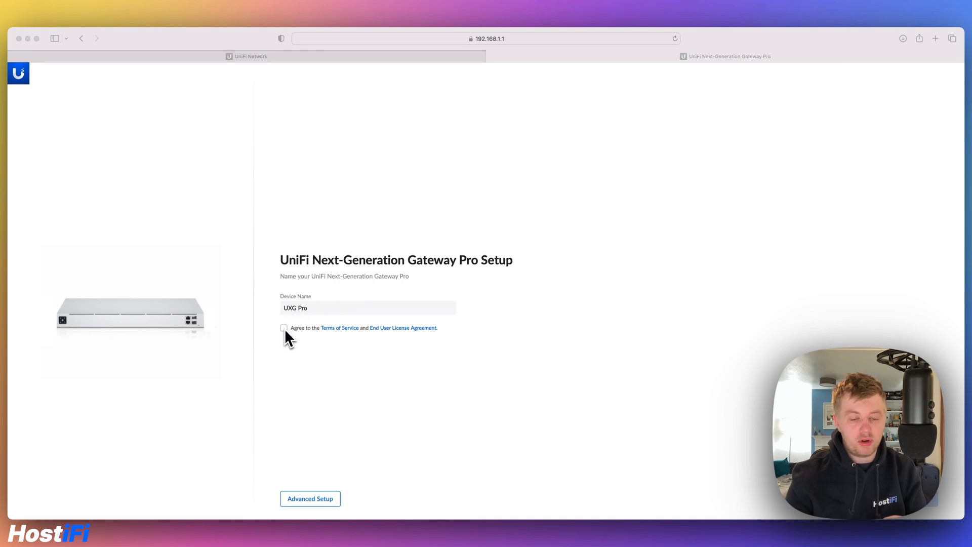
click(284, 327)
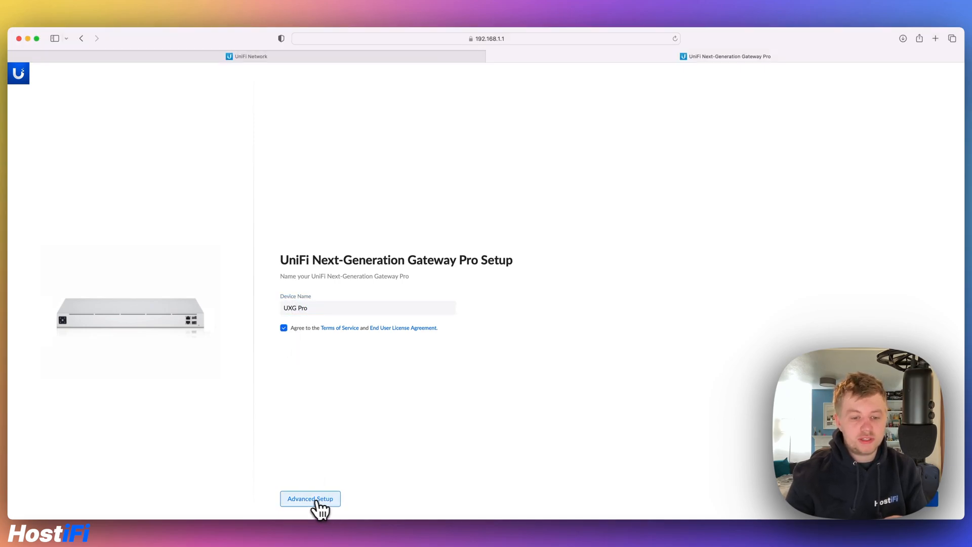
Review the static IP form and its WAN interface choices, then PPPoE and DHCP settings
click(310, 498)
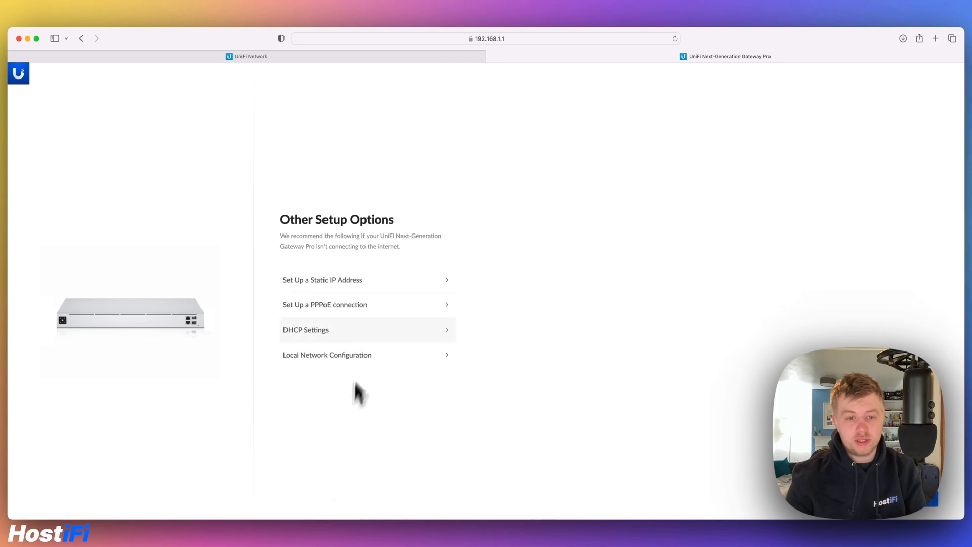
mouse_move(475, 274)
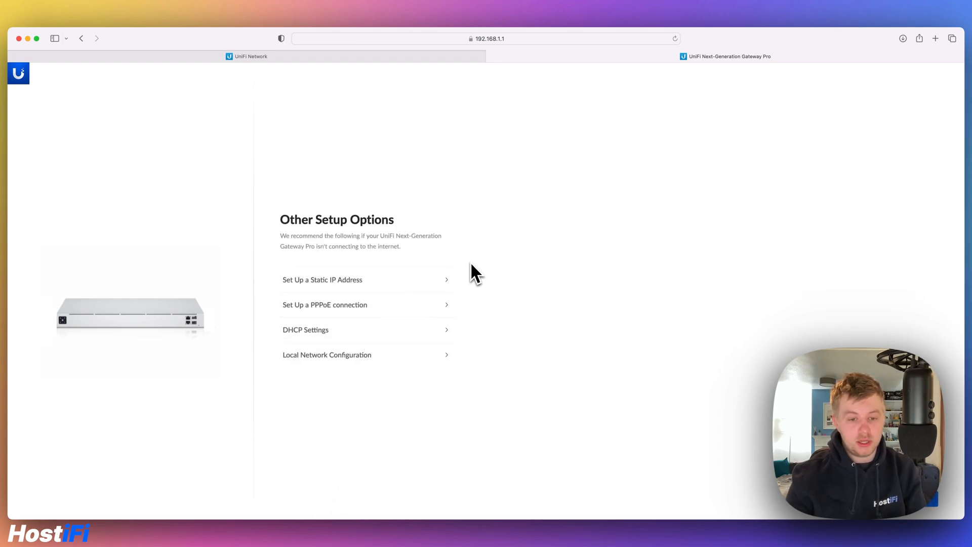
click(326, 354)
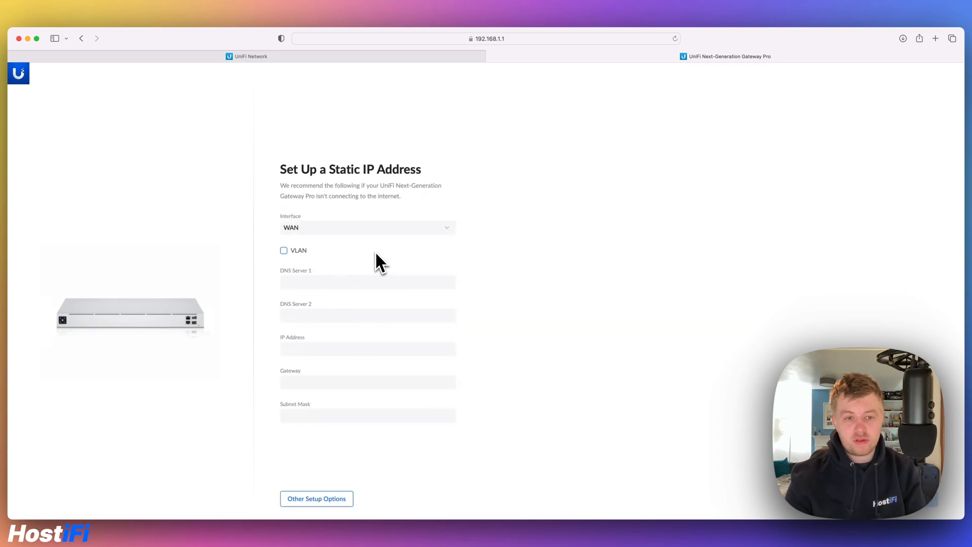
click(366, 226)
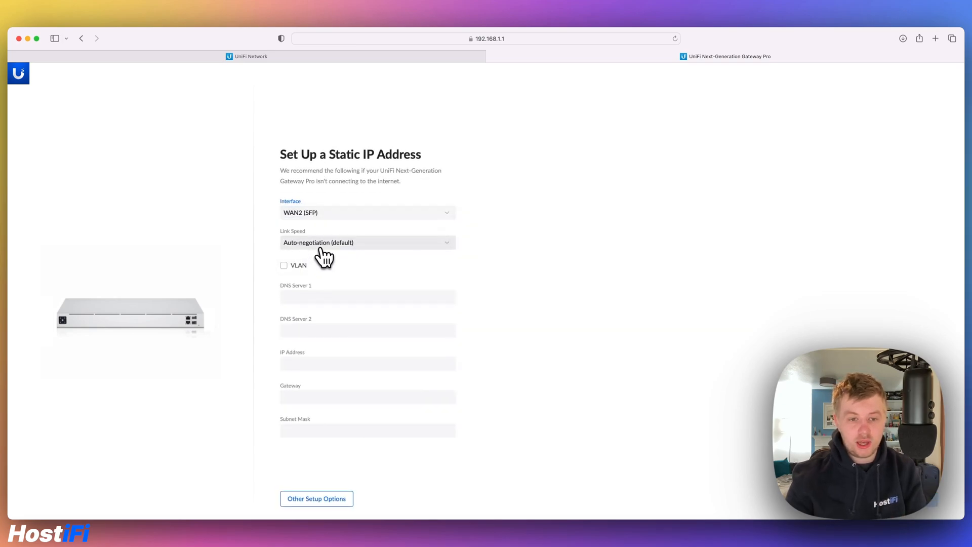
mouse_move(327, 220)
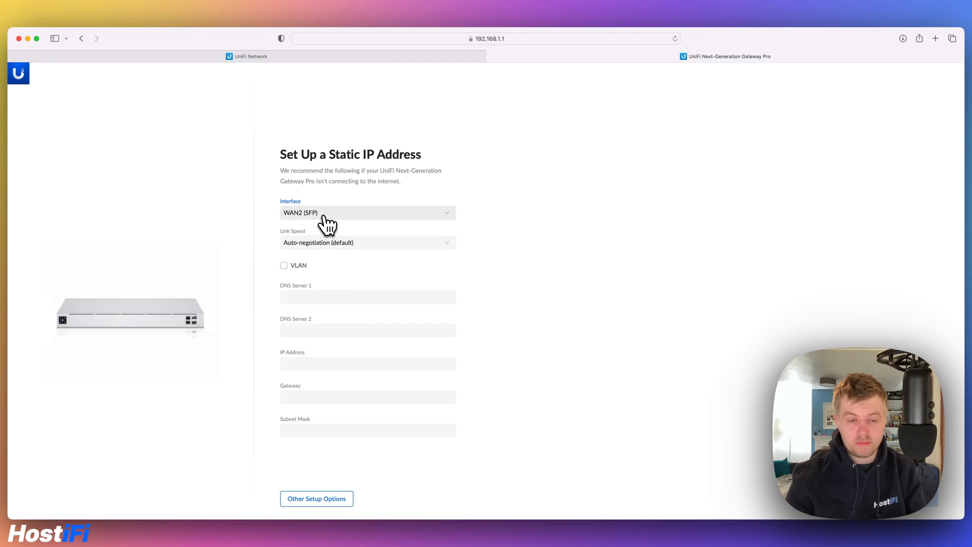
click(366, 227)
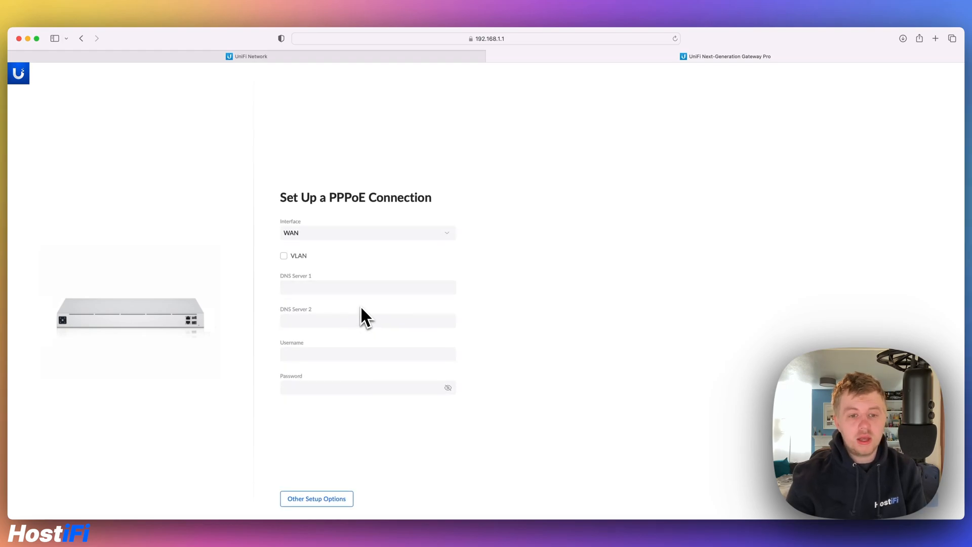
mouse_move(343, 287)
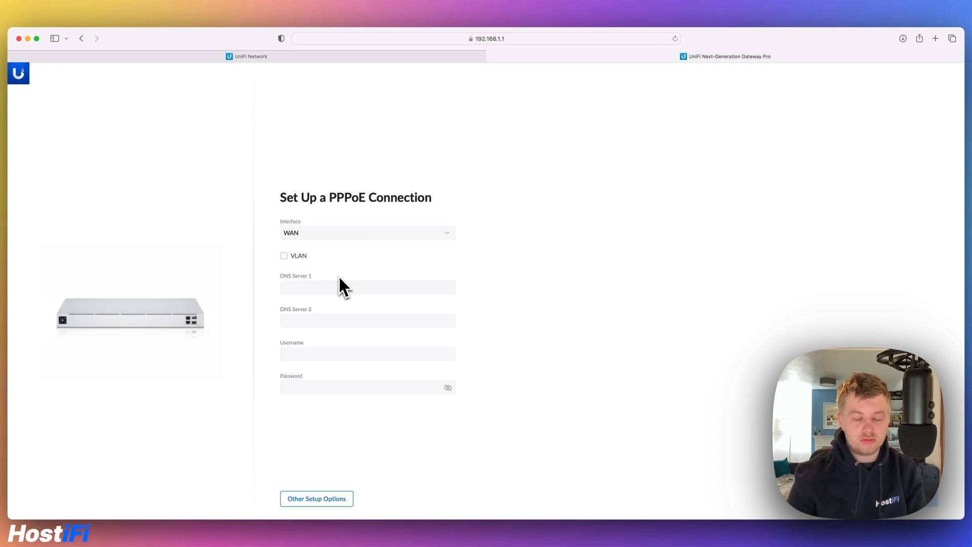
mouse_move(297, 278)
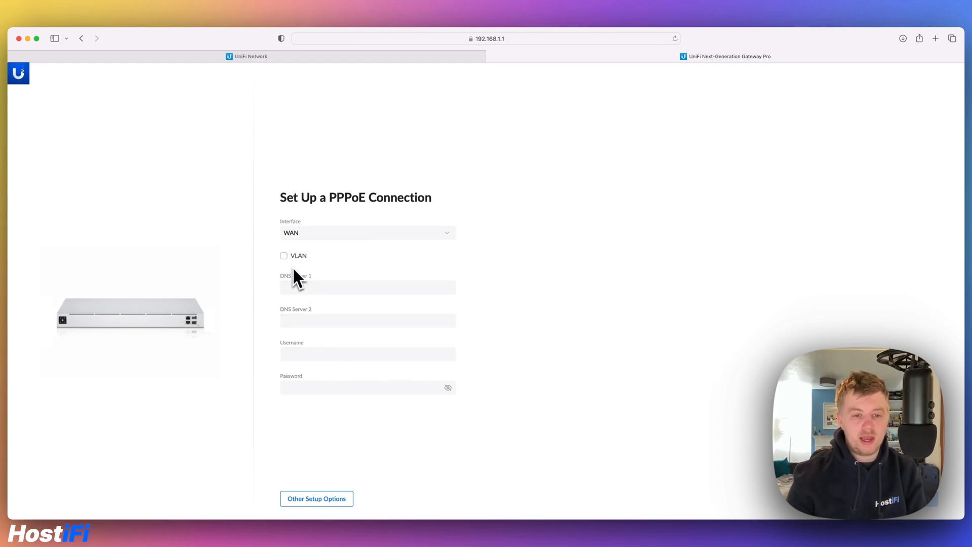
mouse_move(316, 498)
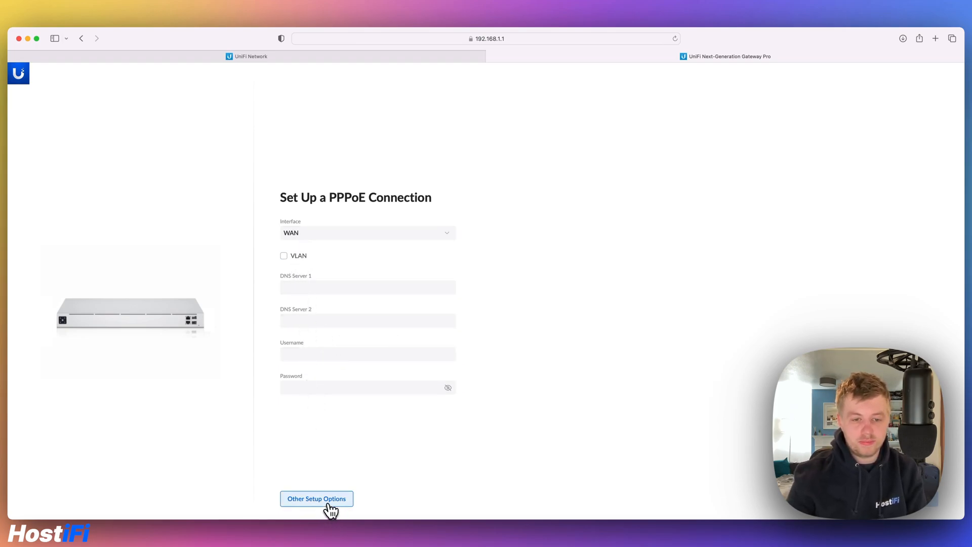
click(316, 498)
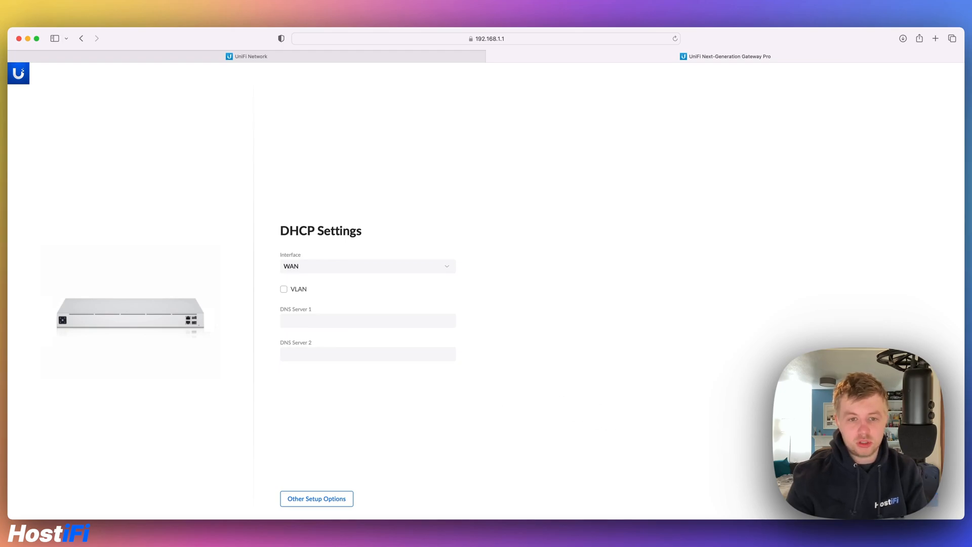
Leave DHCP Settings for the connection form prefilled with 192.168.1.1, port 8443, user root
click(316, 499)
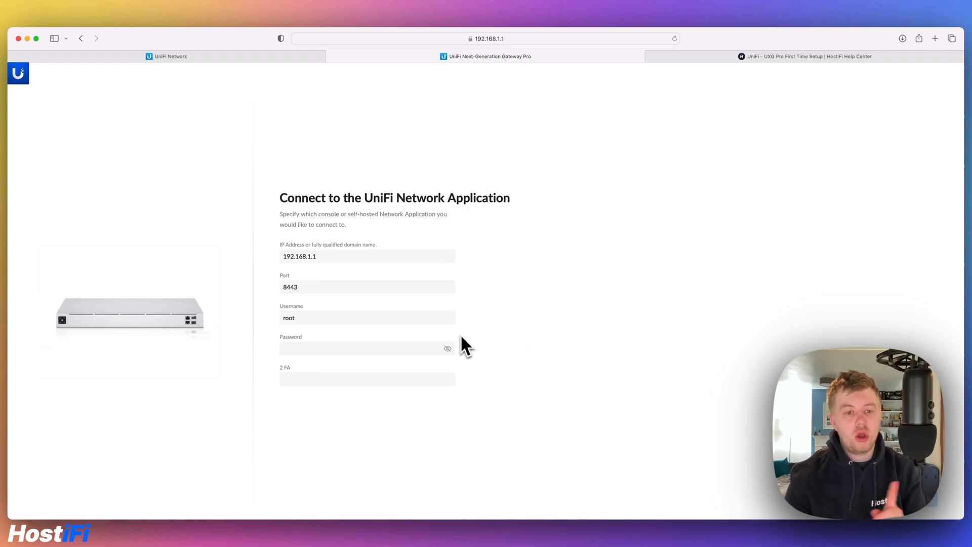
mouse_move(457, 347)
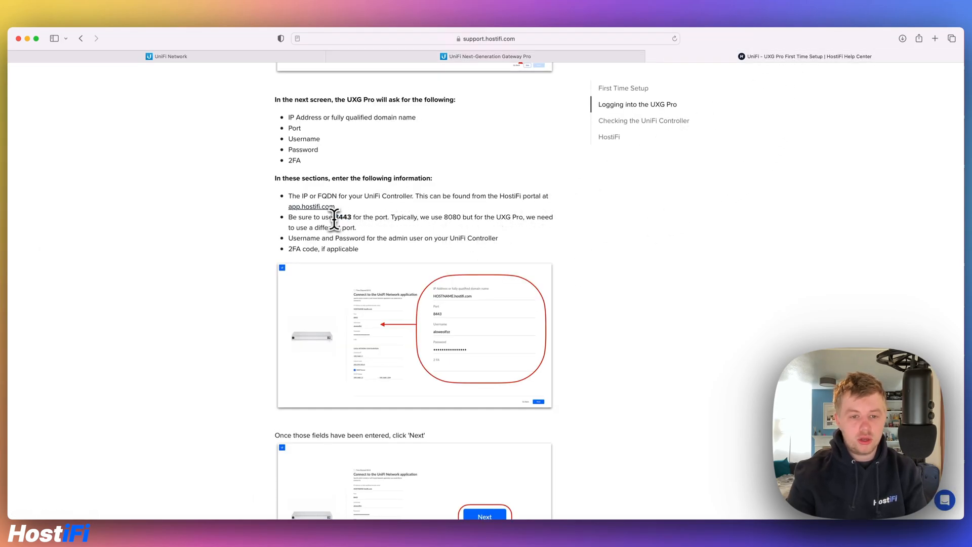
Highlight the guide's recommended port 8443 against the usual port 8080
double_click(342, 216)
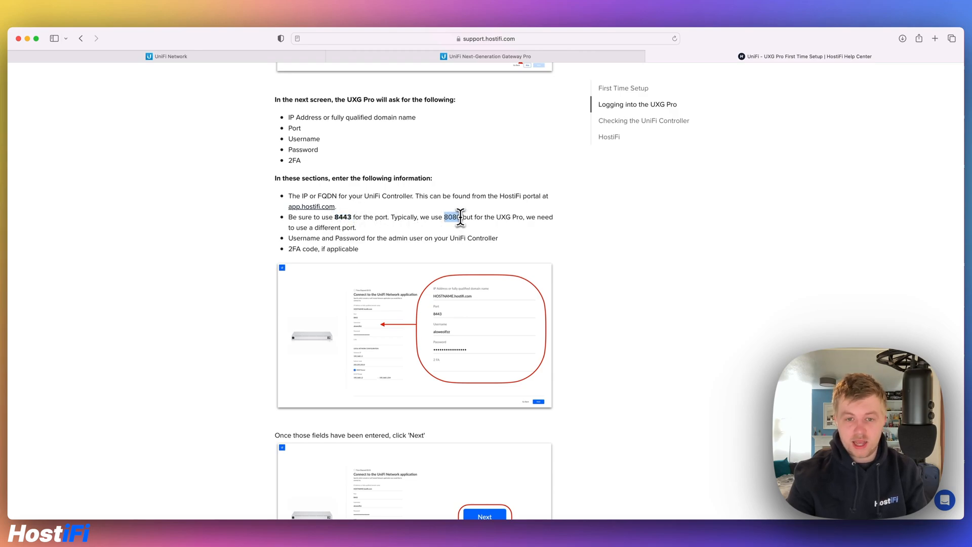
click(487, 56)
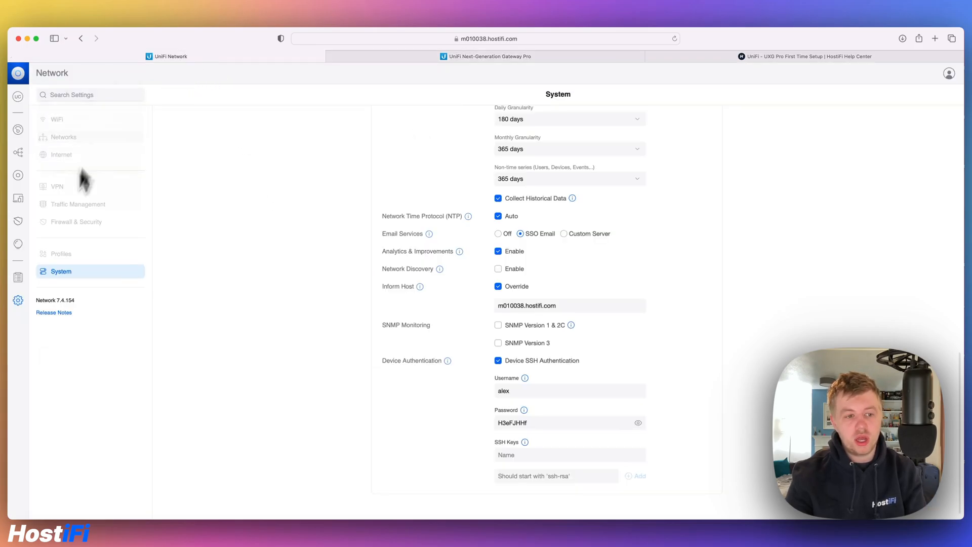
mouse_move(264, 235)
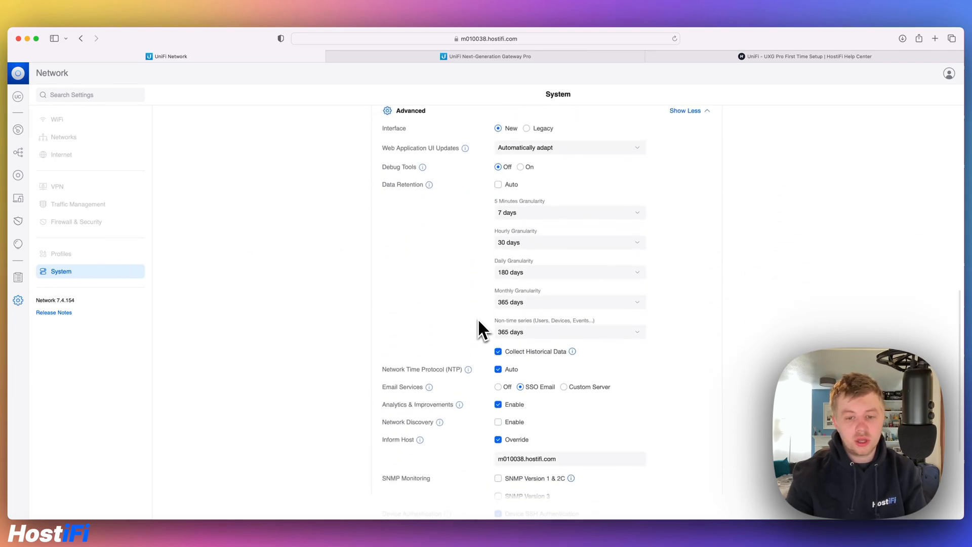
Scroll through the Inform Host and Device Authentication settings under System > Advanced
scroll(down, 3)
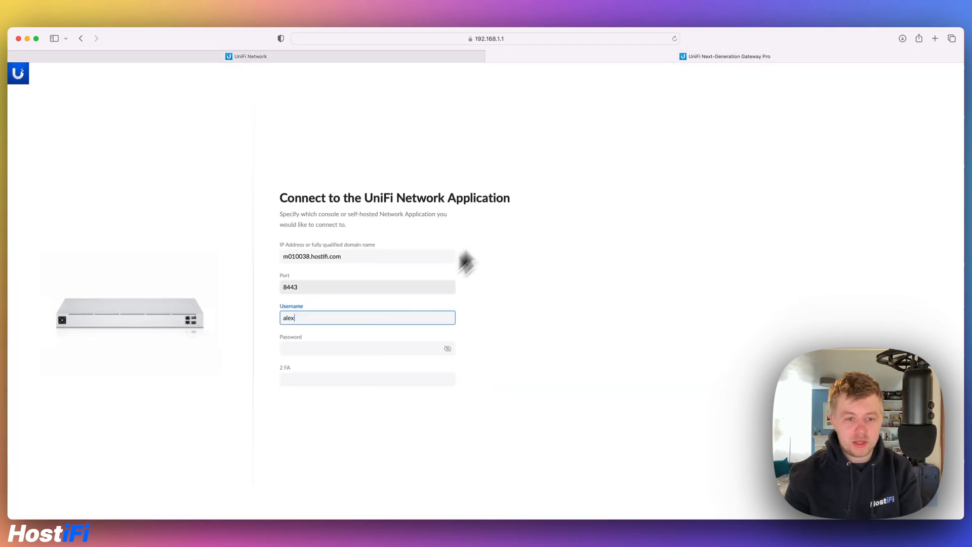
Enter the controller password and link the UXG Pro to site UniFi Complete Setup
click(366, 348)
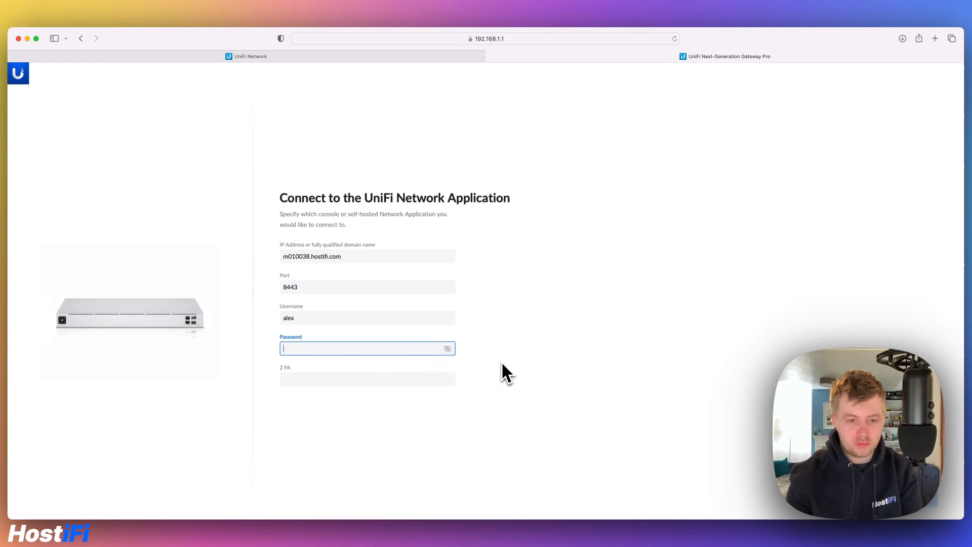
text(password)
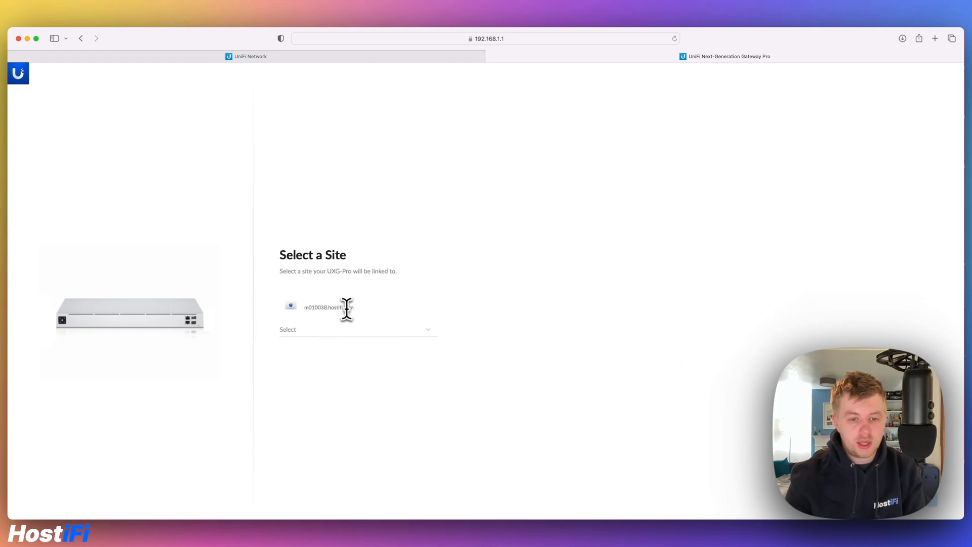
click(357, 329)
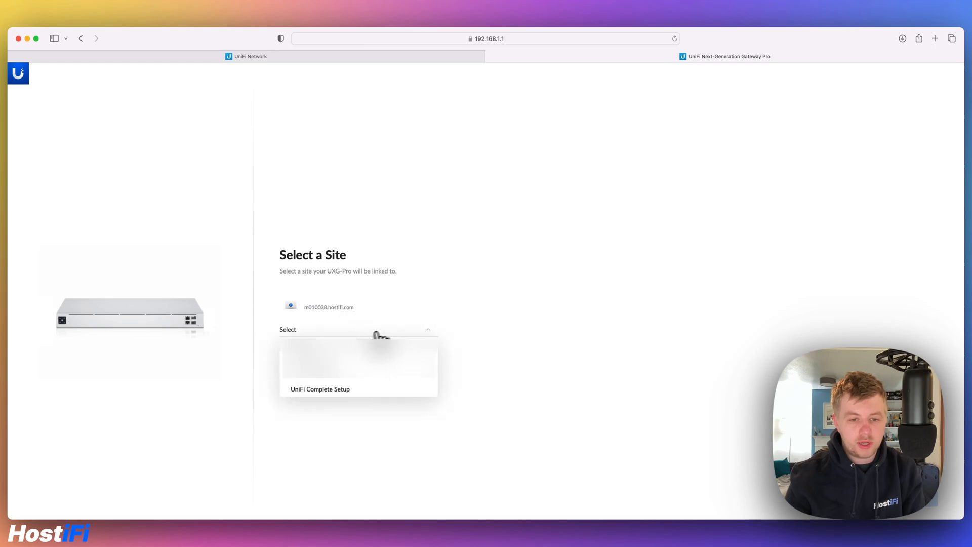
click(320, 389)
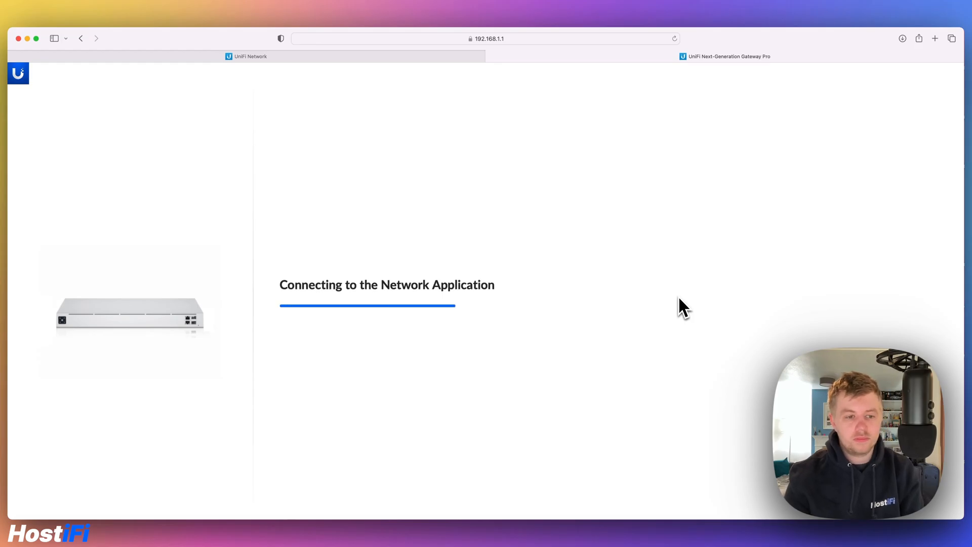
mouse_move(499, 152)
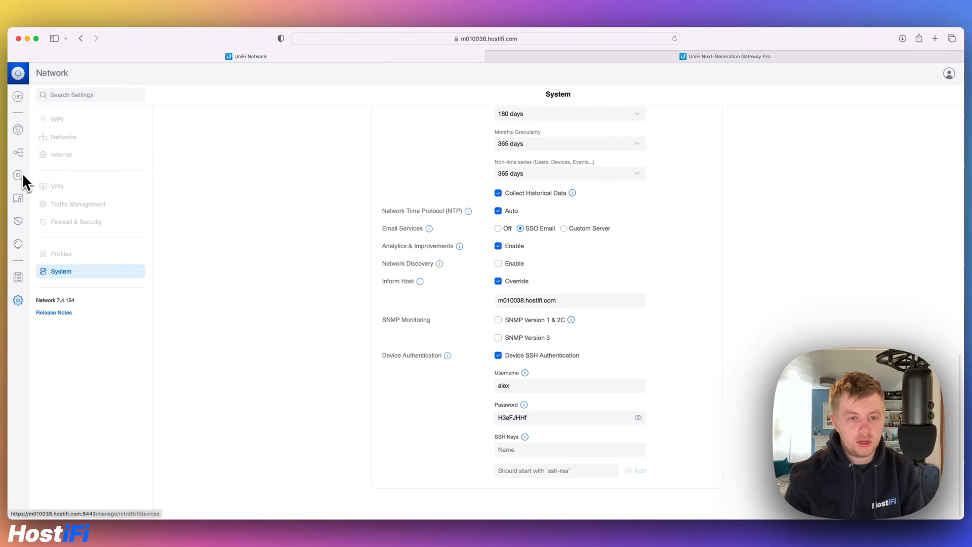
click(18, 175)
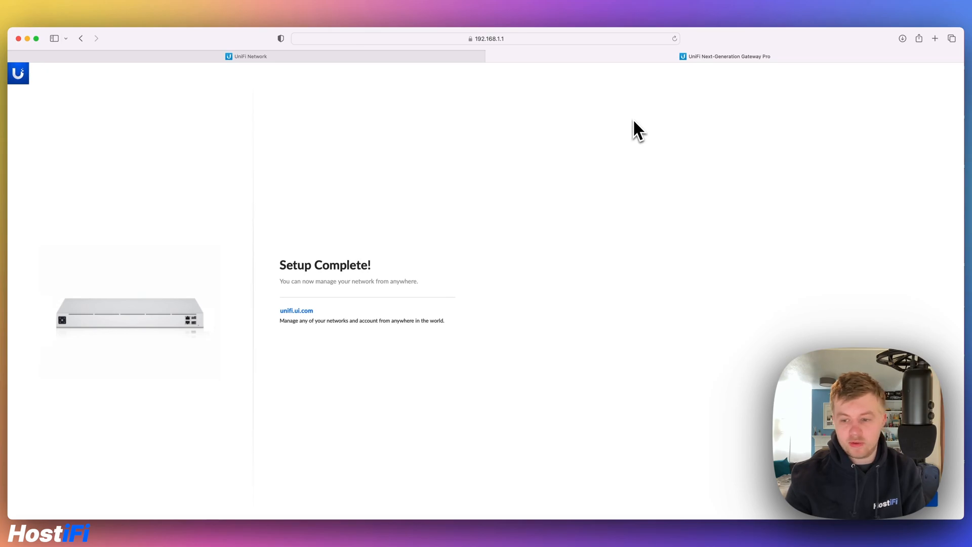
mouse_move(490, 56)
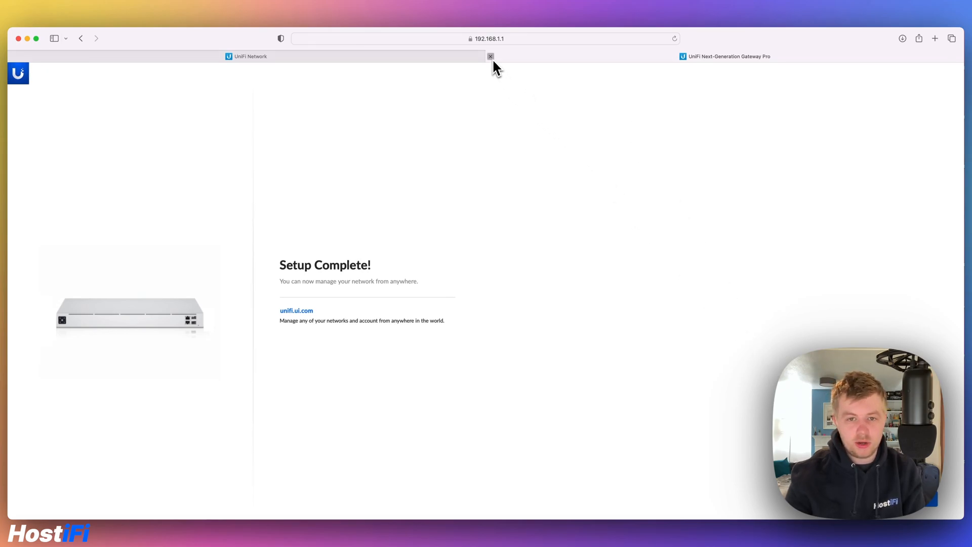
Close the finished setup page, leaving the UXG Pro listed at 192.168.1.1, Getting Ready
click(490, 56)
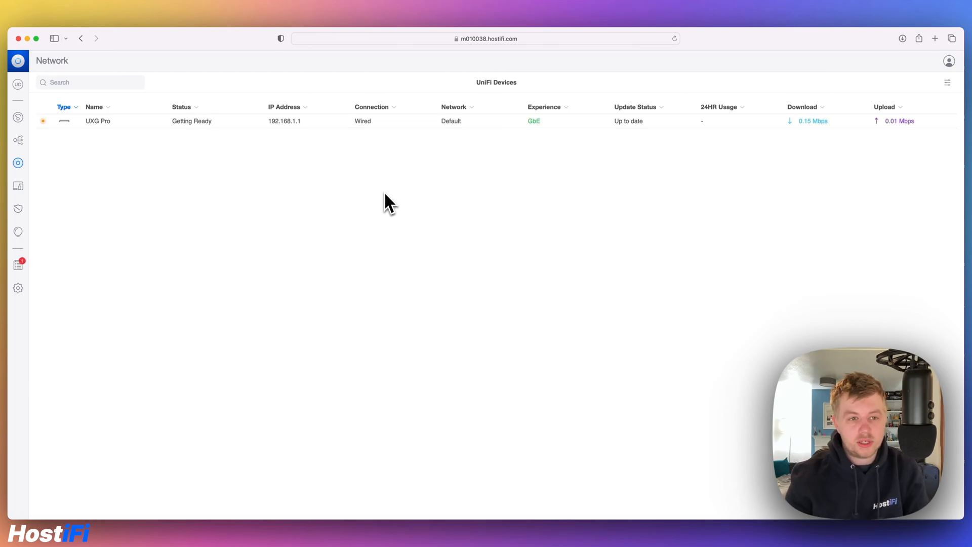
mouse_move(209, 140)
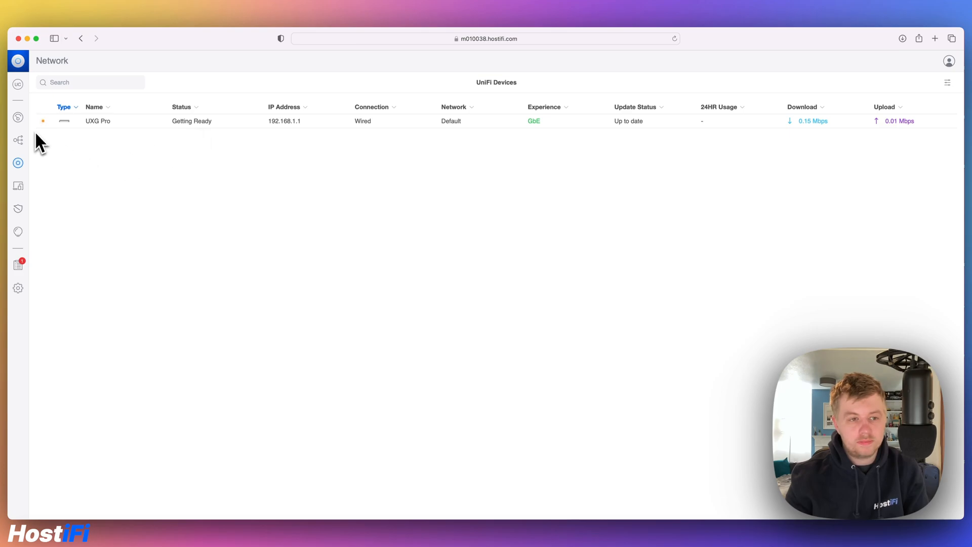
mouse_move(79, 172)
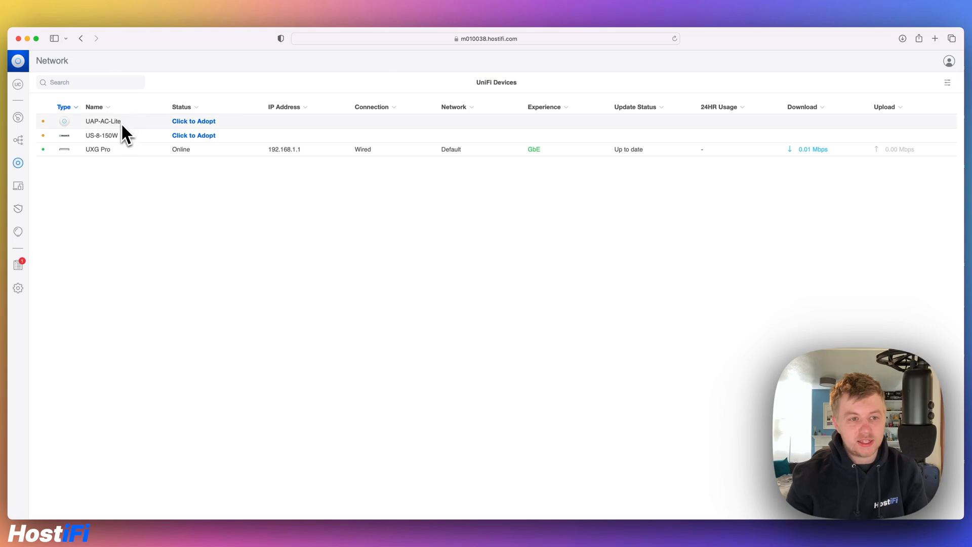
mouse_move(127, 135)
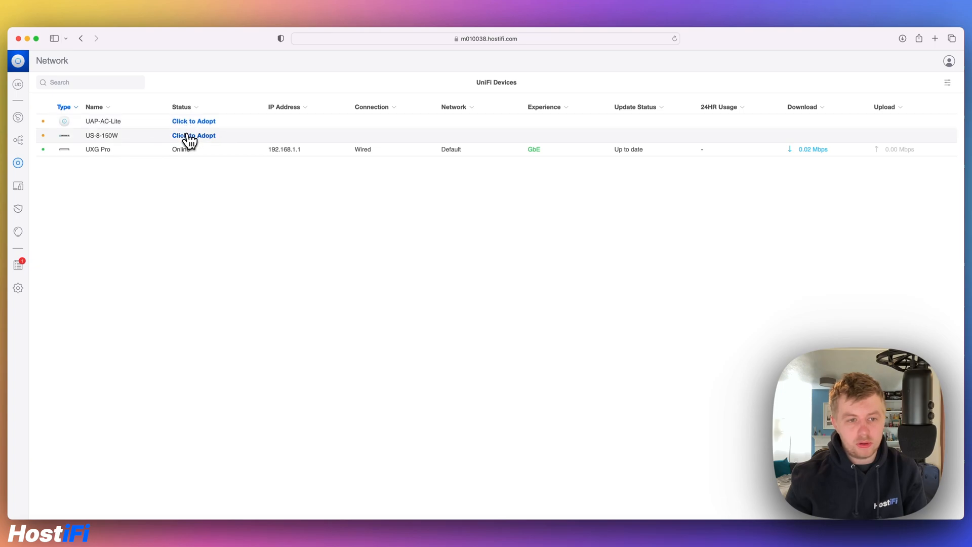
Adopt the US-8-150W switch, then the UAP-AC-Lite access point
click(194, 136)
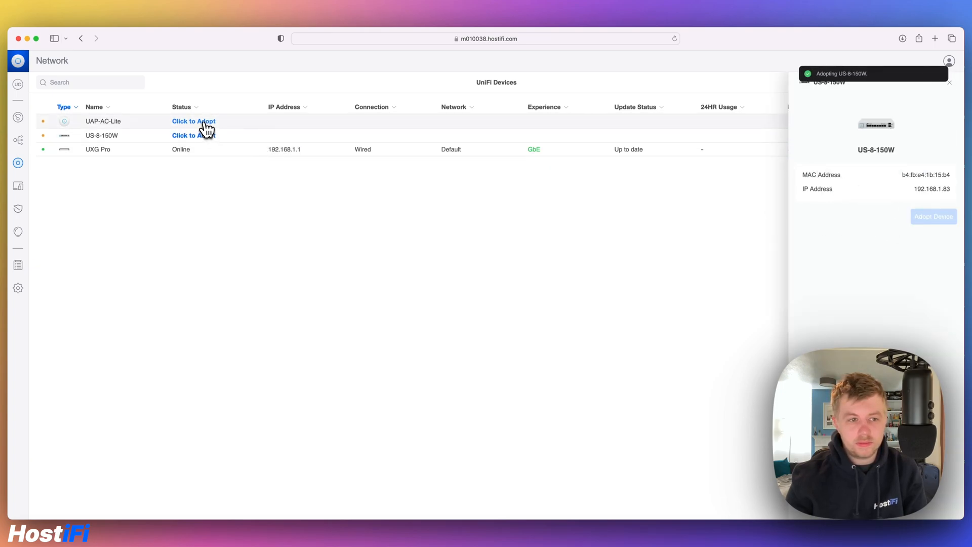
click(189, 136)
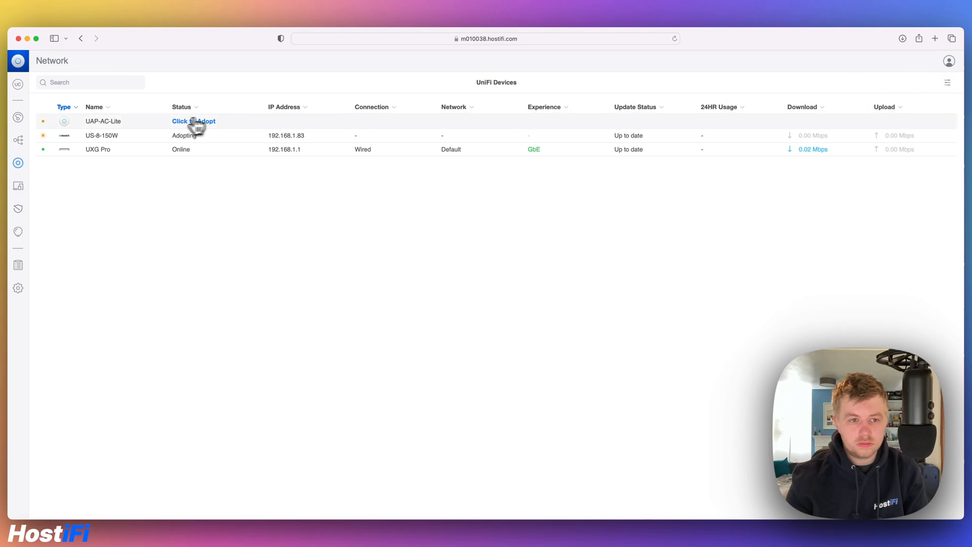
click(193, 121)
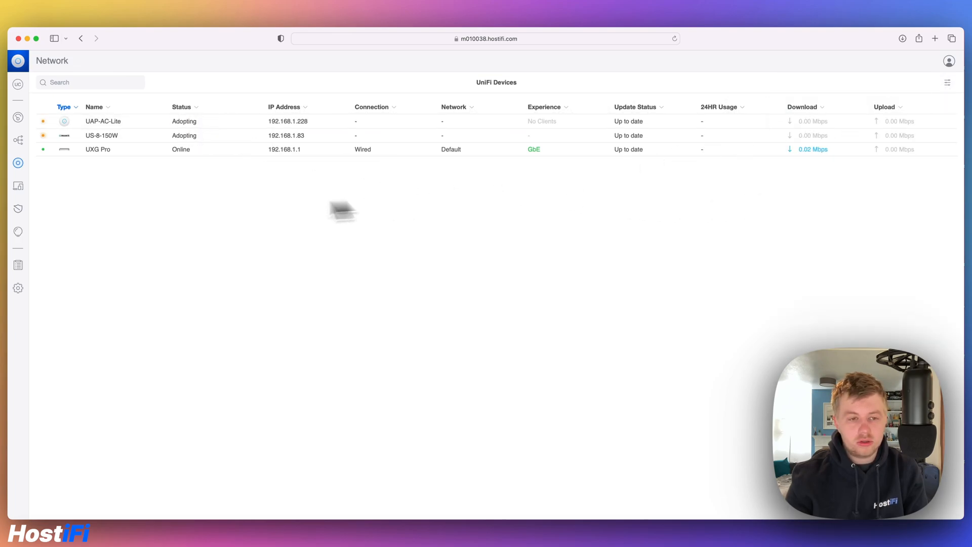
mouse_move(222, 216)
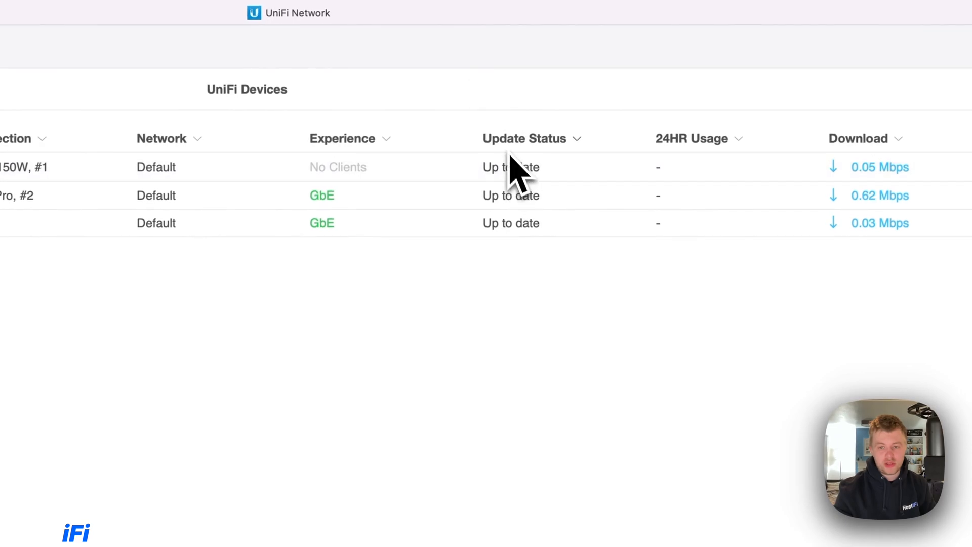
mouse_move(513, 223)
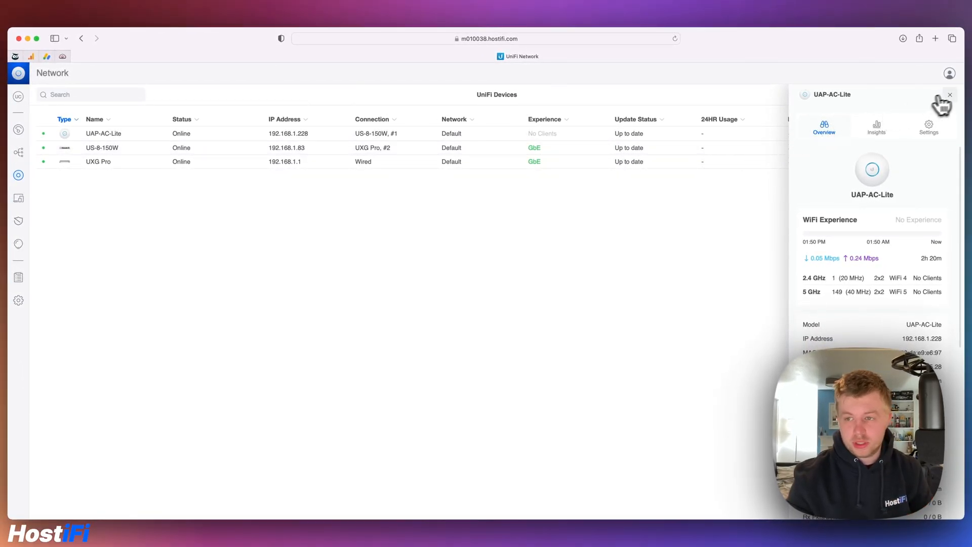
click(949, 94)
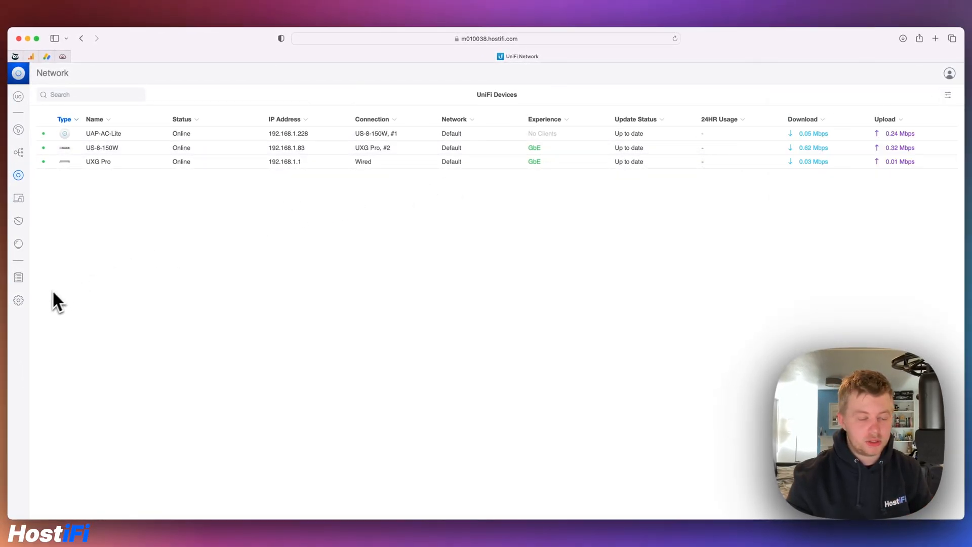
mouse_move(616, 136)
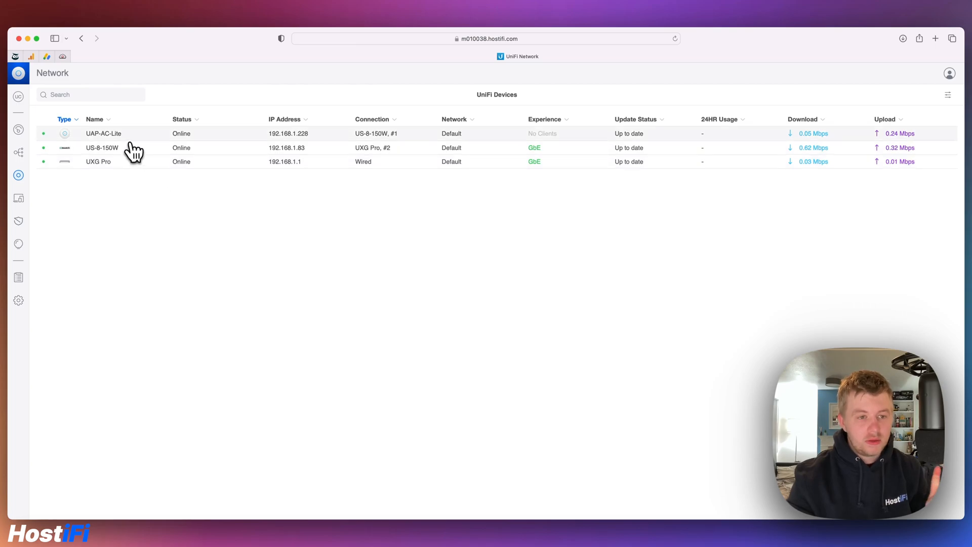
click(102, 133)
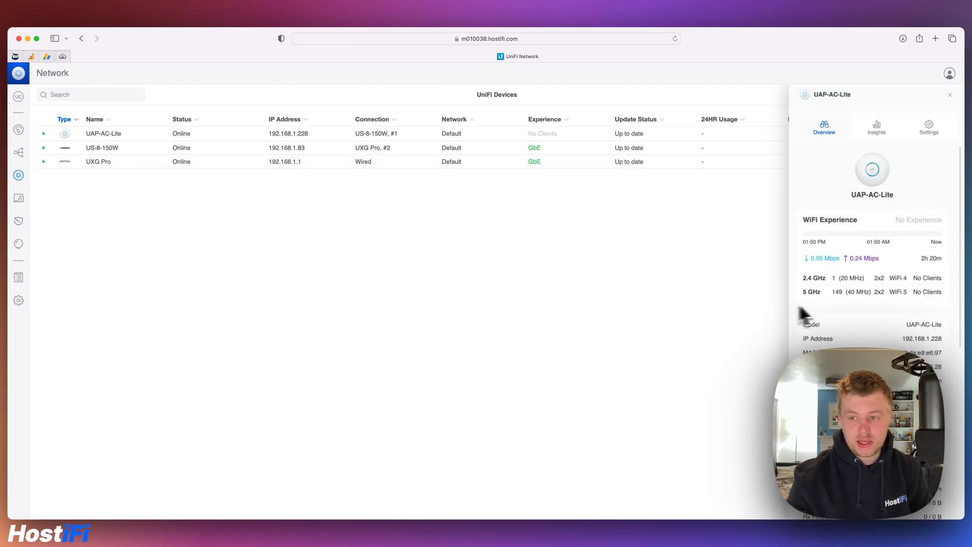
scroll(down, 3)
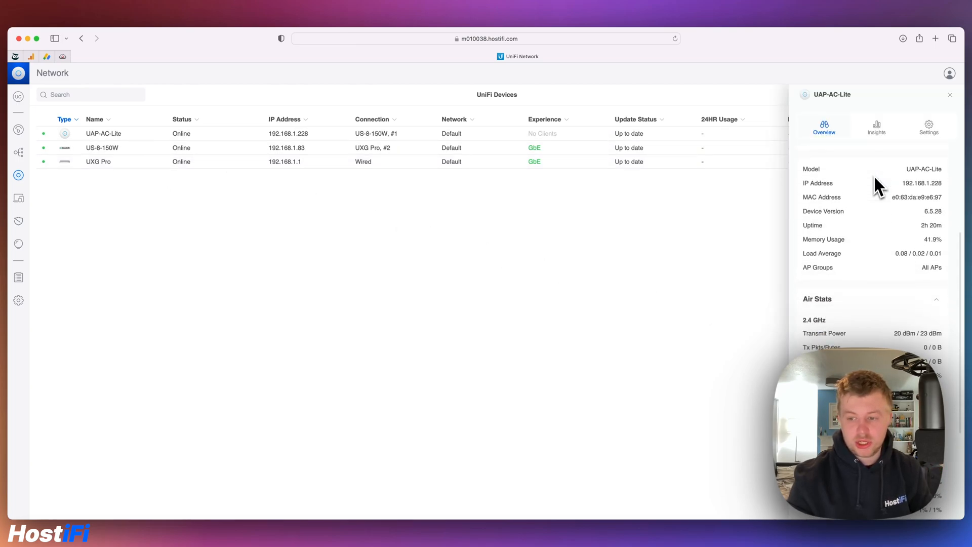
scroll(down, 3)
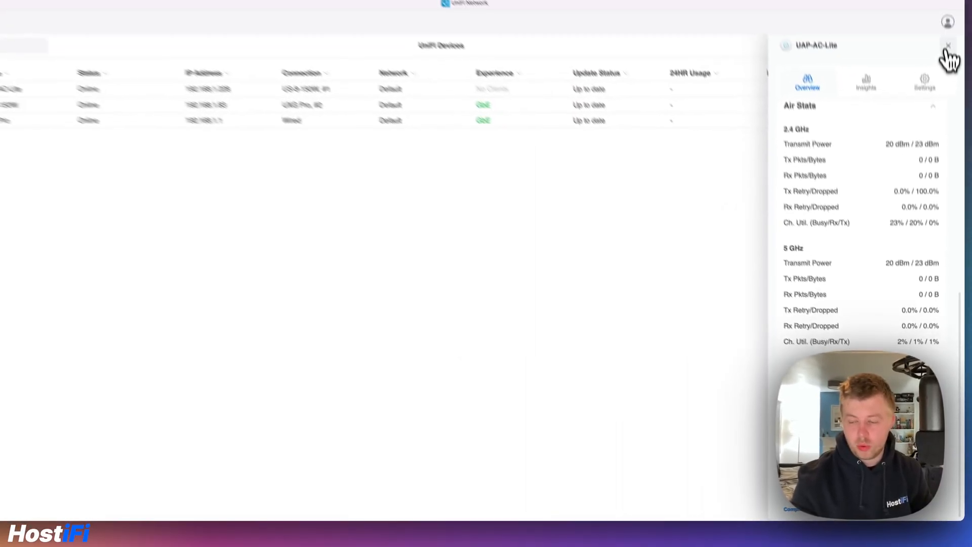
click(947, 45)
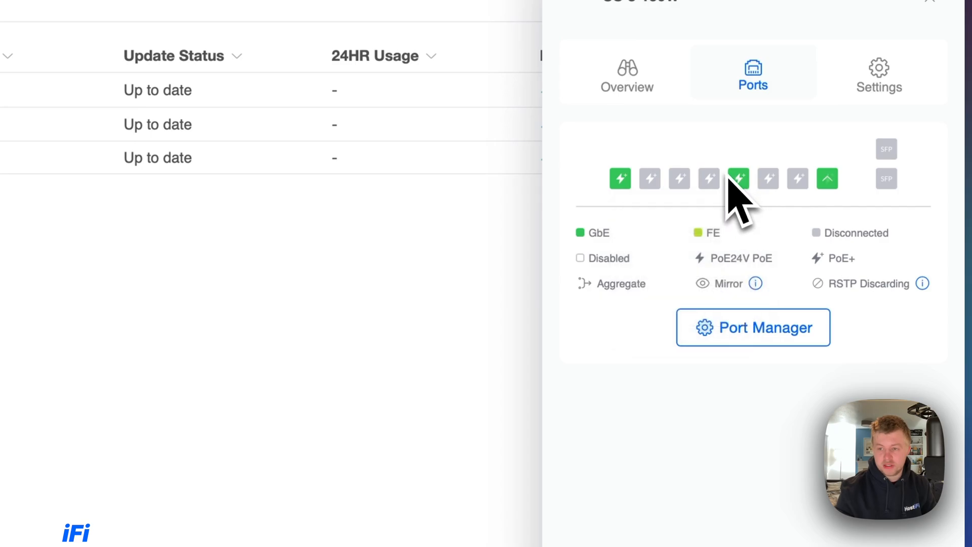
mouse_move(679, 179)
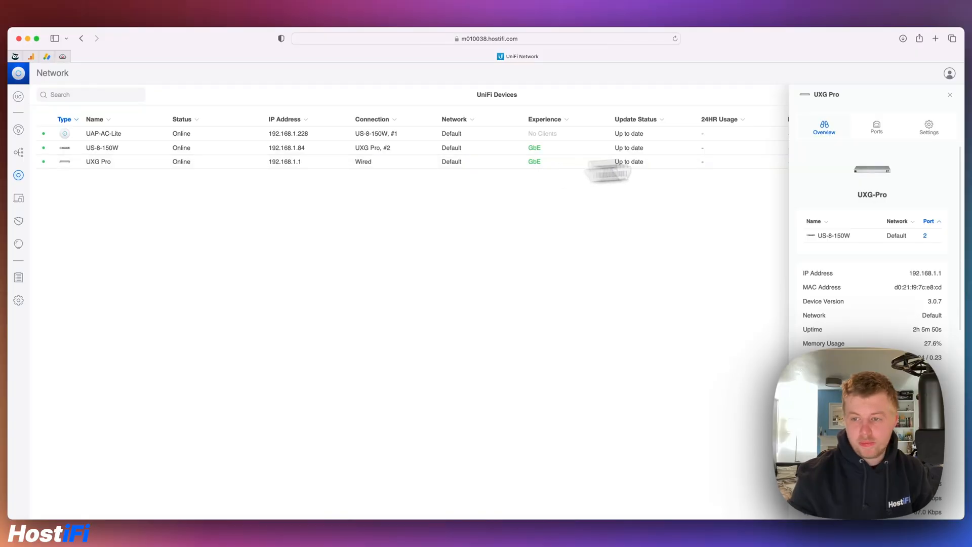
Show the UXG Pro gateway's Ports and Outlets panel in its device details
scroll(down, 3)
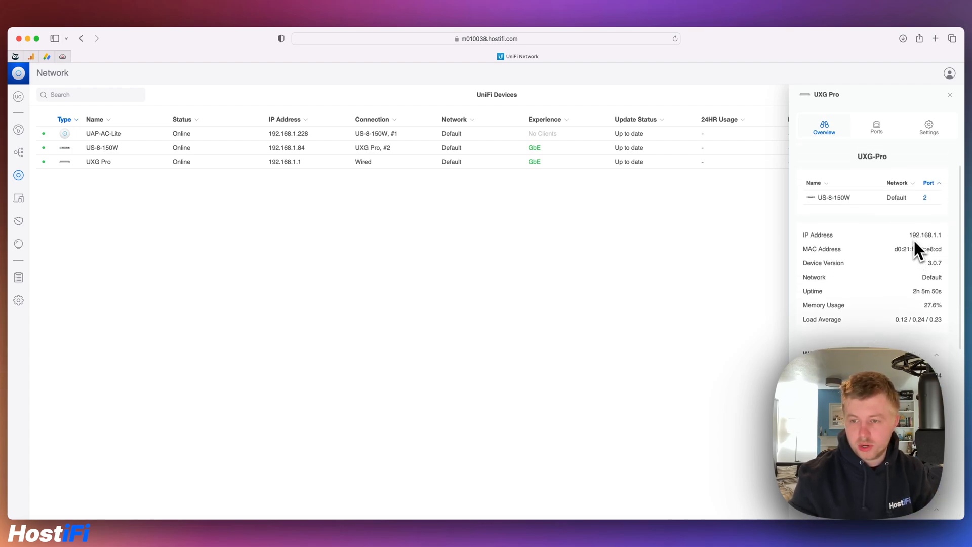
click(876, 127)
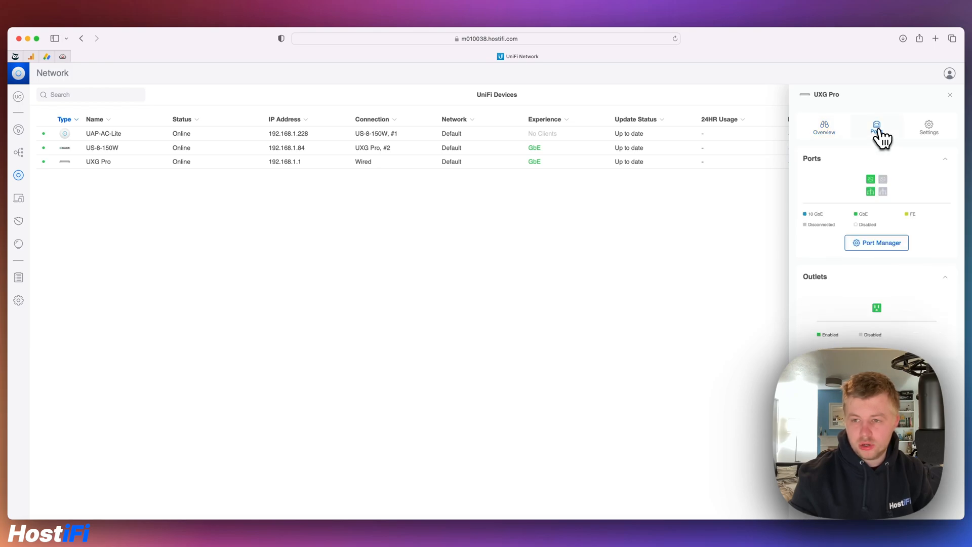
click(824, 127)
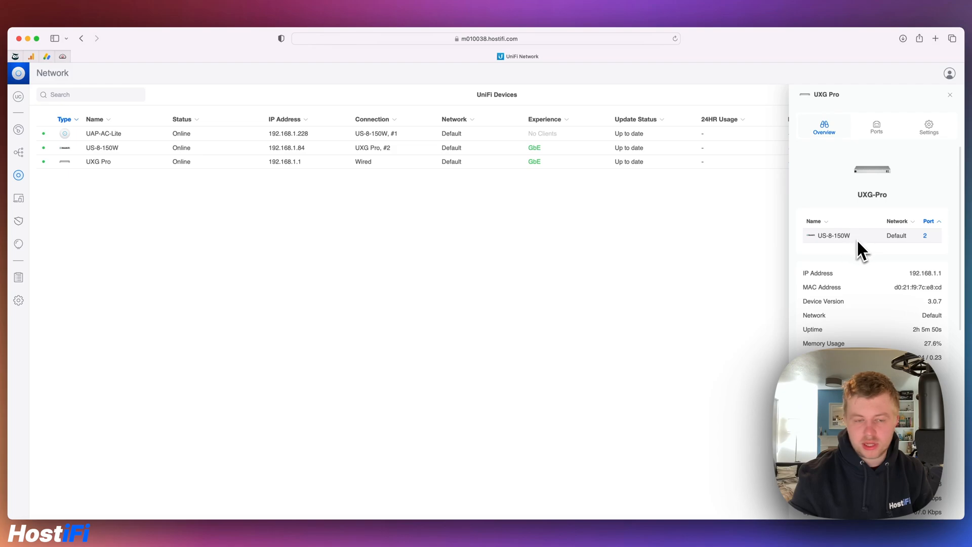
mouse_move(859, 201)
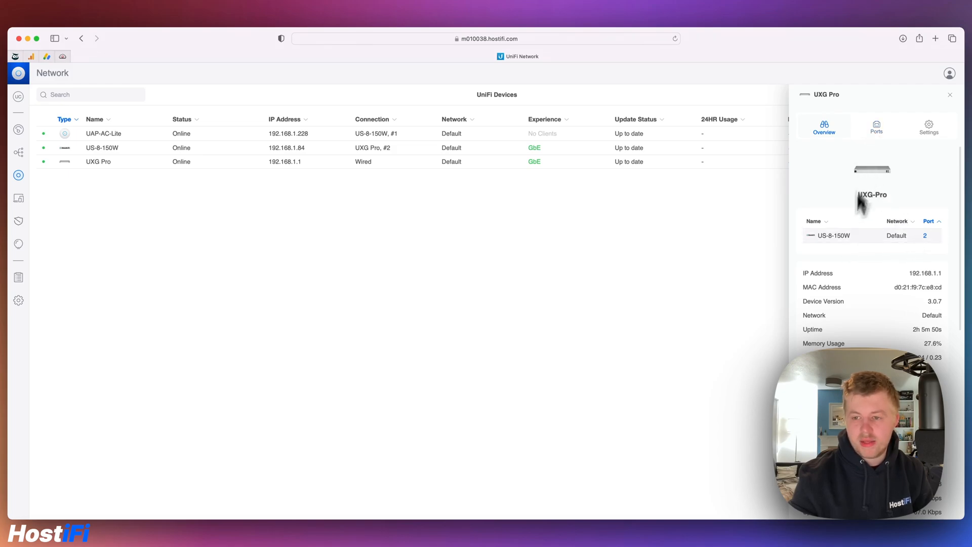
click(876, 127)
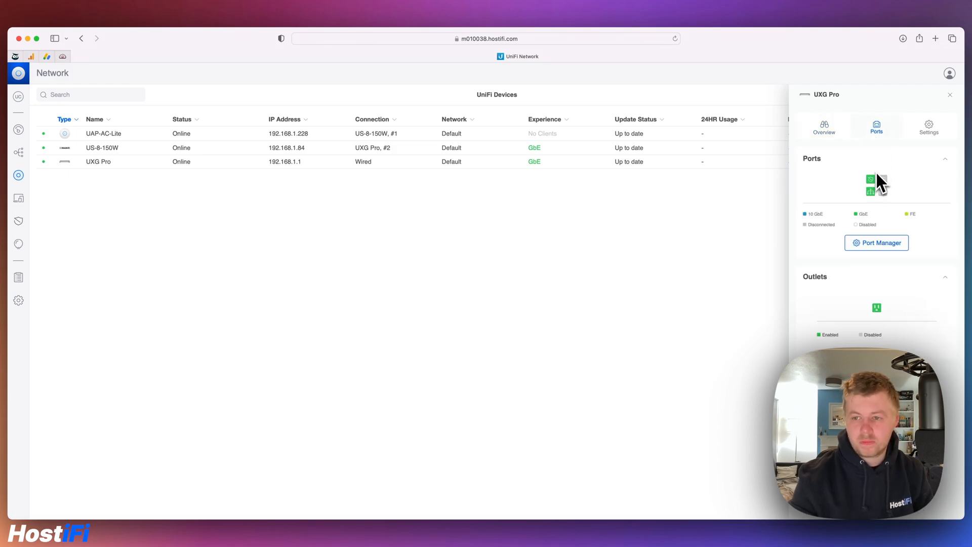
mouse_move(871, 179)
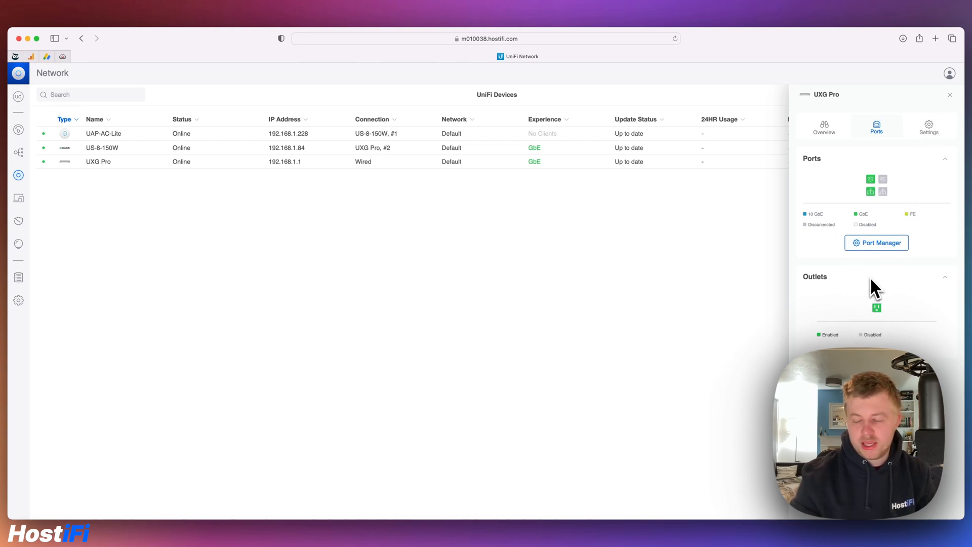
mouse_move(876, 308)
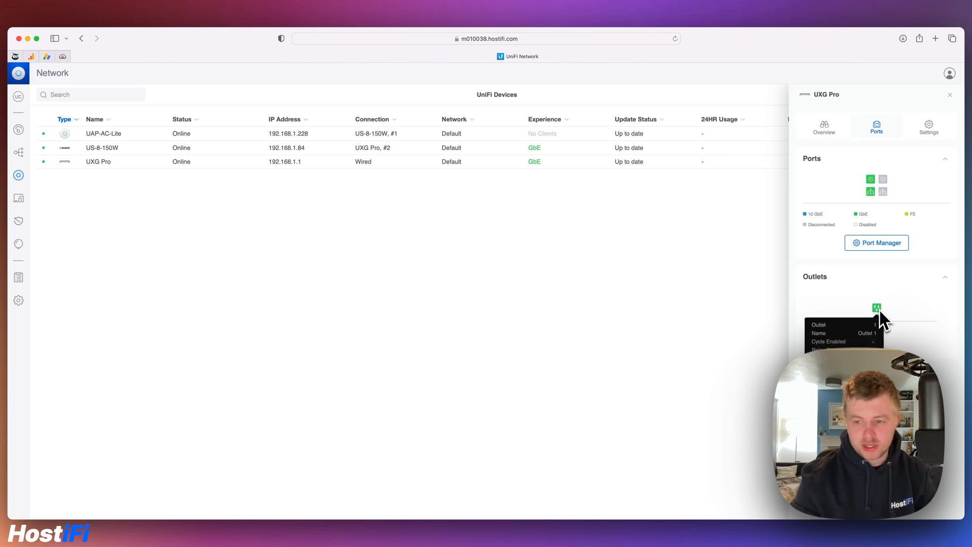
mouse_move(880, 301)
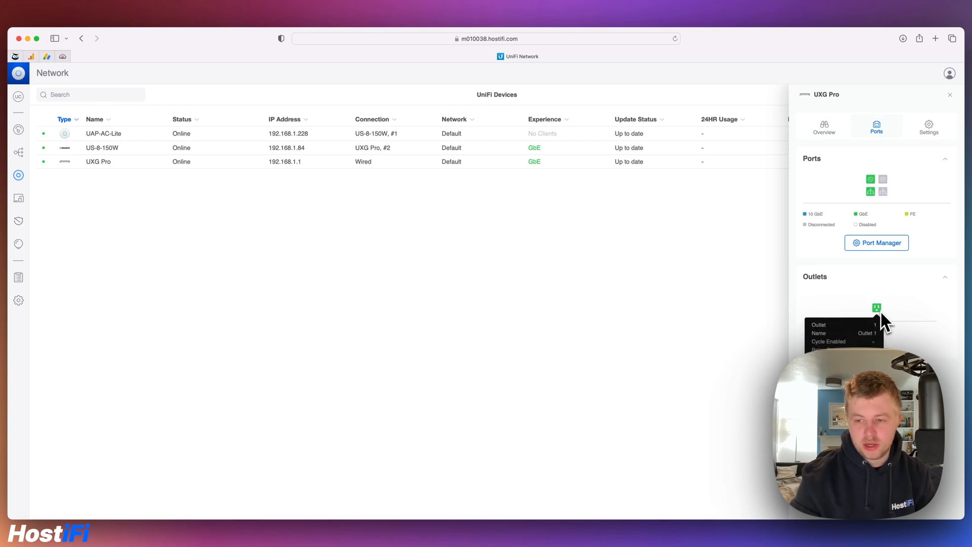
mouse_move(871, 310)
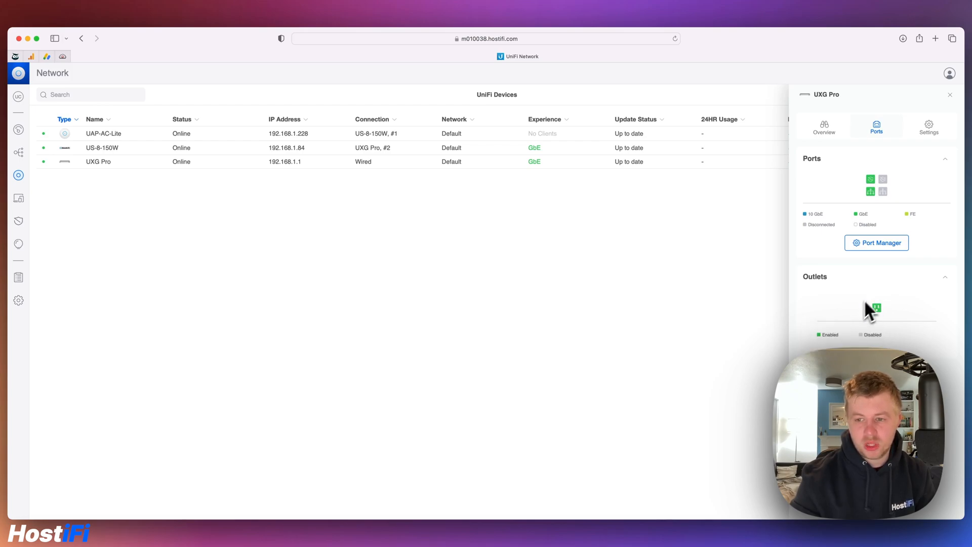
Turn Outlet 1 power off on the UXG Pro and apply the change
click(876, 308)
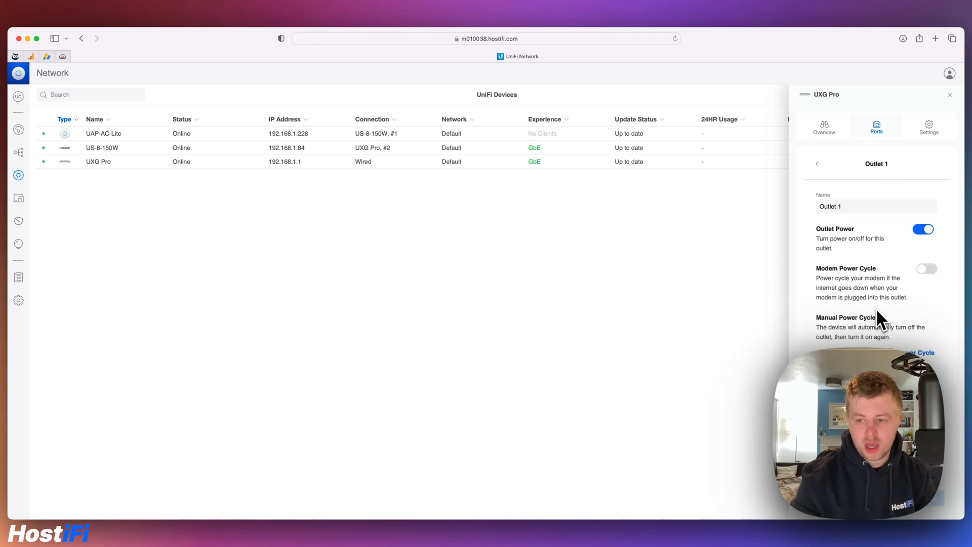
click(922, 229)
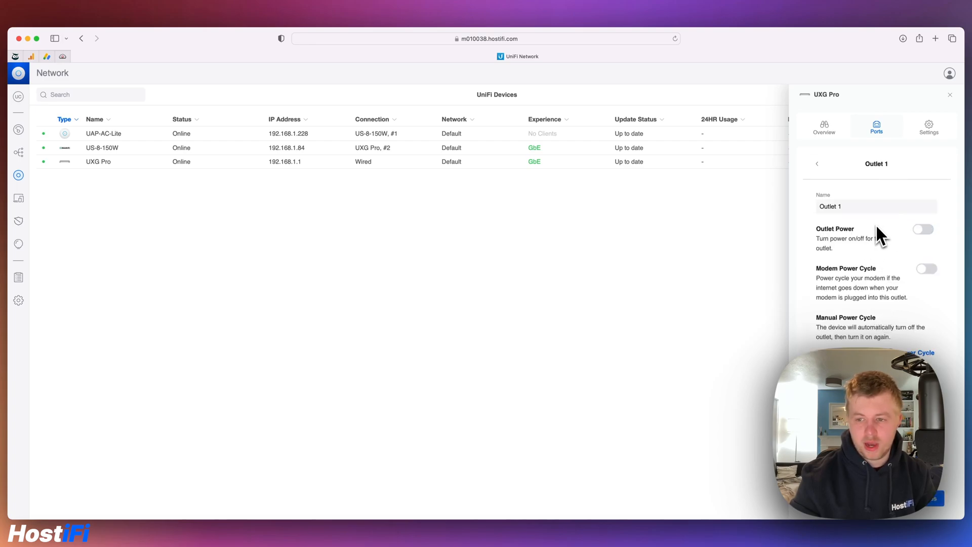
mouse_move(960, 501)
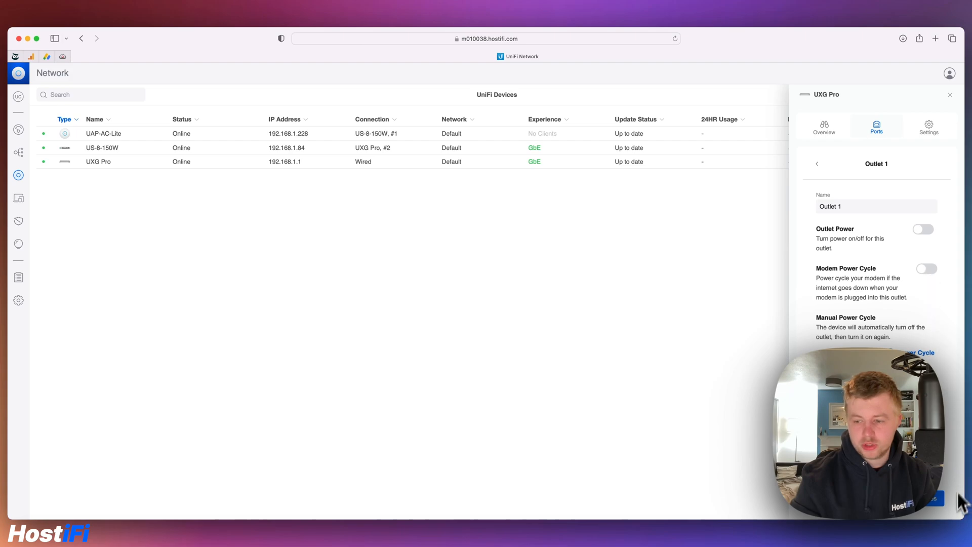
click(817, 164)
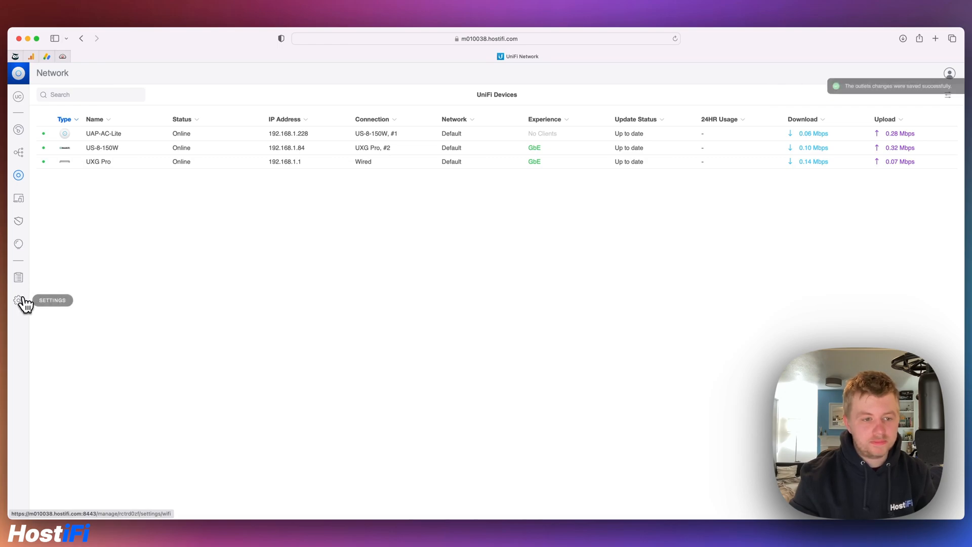
Start a new WiFi network in Settings named HostiFi with a password
click(18, 300)
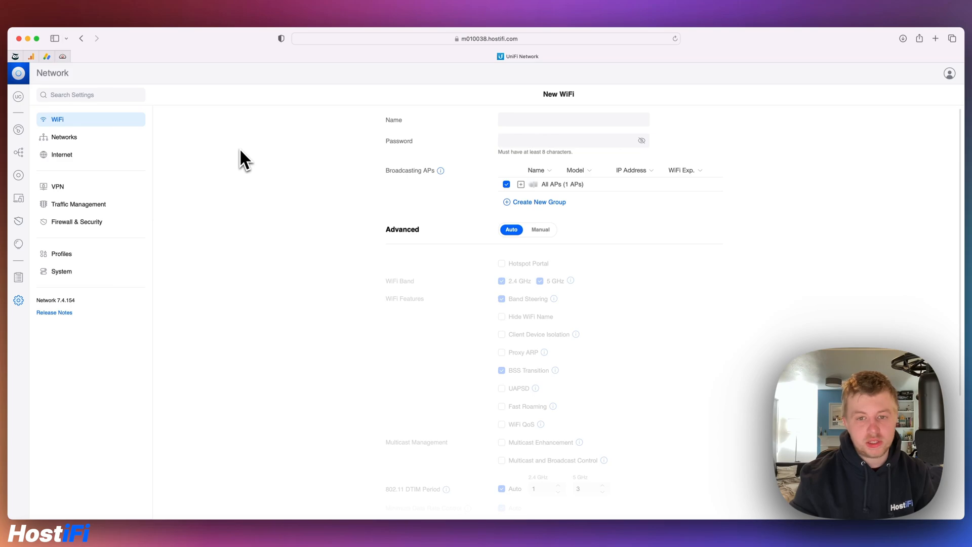
click(573, 119)
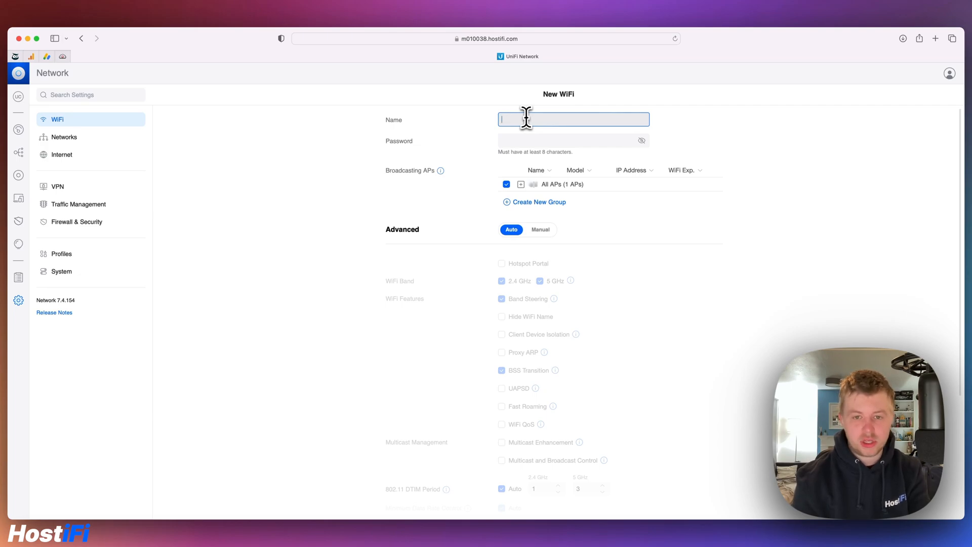
text(HostiFi)
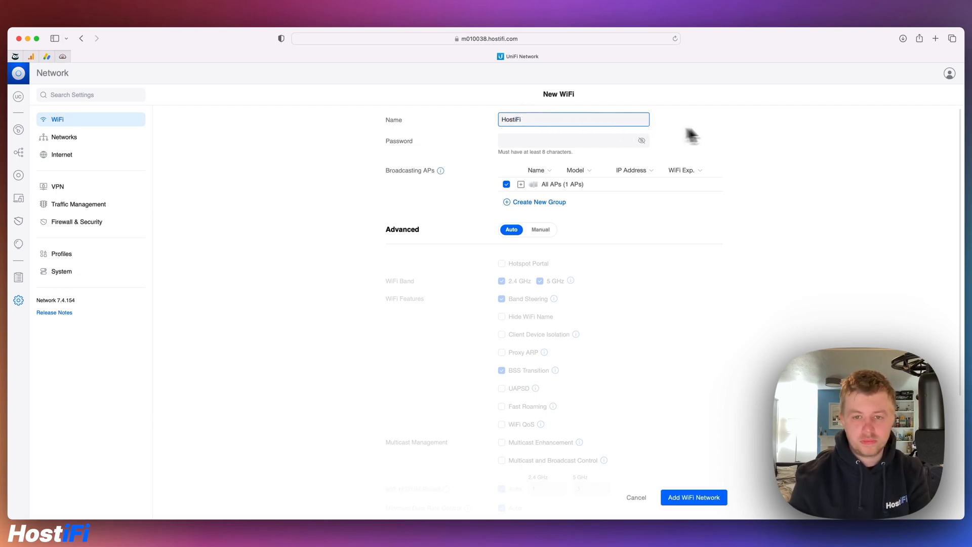
text(password)
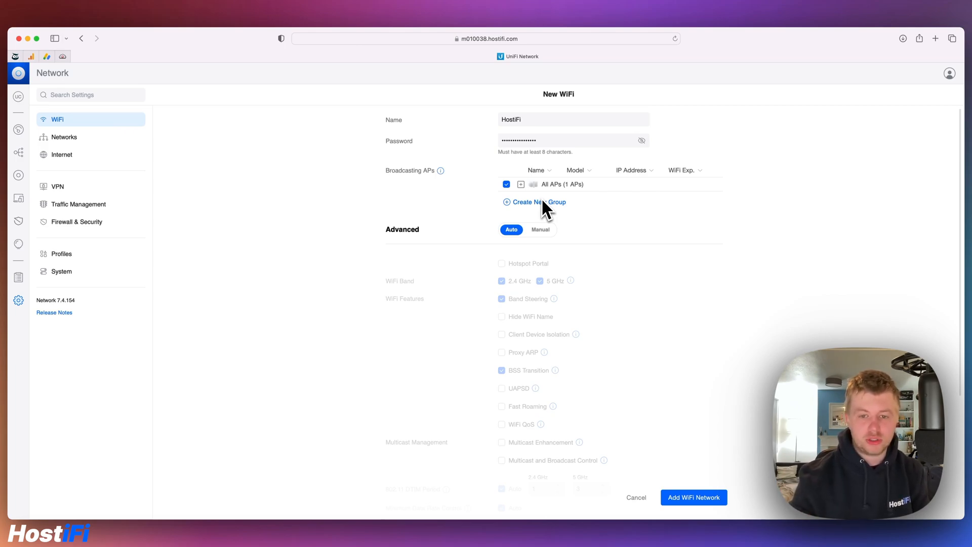
Leave advanced options on Auto, add the network, and decline saving to Keychain
click(539, 230)
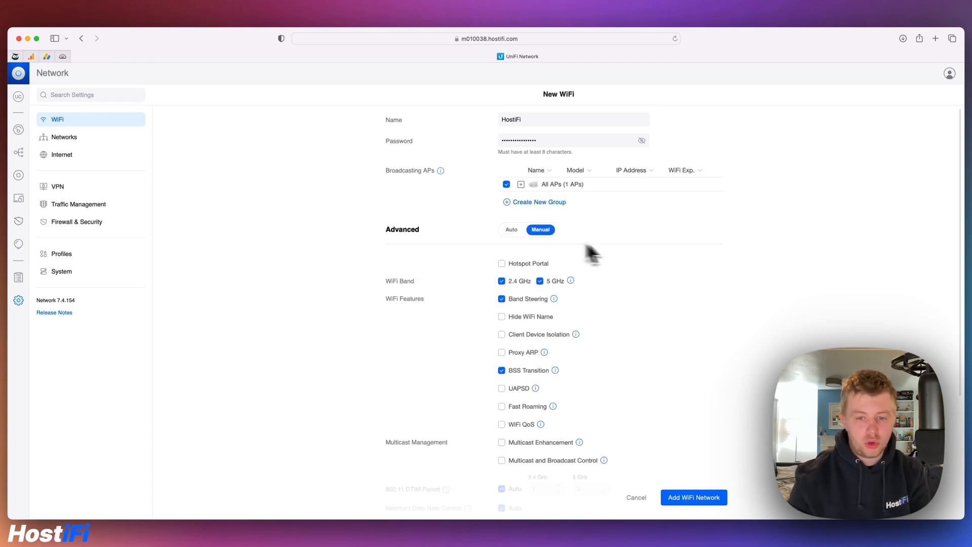
mouse_move(530, 294)
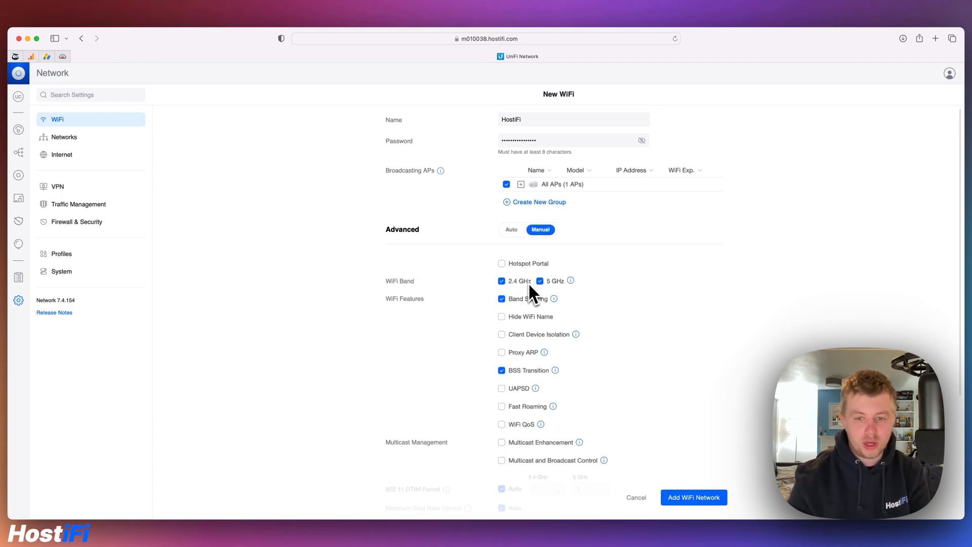
click(511, 230)
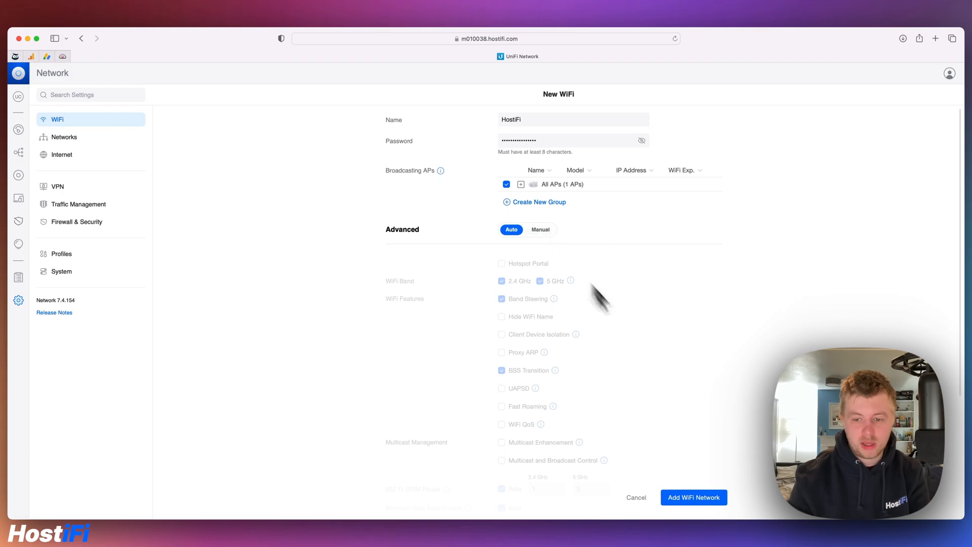
click(692, 497)
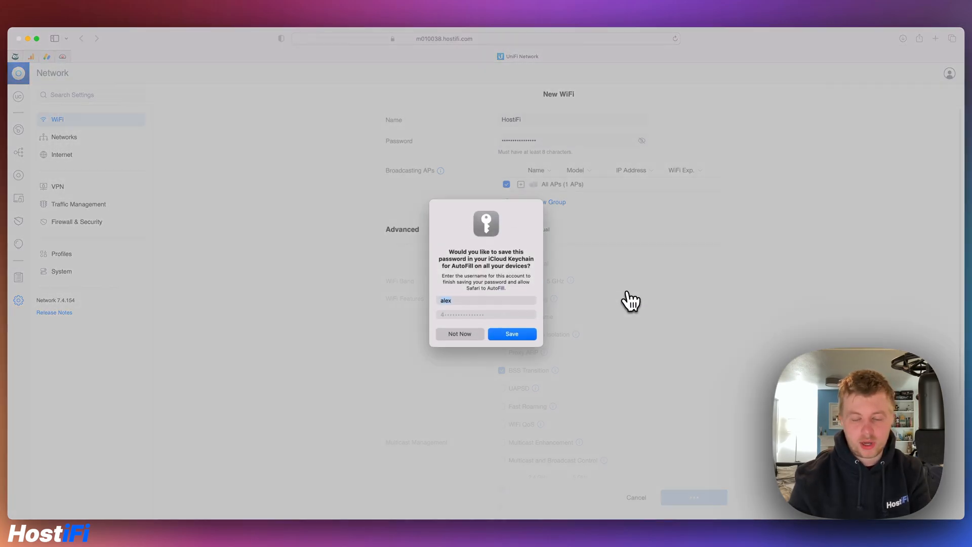
click(460, 334)
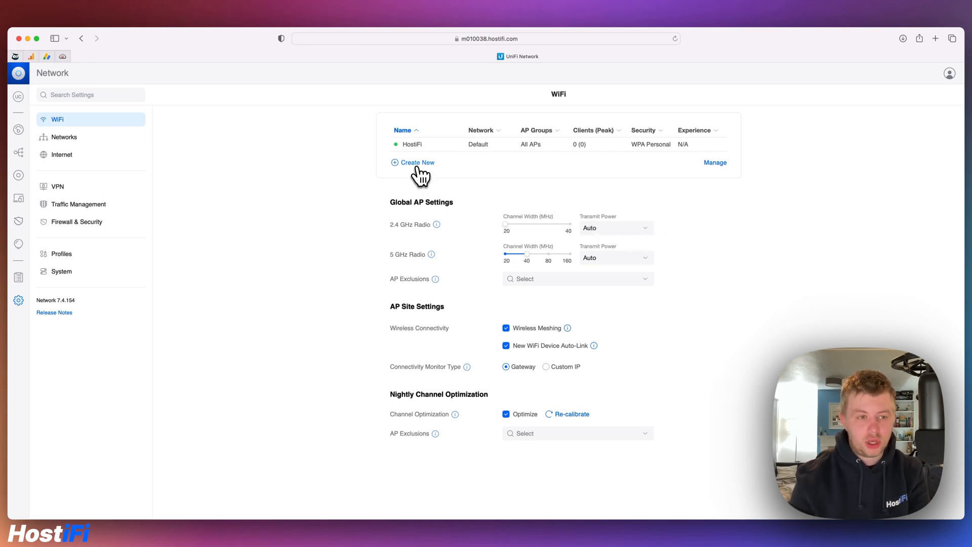
Add a WiFi network named Guest with manual advanced options and Hotspot Portal enabled
click(412, 162)
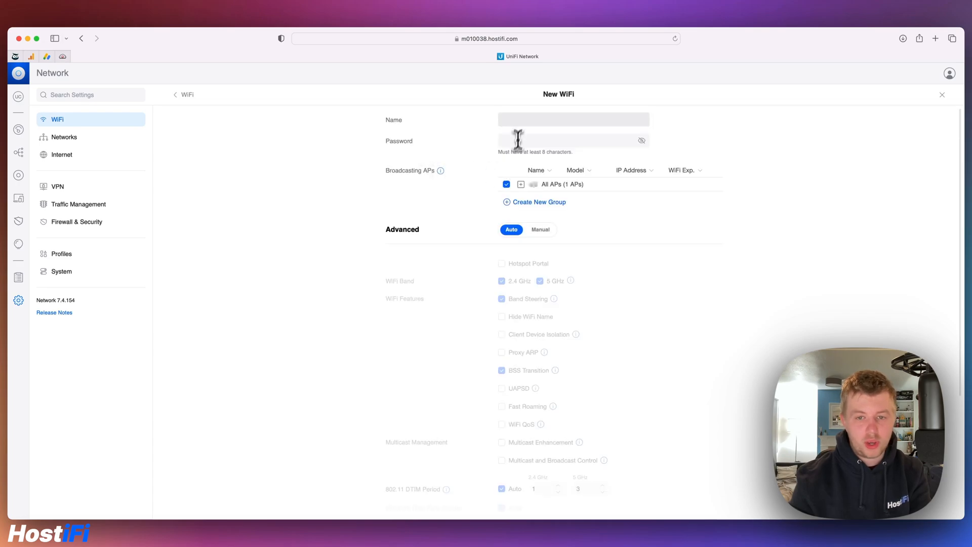
text(Guest)
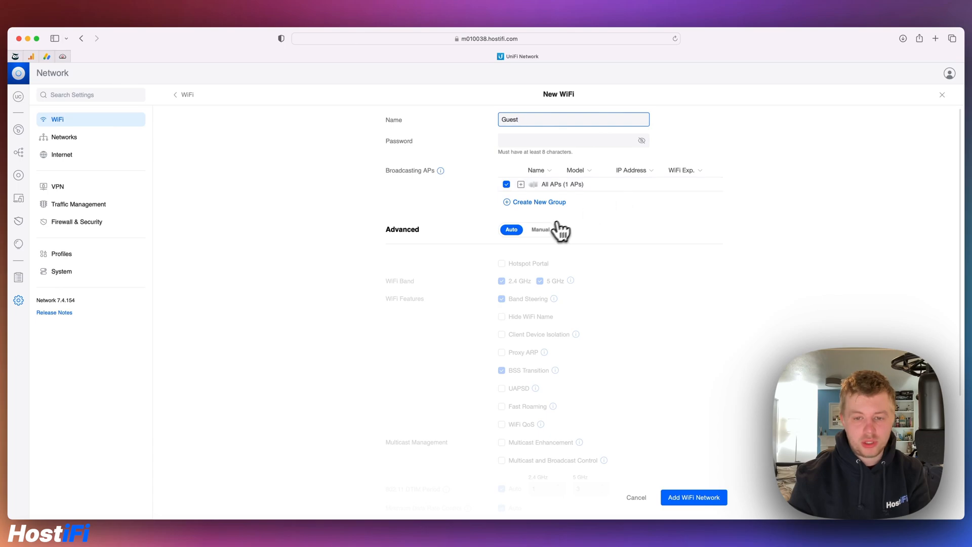
click(540, 230)
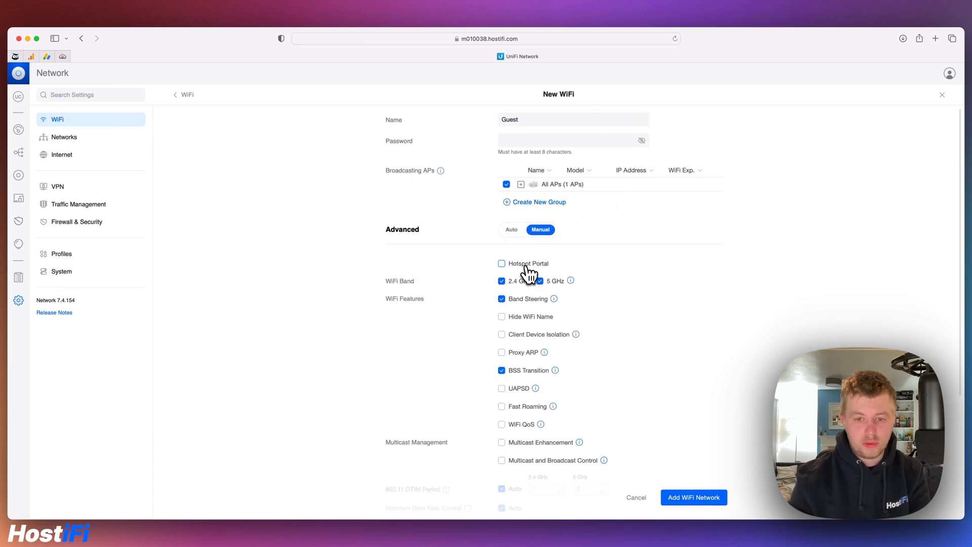
click(501, 263)
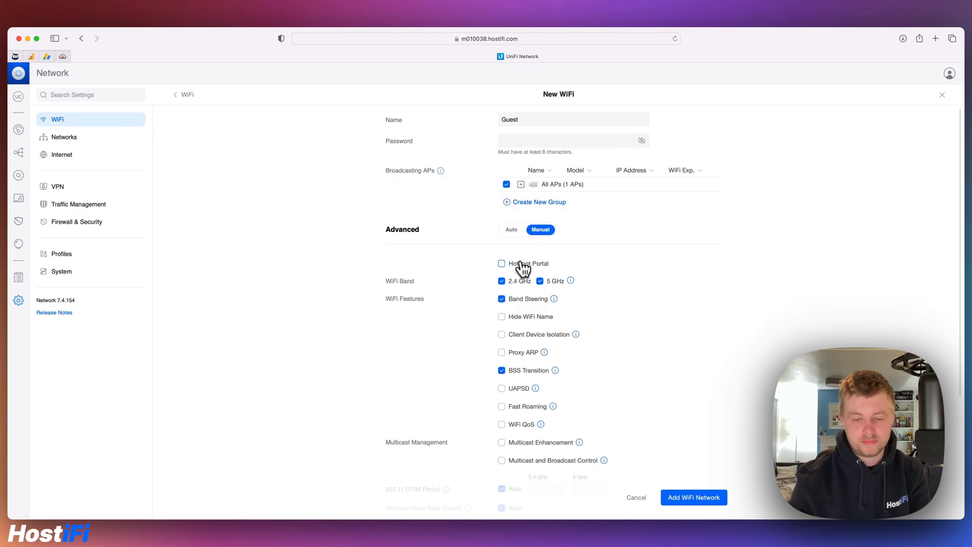
click(502, 263)
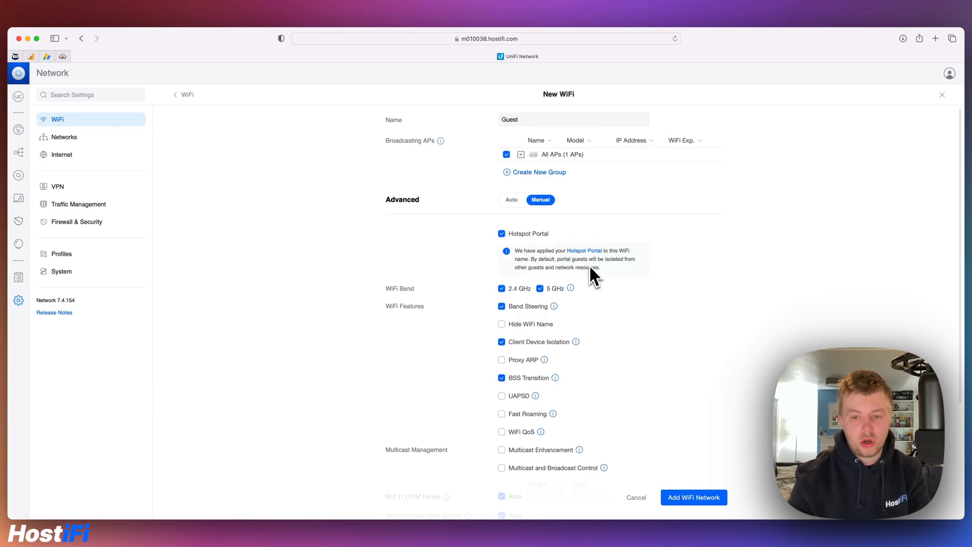
mouse_move(593, 266)
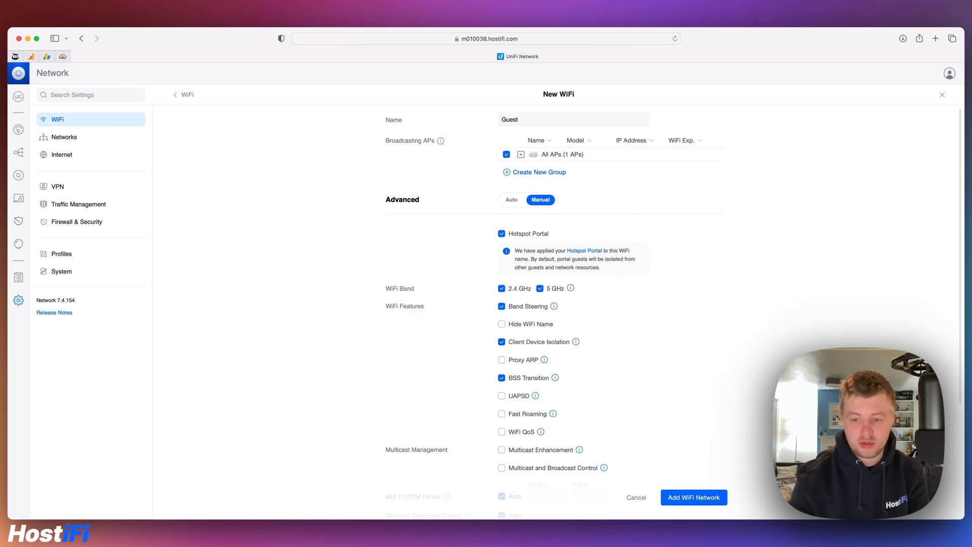
click(693, 497)
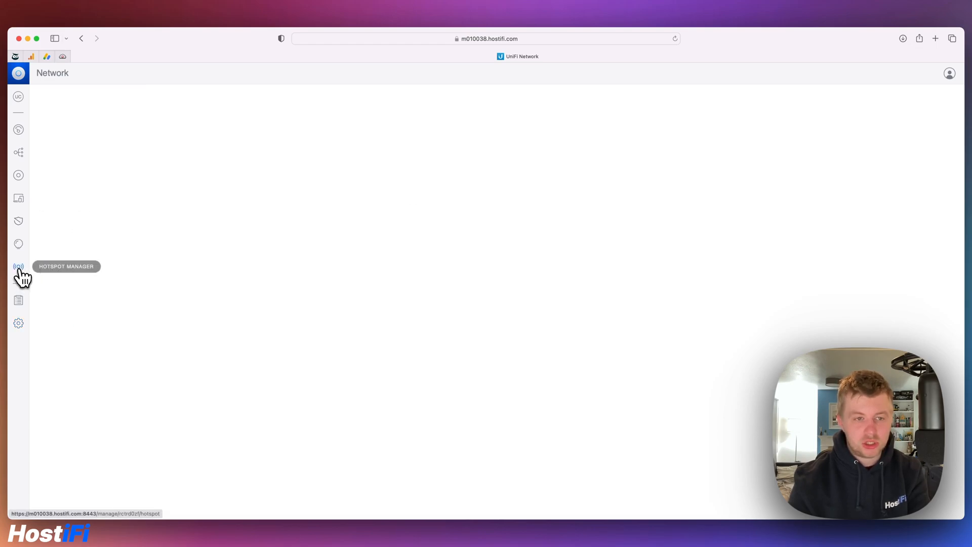
click(18, 266)
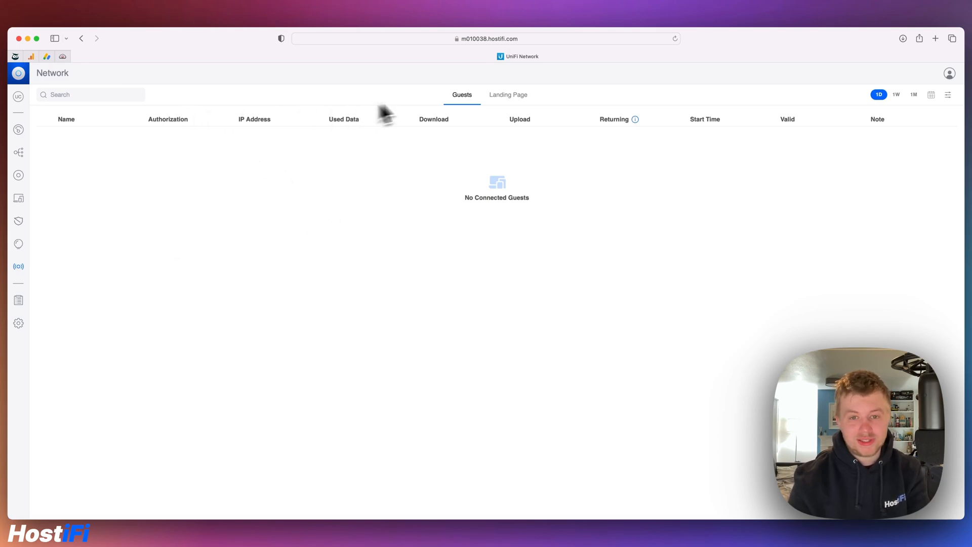
click(507, 94)
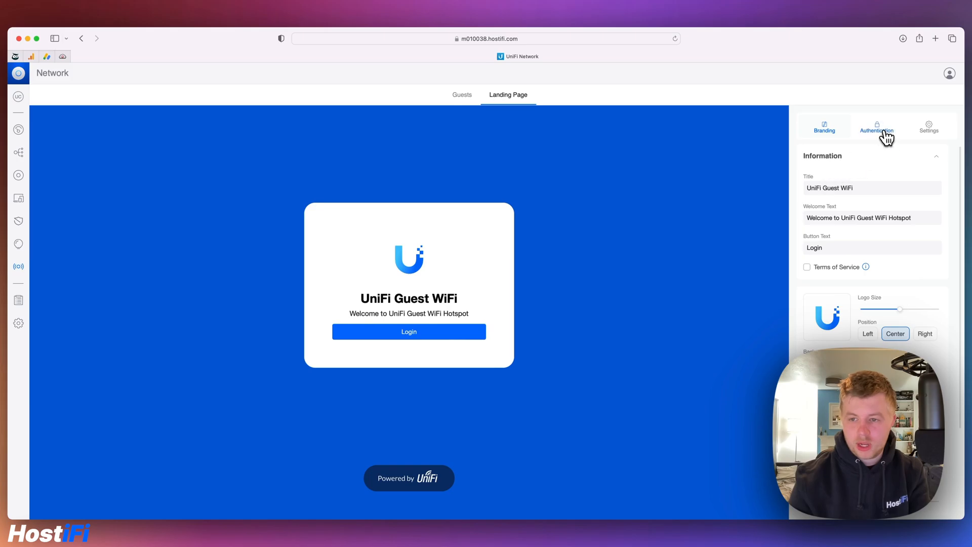
click(876, 126)
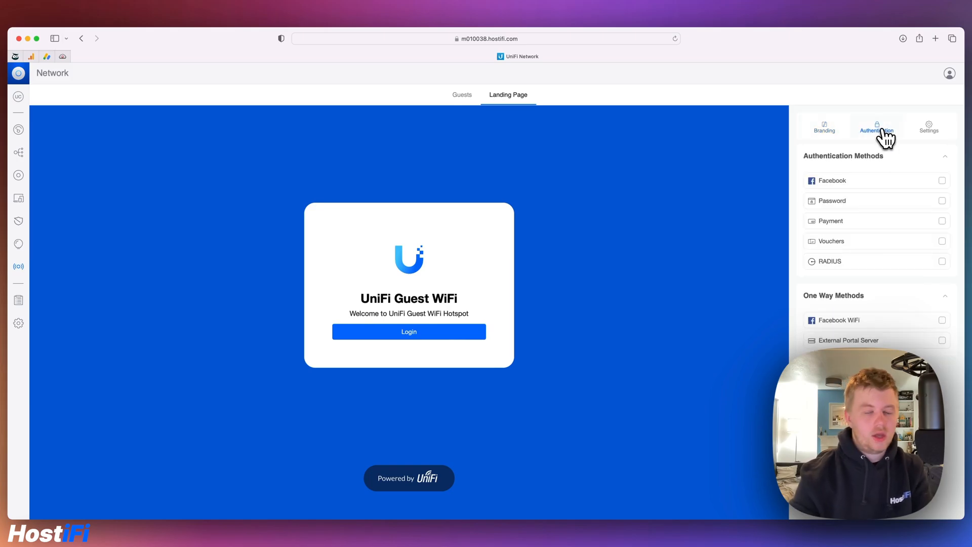
mouse_move(908, 194)
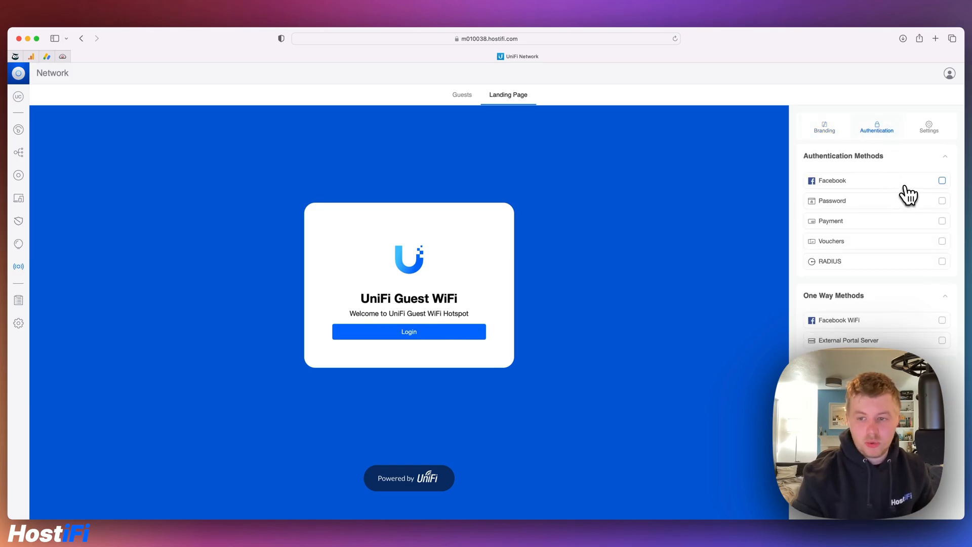
click(942, 180)
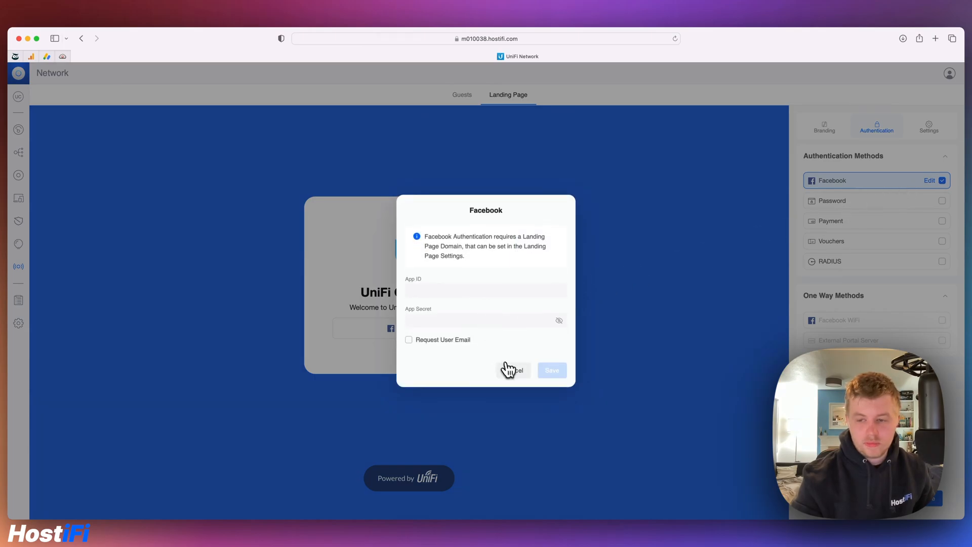
click(513, 370)
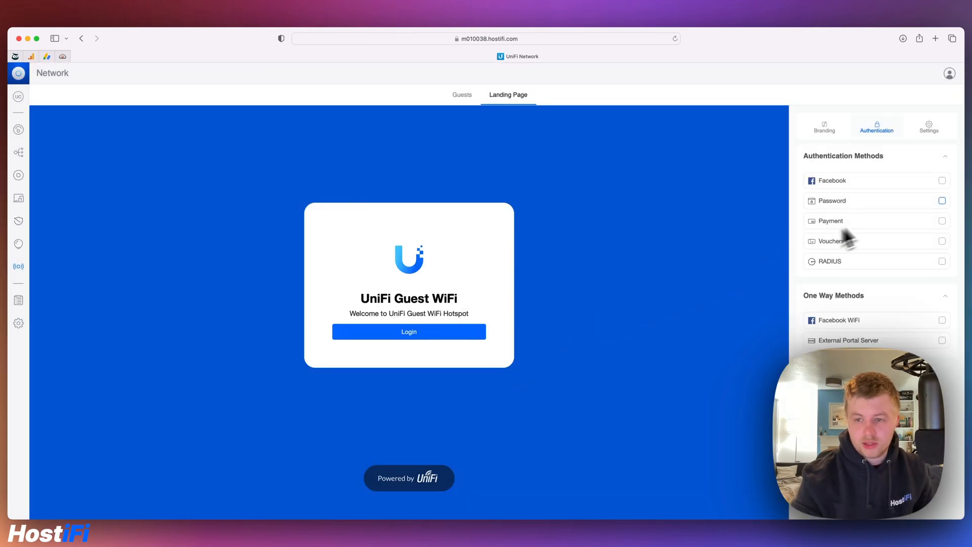
mouse_move(840, 304)
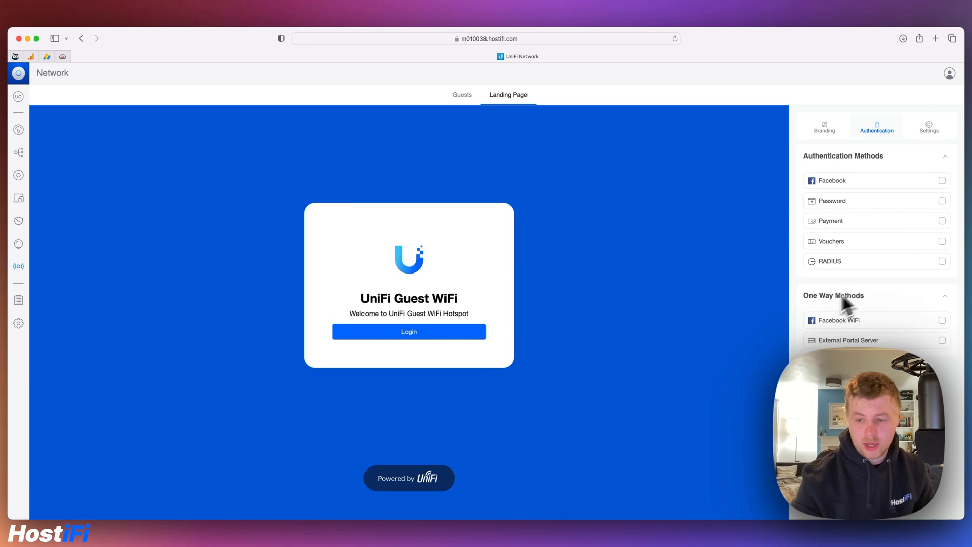
click(928, 127)
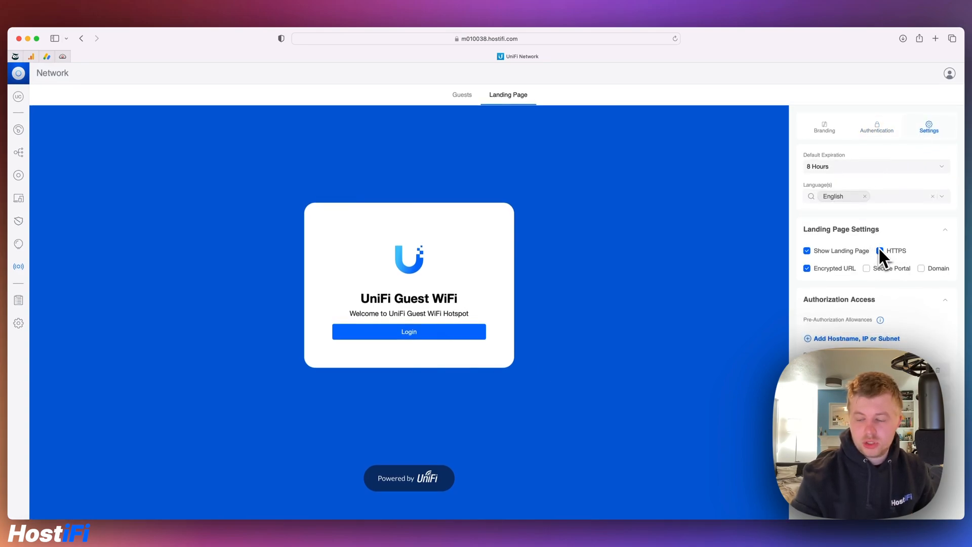
click(879, 251)
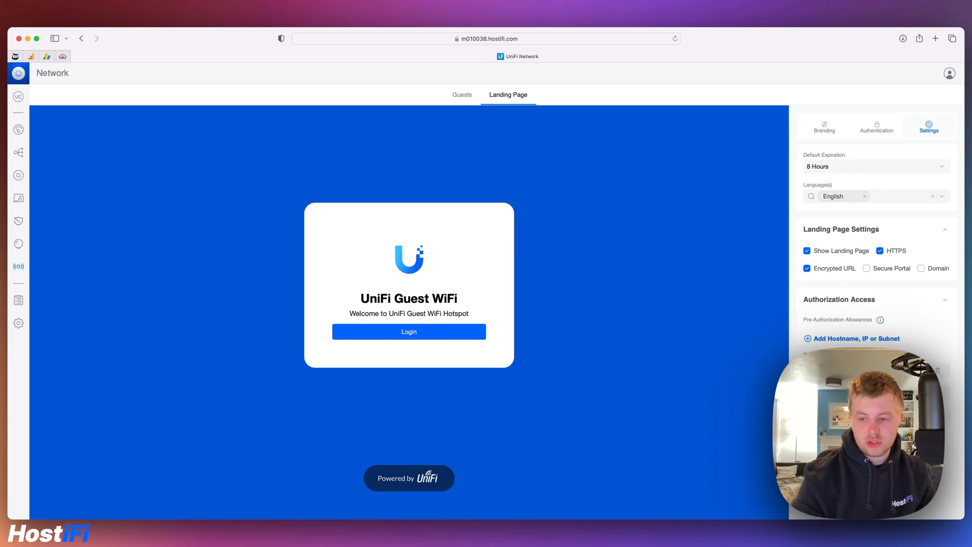
mouse_move(893, 316)
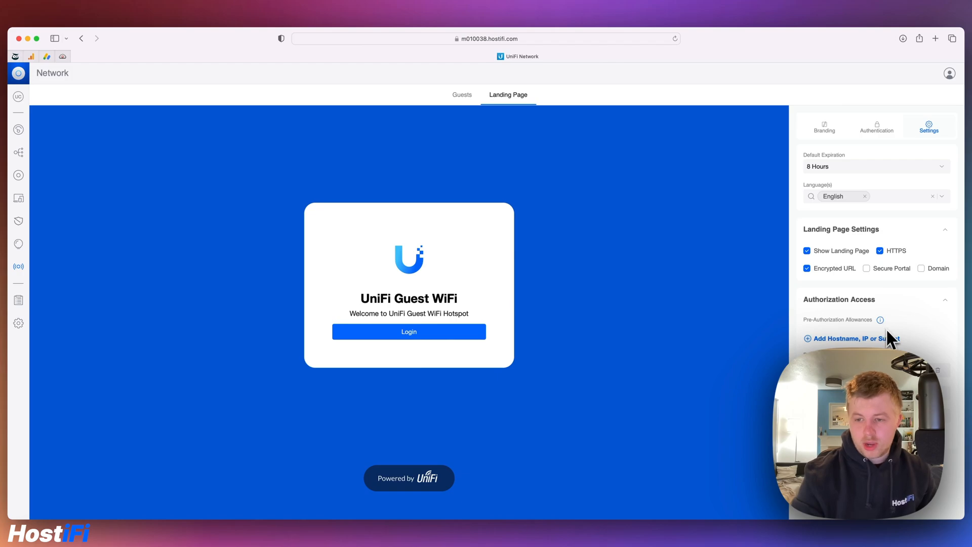
mouse_move(640, 340)
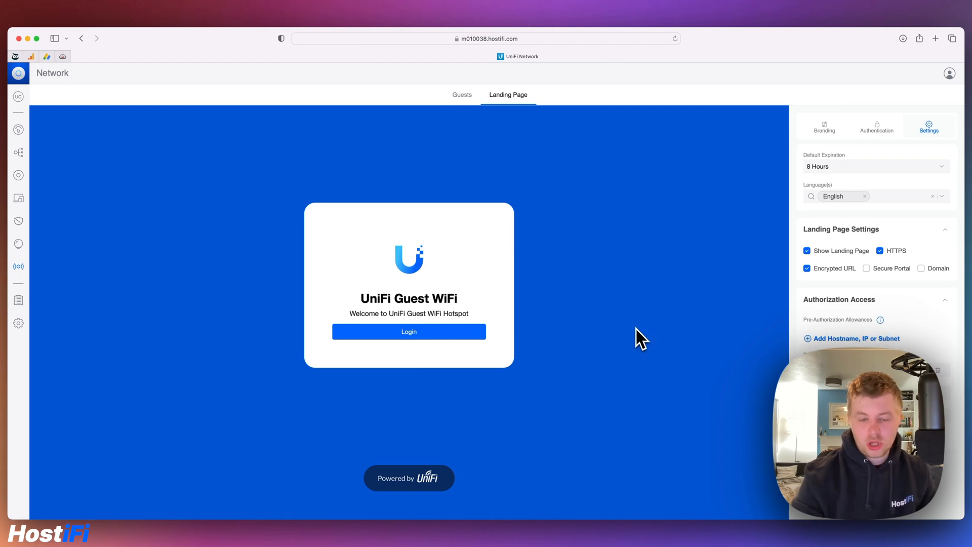
mouse_move(655, 329)
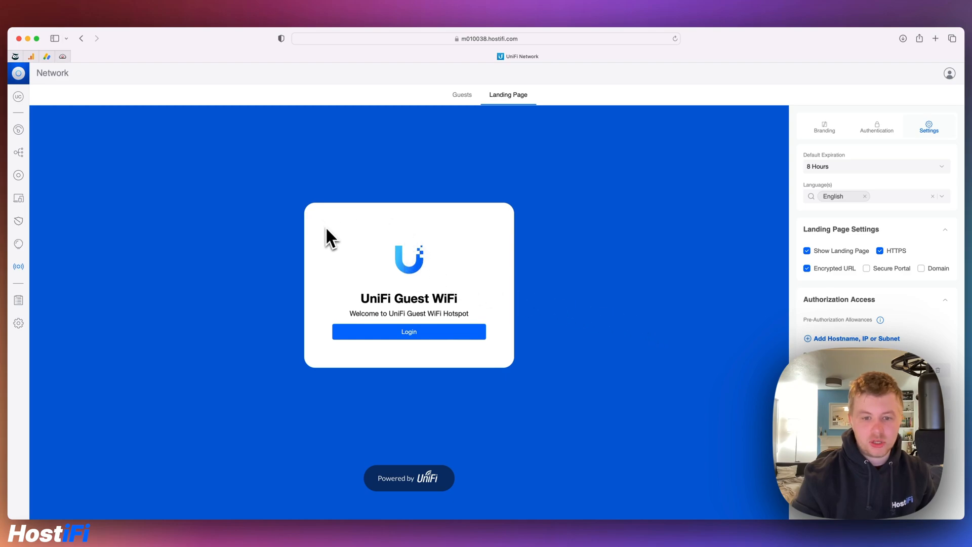
mouse_move(344, 273)
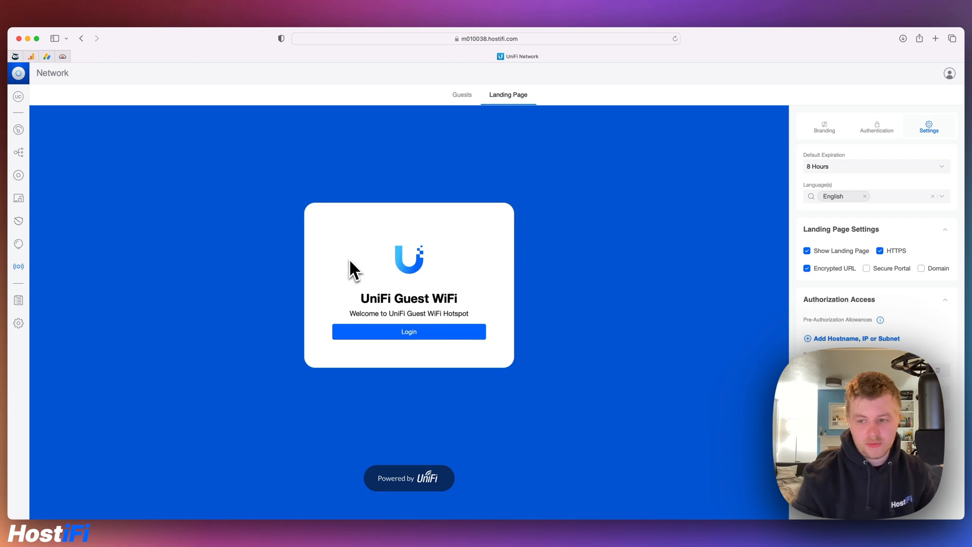
mouse_move(18, 323)
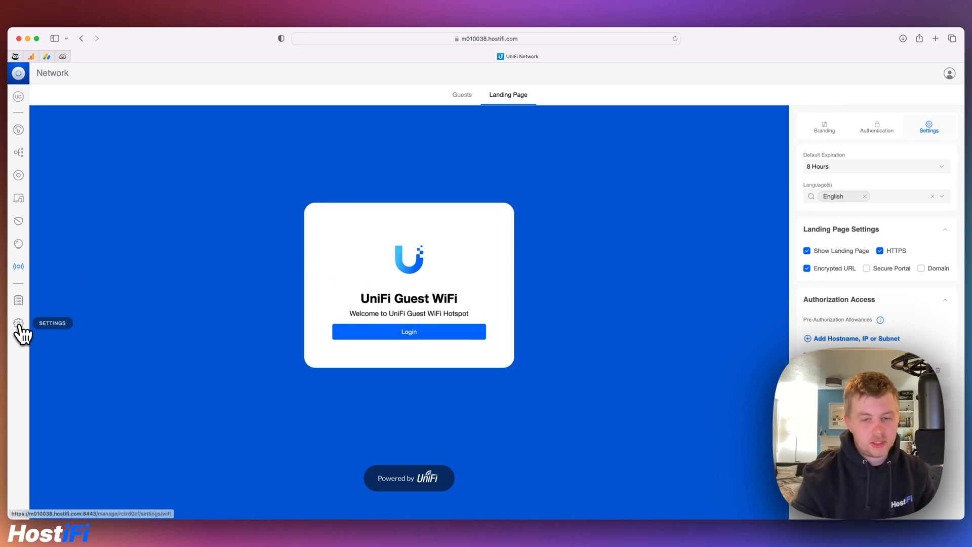
Open site Settings, scroll the WiFi list, then switch to the Networks page
click(19, 323)
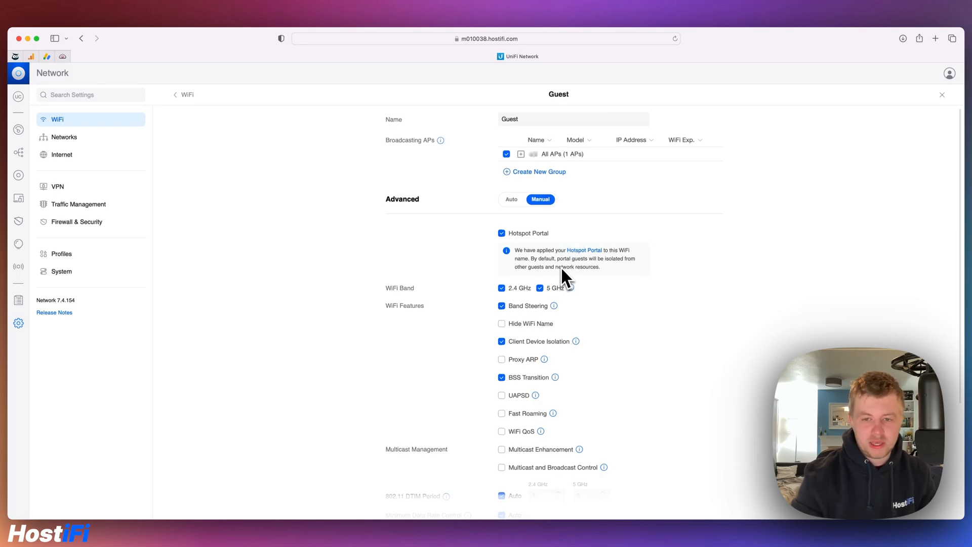
scroll(down, 3)
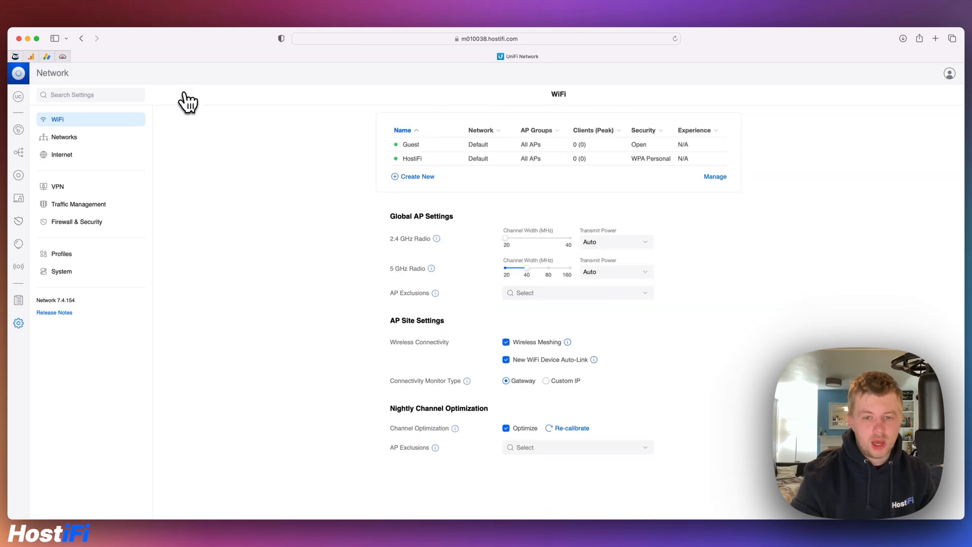
click(63, 137)
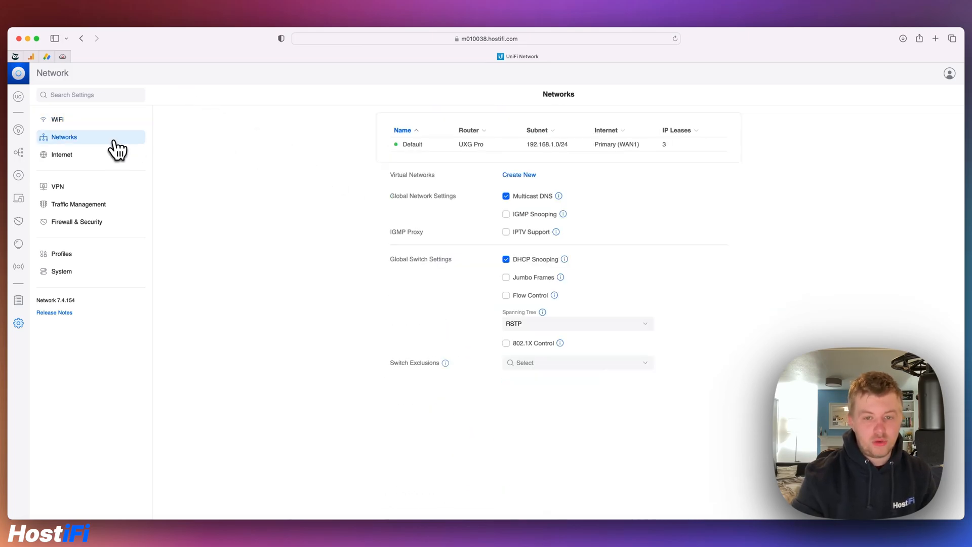
mouse_move(586, 167)
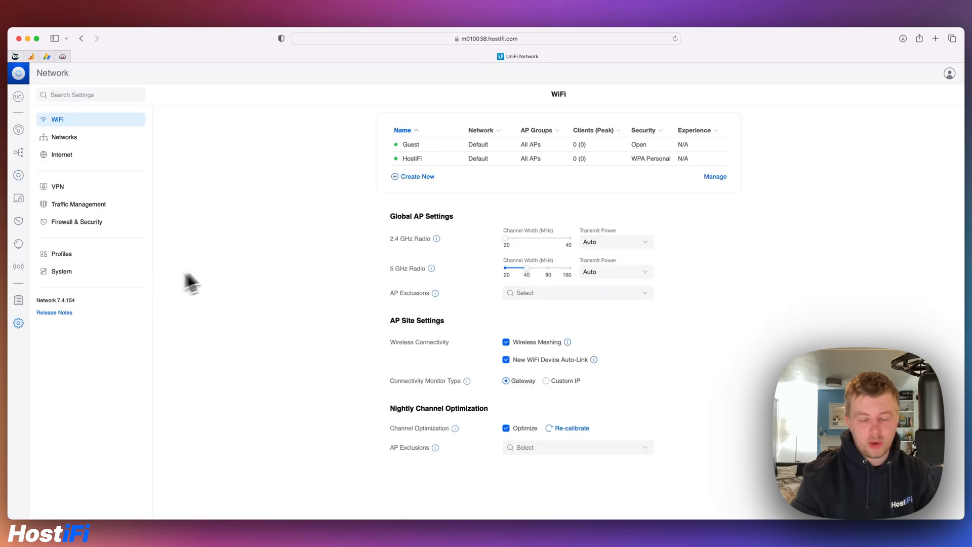
mouse_move(74, 139)
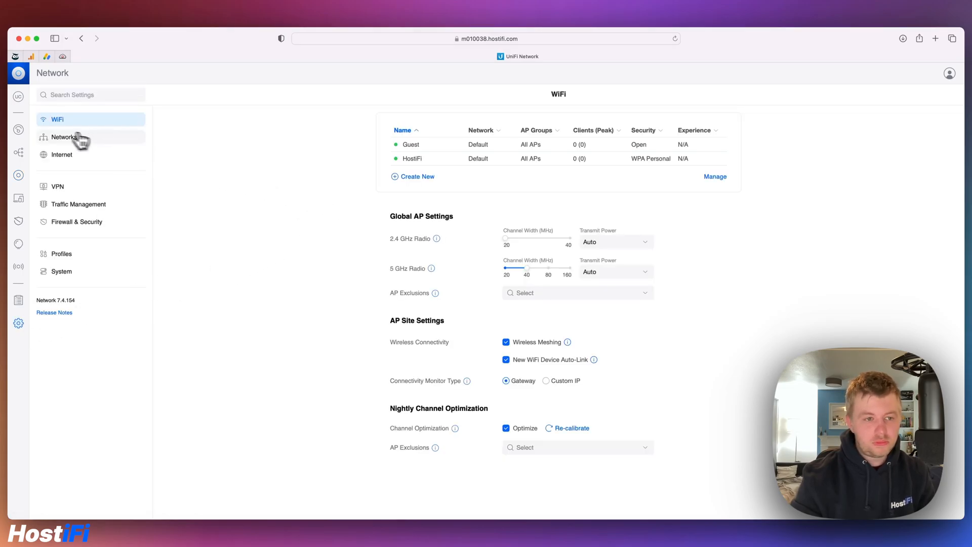
Start a new virtual network named Users with UXG Pro as its router
click(63, 138)
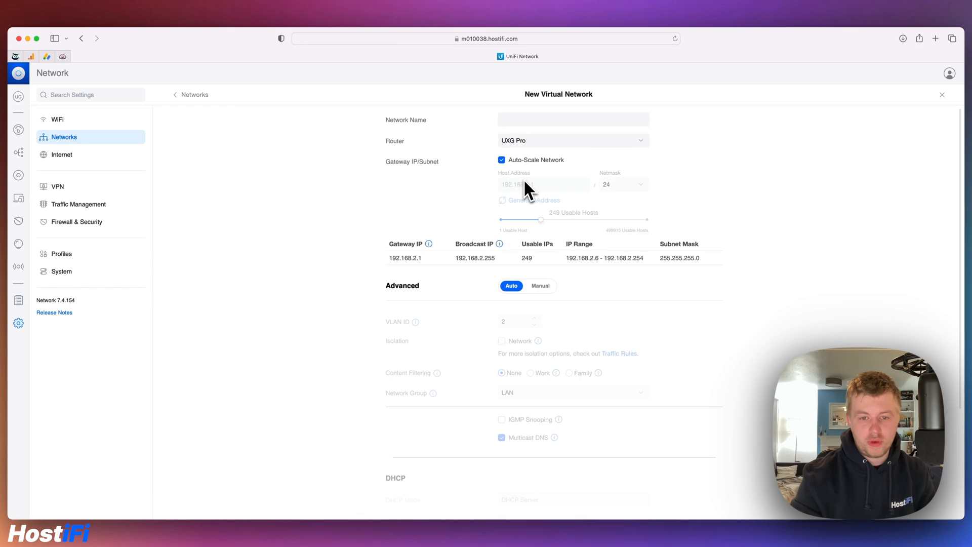
click(573, 119)
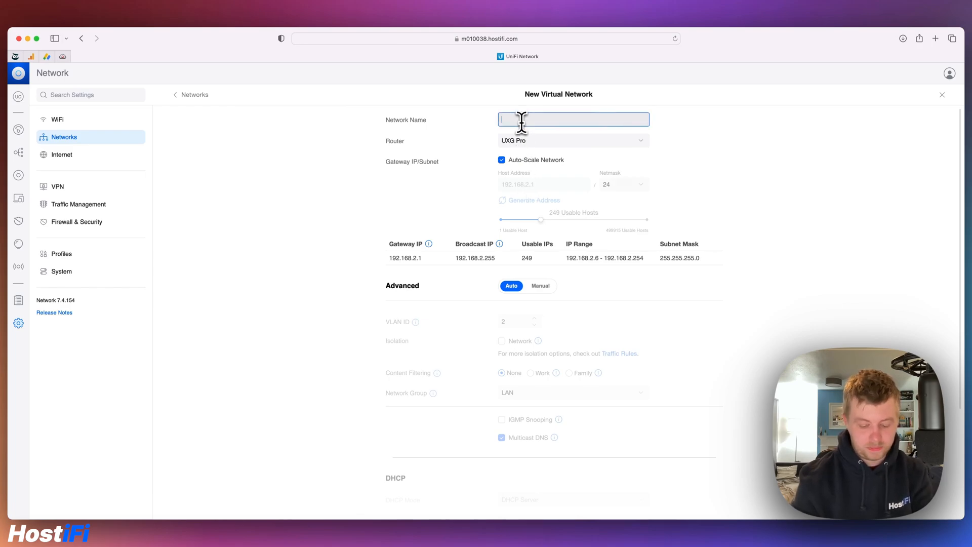
text(Ad)
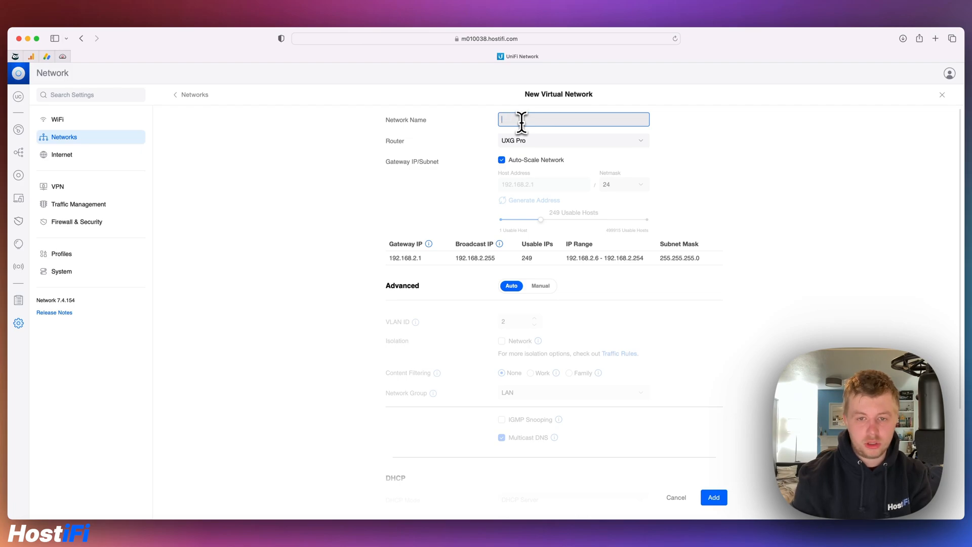
click(570, 140)
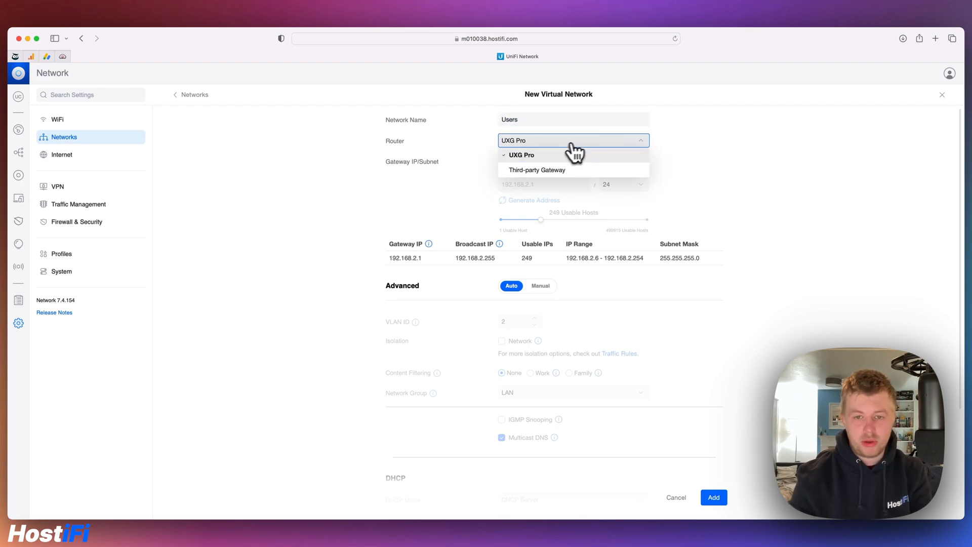
click(519, 154)
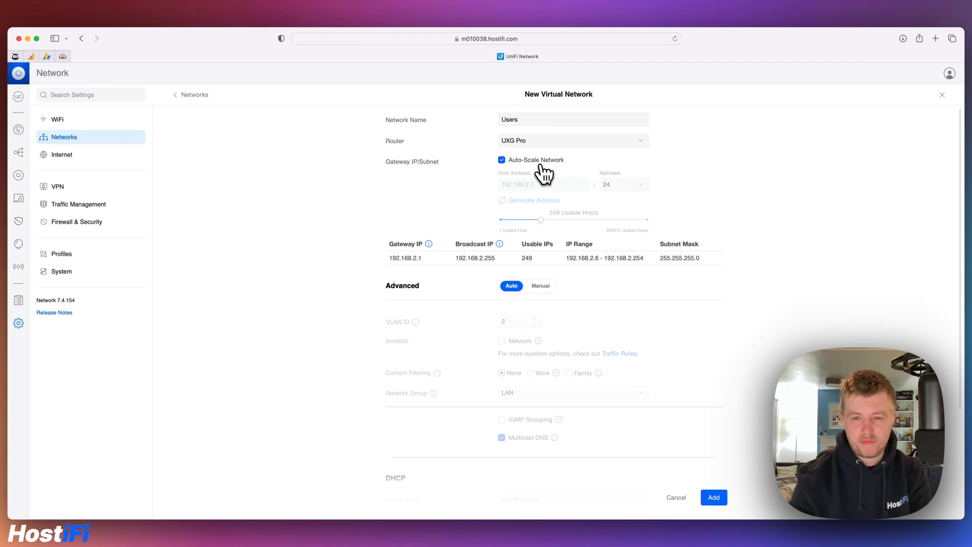
Turn off Auto-Scale, use manual advanced settings for VLAN 2 192.168.2.0/24, and add it
click(502, 159)
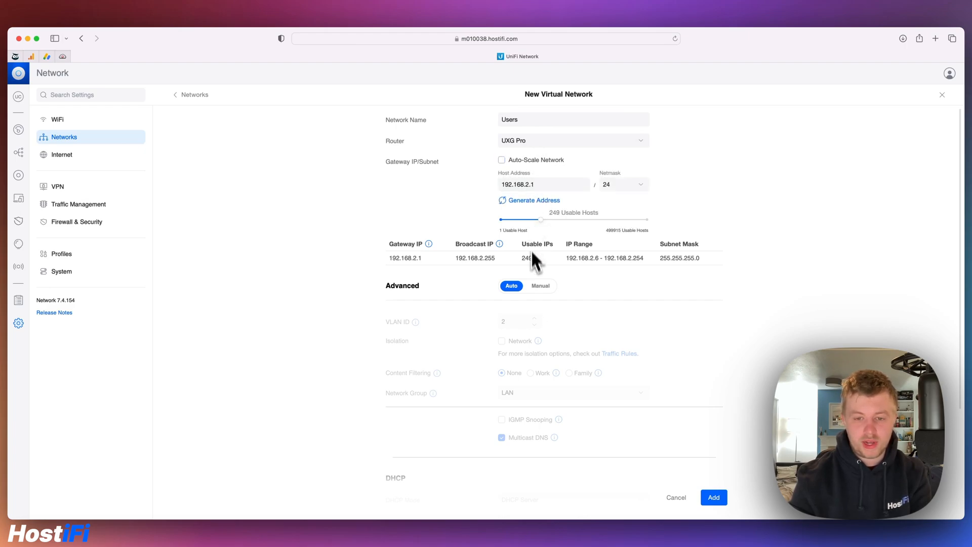
click(539, 285)
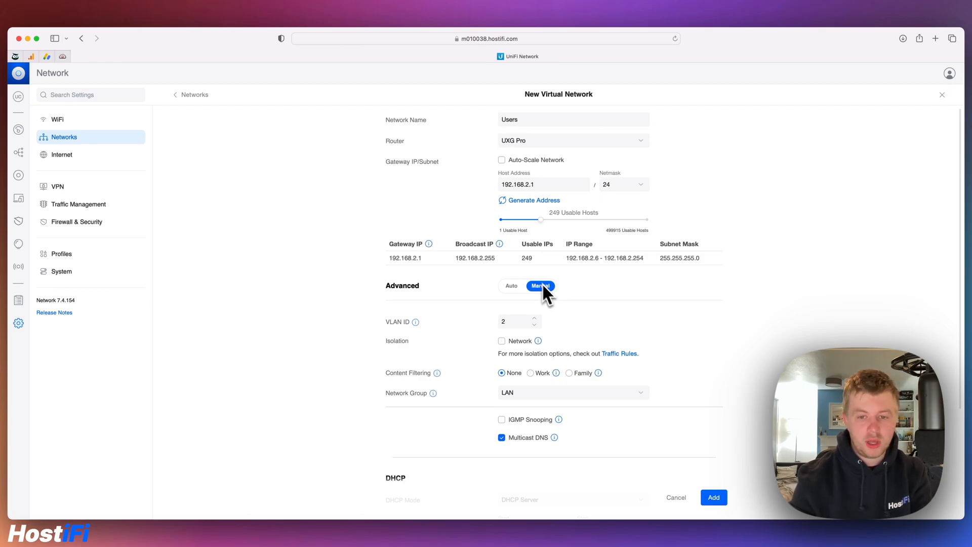
click(543, 184)
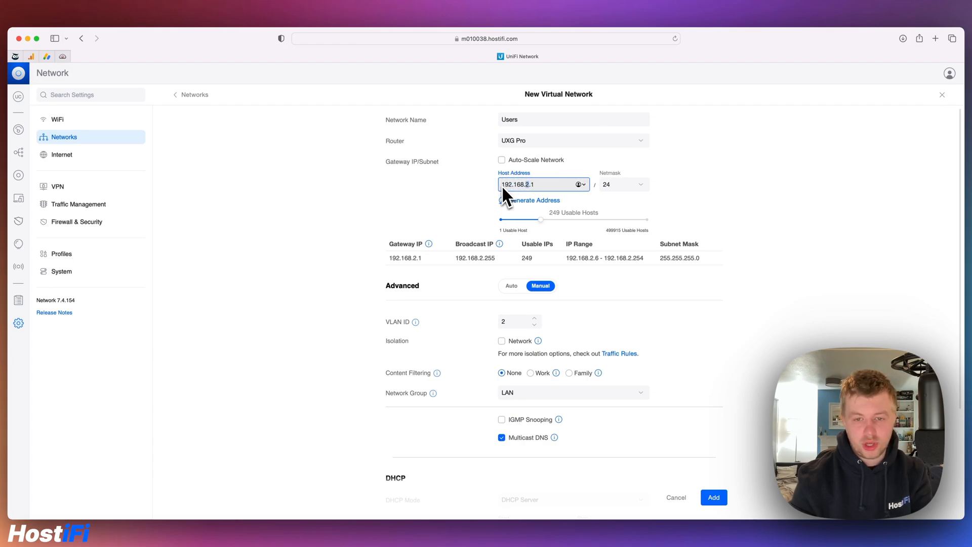
mouse_move(552, 270)
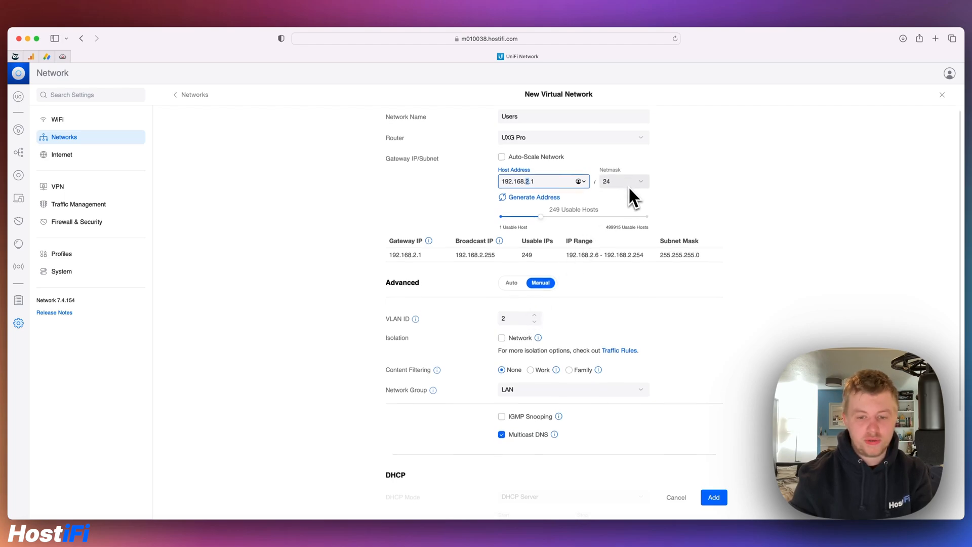
scroll(down, 3)
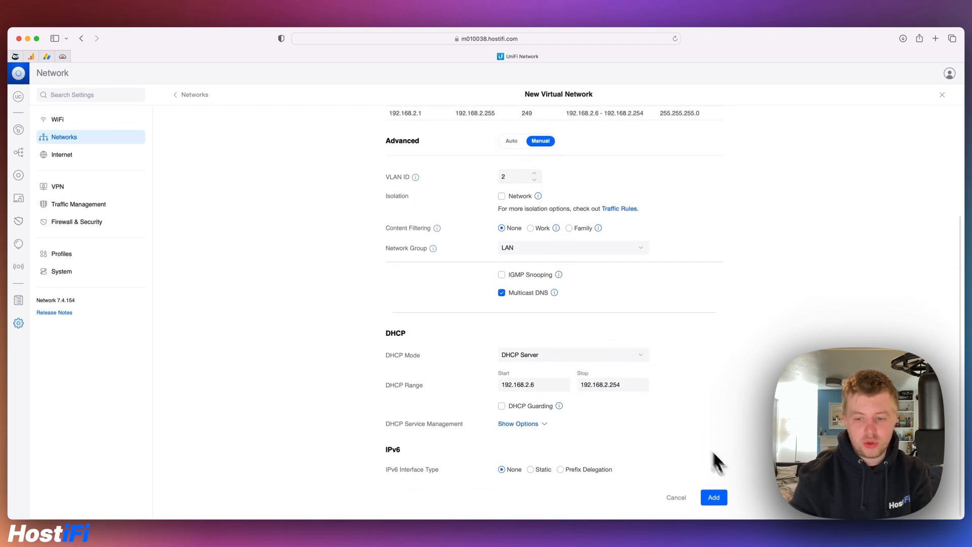
click(713, 497)
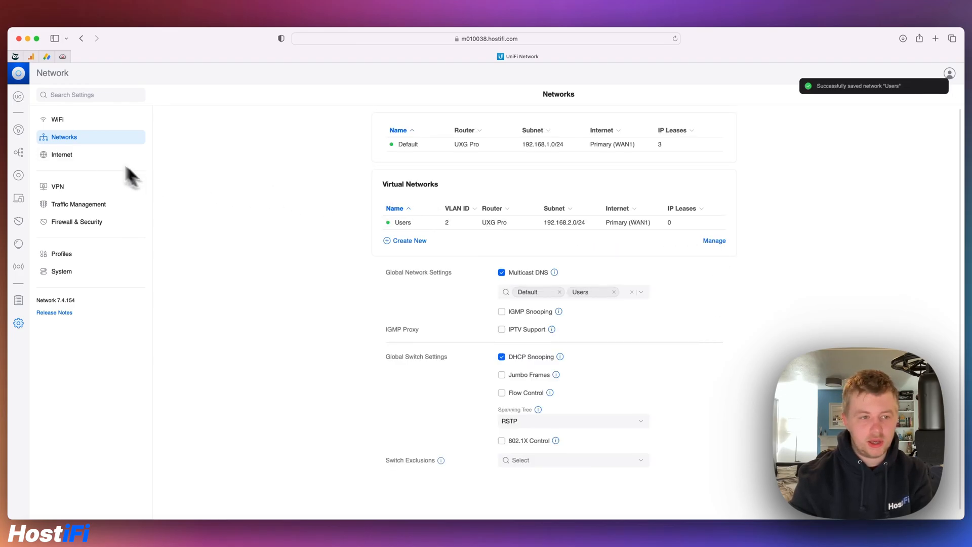
Assign the HostiFi WiFi to the Users network and apply the changes
click(56, 119)
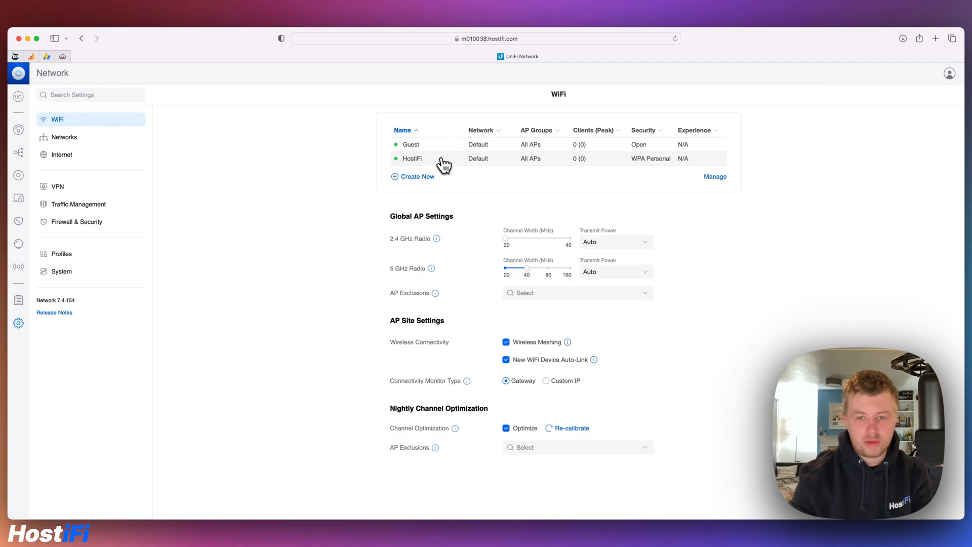
click(412, 158)
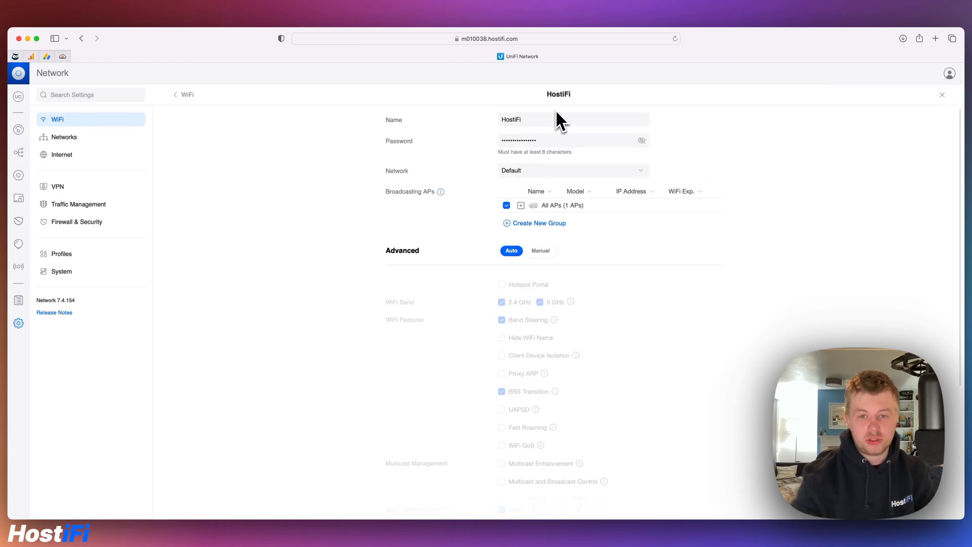
click(571, 170)
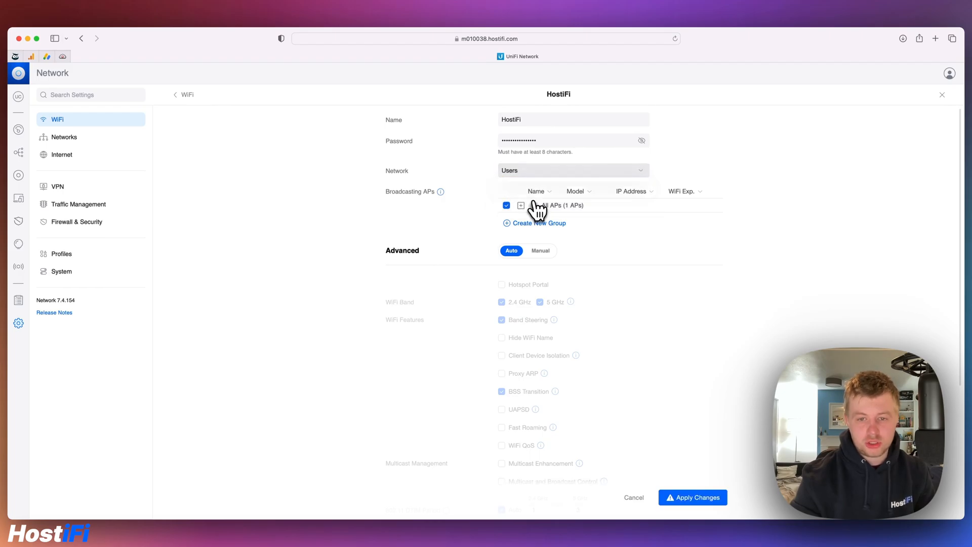
click(692, 497)
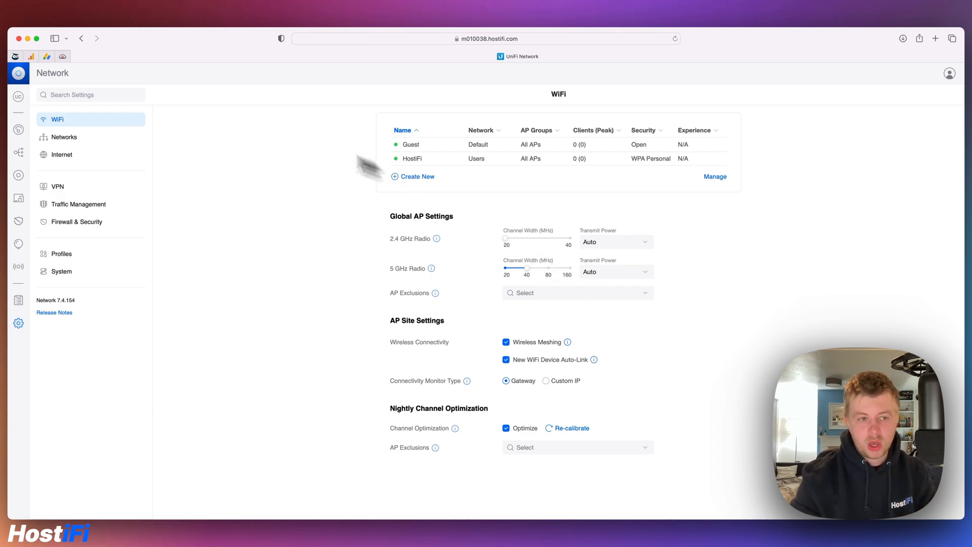
Create and save a Guest virtual network on VLAN 3 with subnet 192.168.3.0/24
click(63, 137)
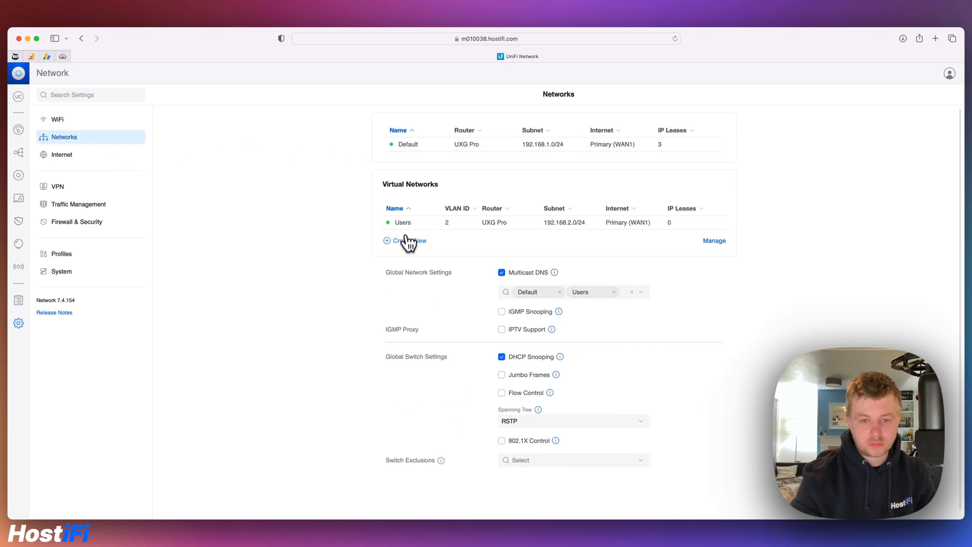
click(407, 241)
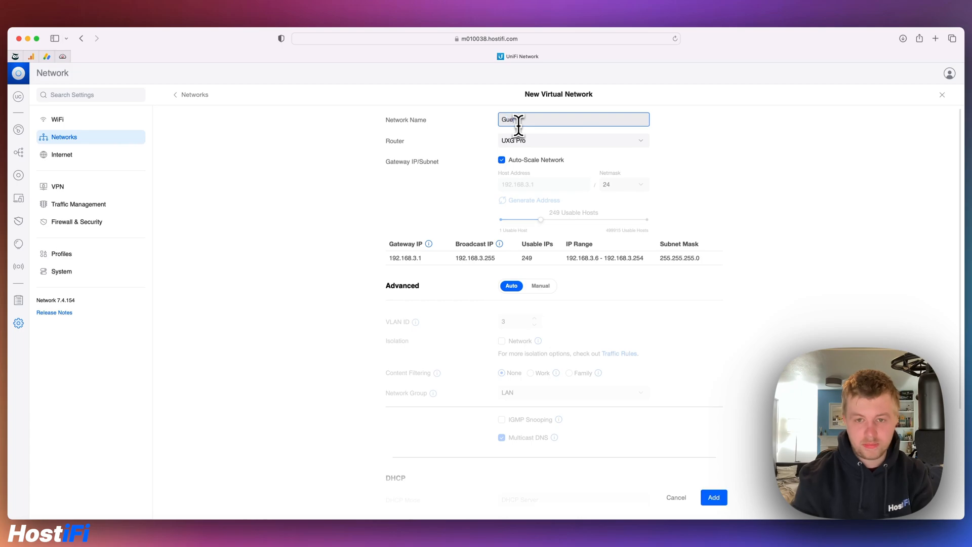
click(502, 159)
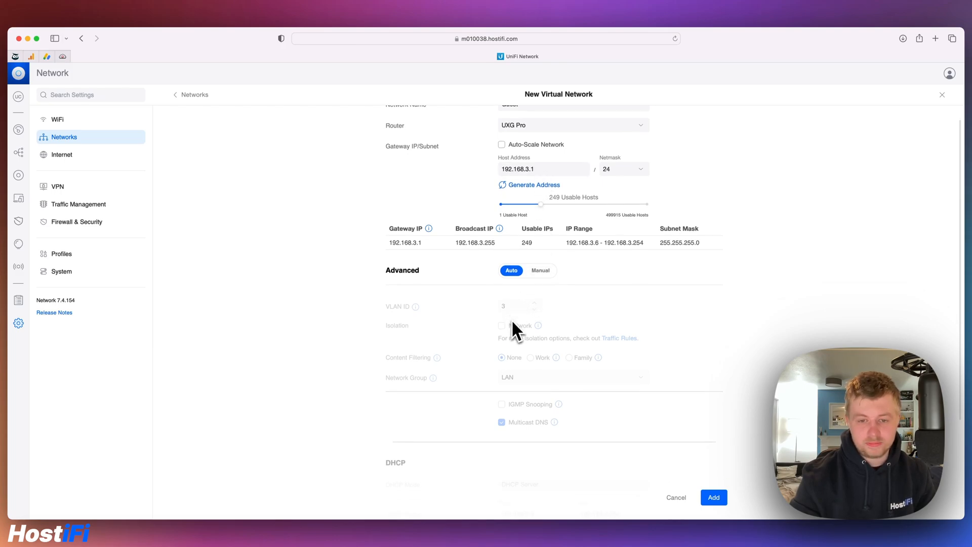
scroll(down, 3)
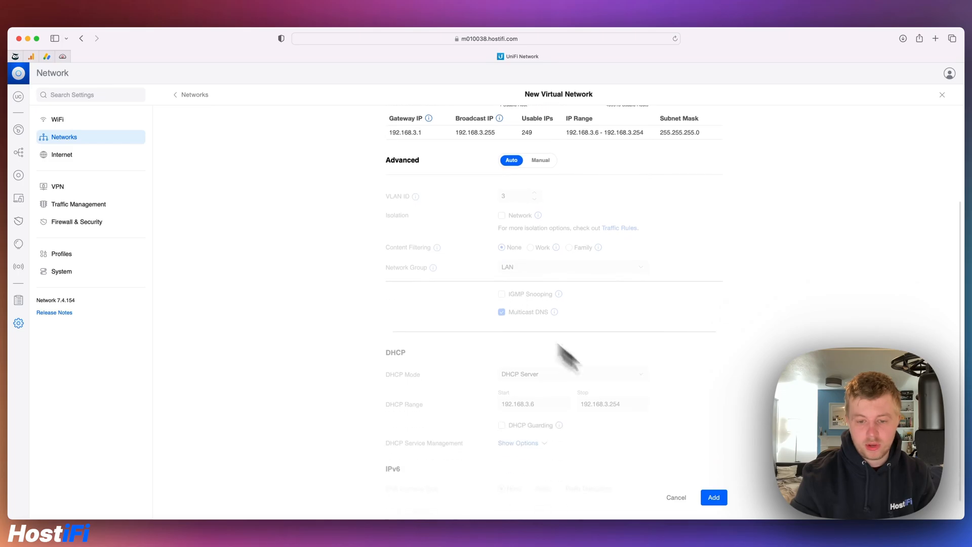
click(713, 496)
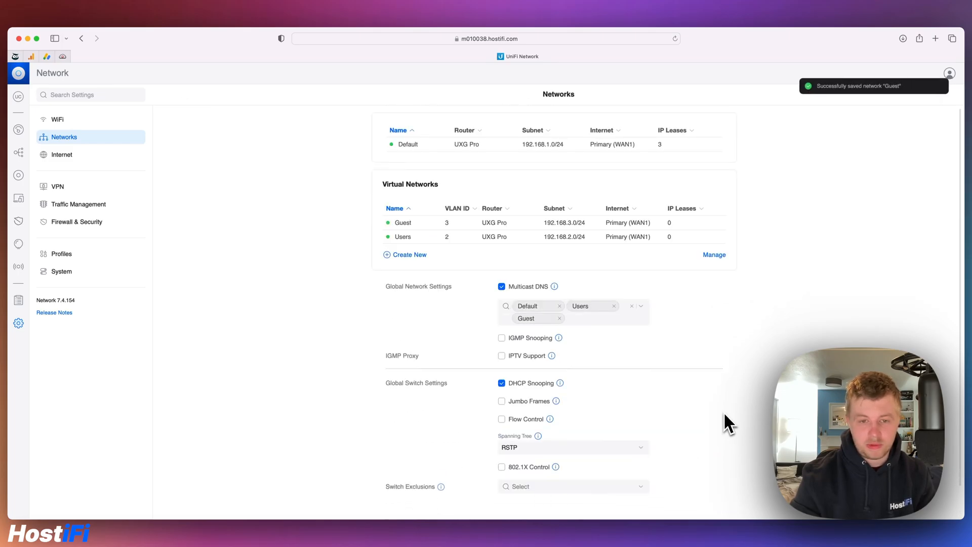
mouse_move(101, 208)
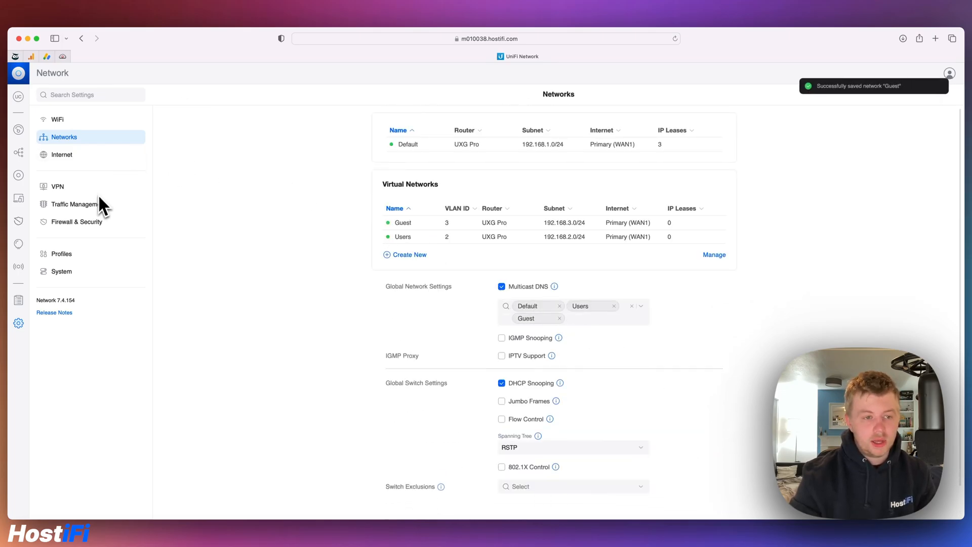
Switch the Guest SSID from the Default network to Guest and apply
click(57, 119)
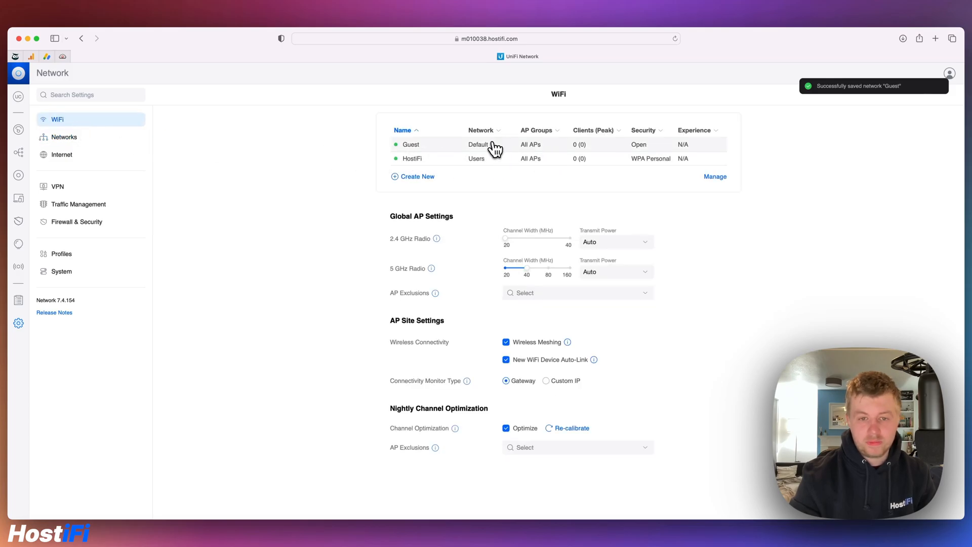
click(411, 143)
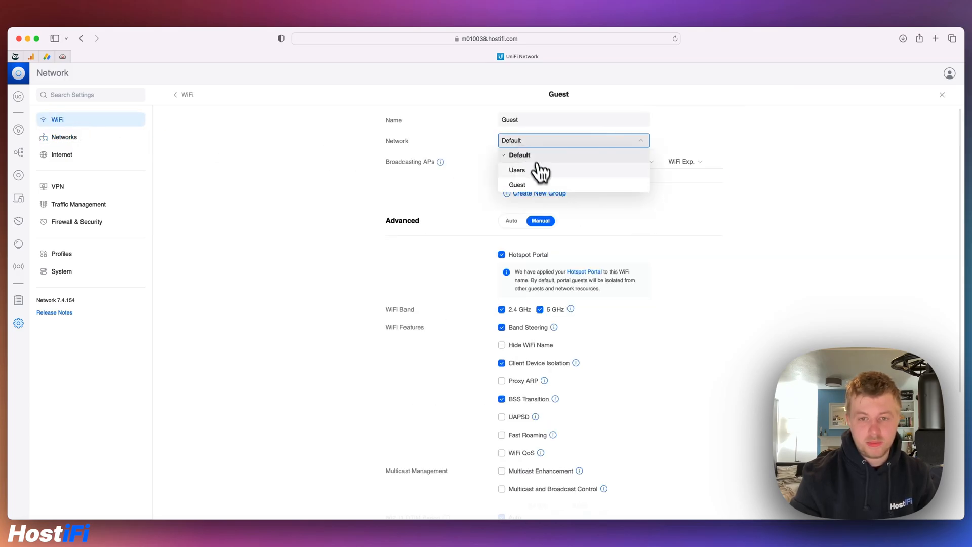
click(516, 184)
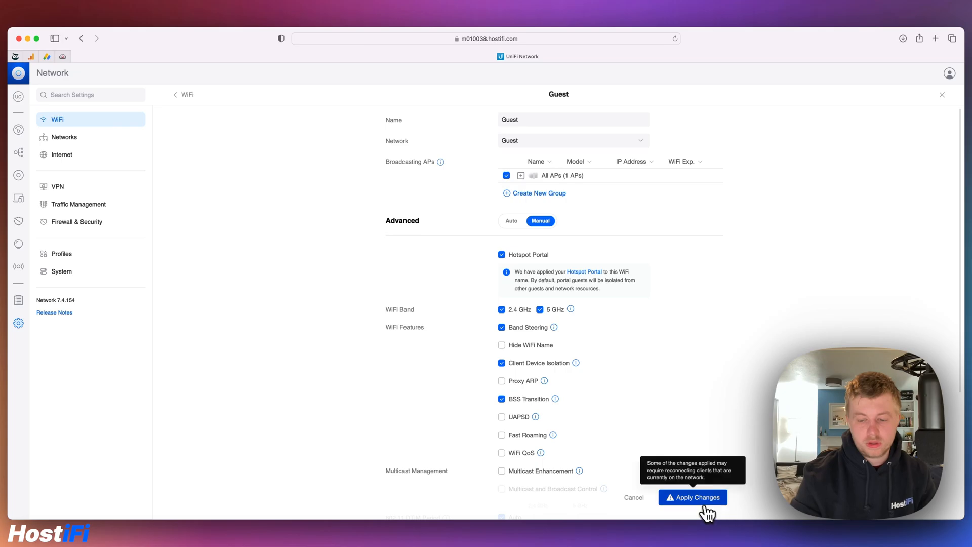
click(693, 497)
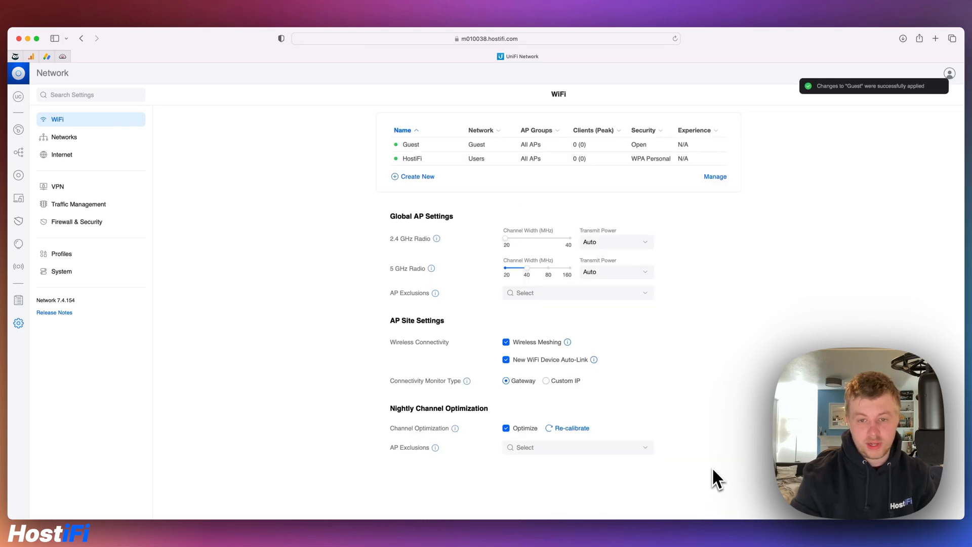
mouse_move(744, 384)
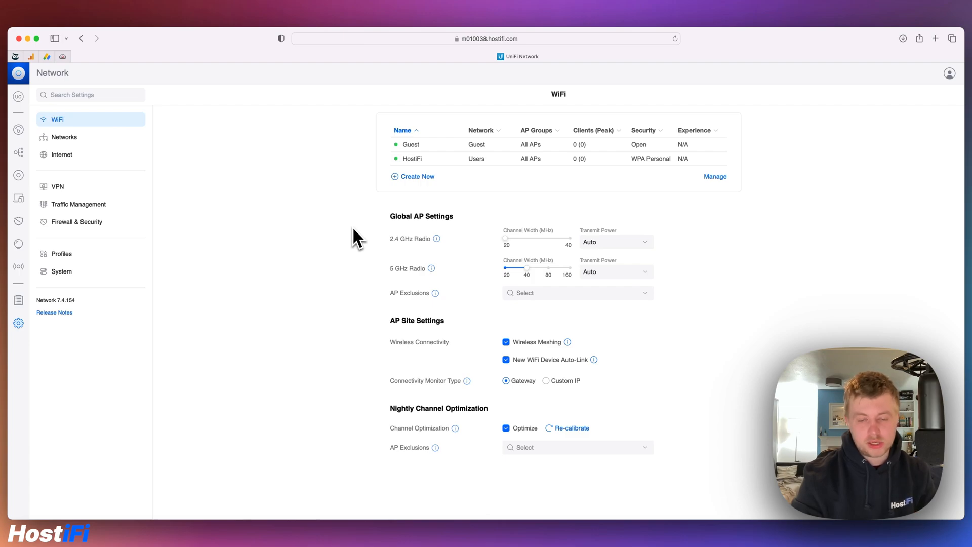
mouse_move(292, 215)
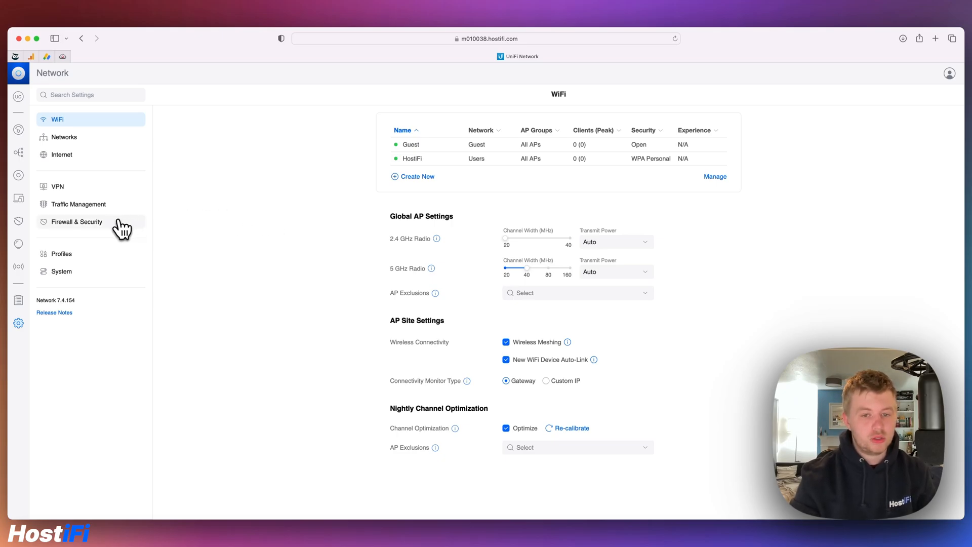
Open Firewall & Security settings and scroll to the Internet firewall rules
click(76, 221)
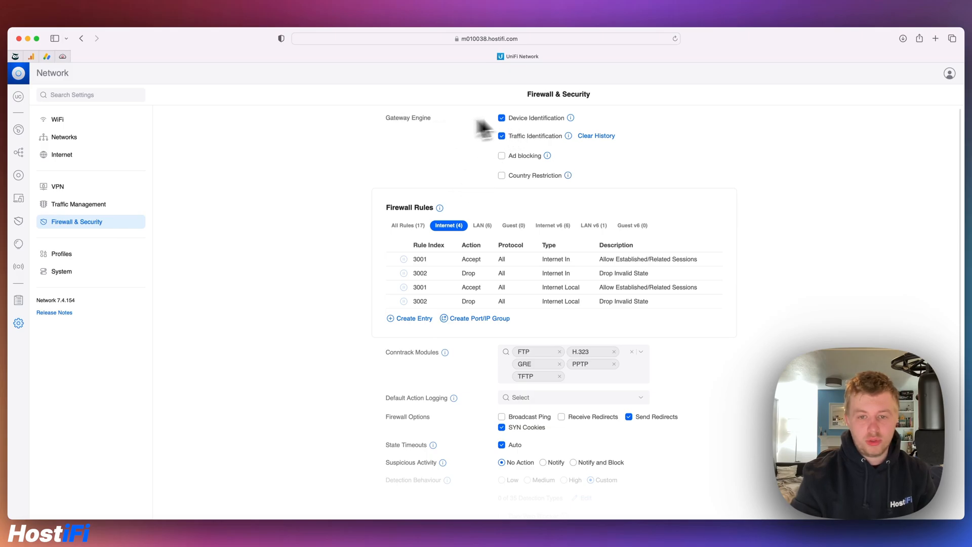
mouse_move(468, 180)
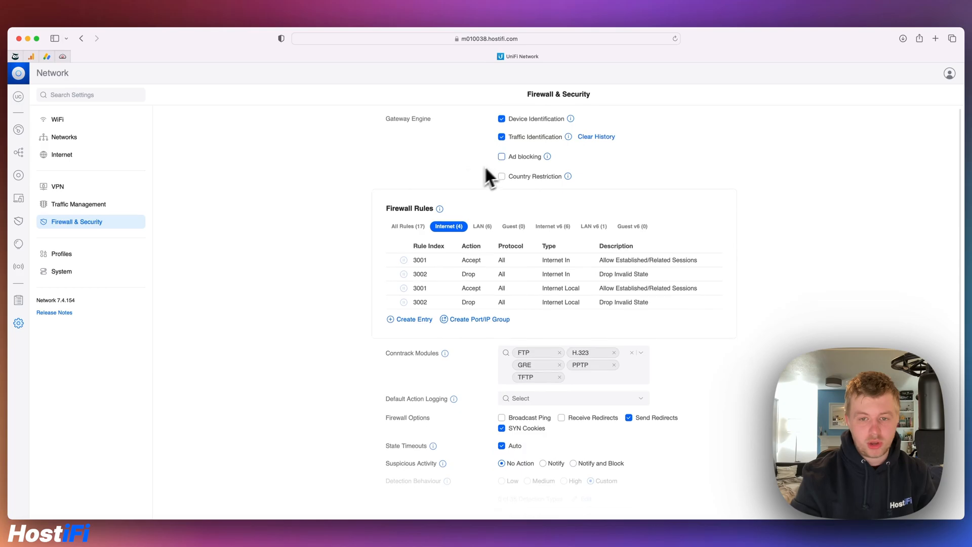
scroll(down, 3)
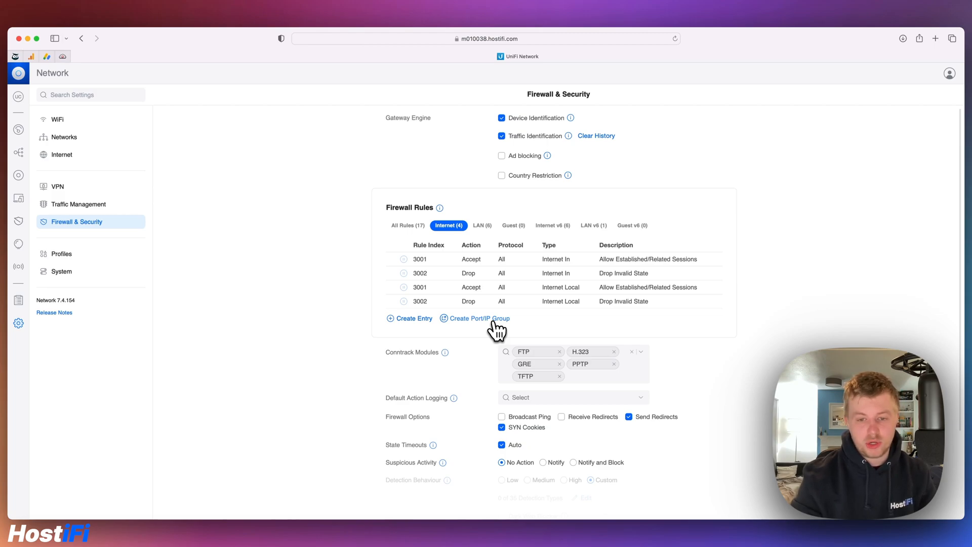
Create a Guest IPv4 Address/Subnet group and begin entering 192.168.3.0/24
click(479, 318)
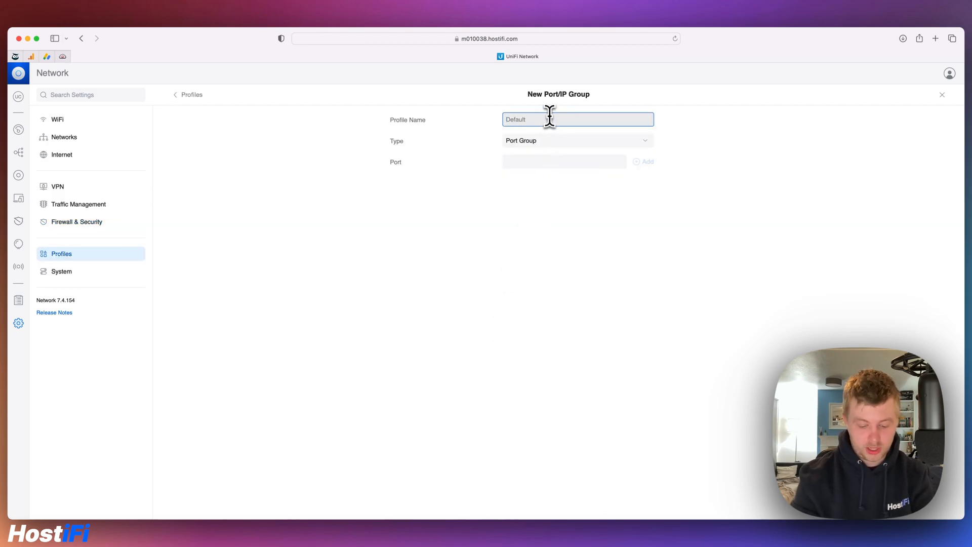
click(577, 141)
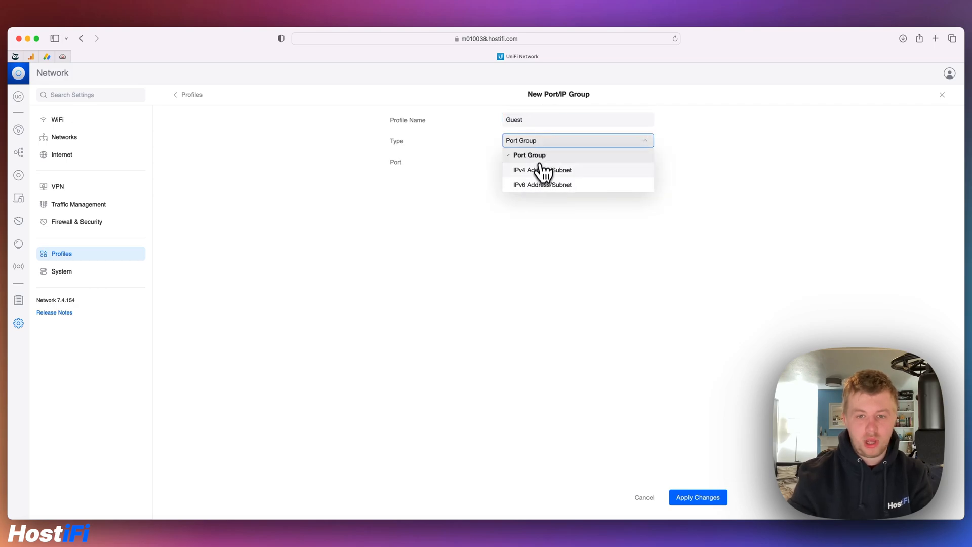
click(542, 169)
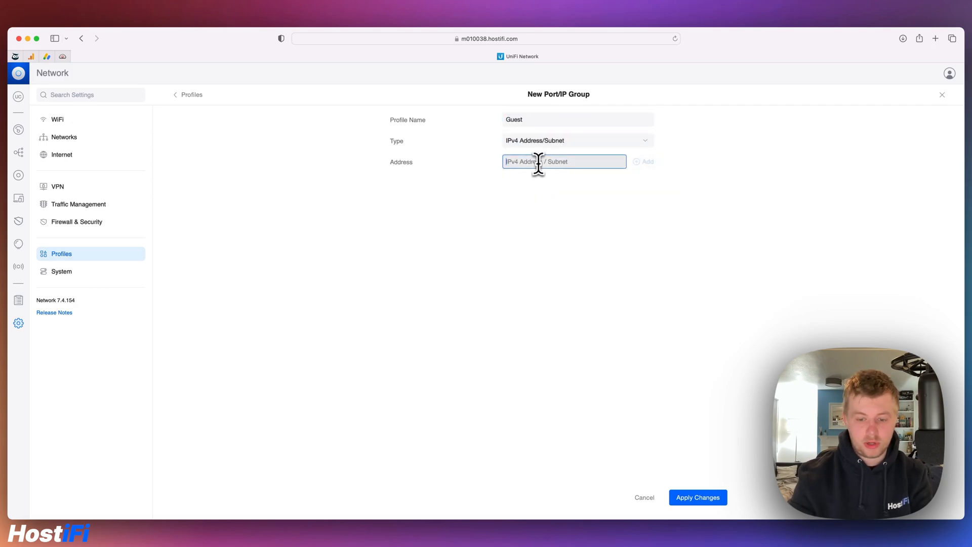
text(192.168.3.0/24)
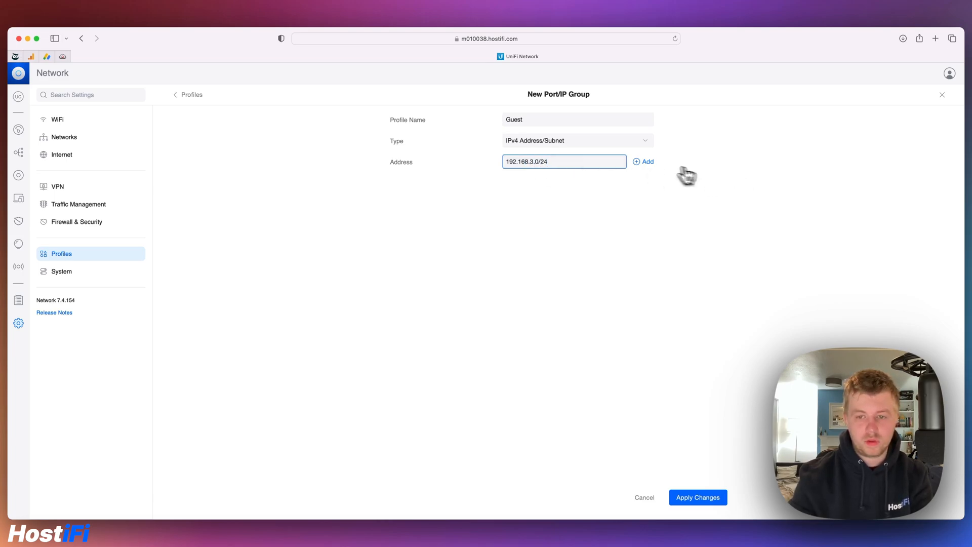
Save the Guest IP group and start a Guest Out rule described 'Block Guest to LAN'
click(696, 497)
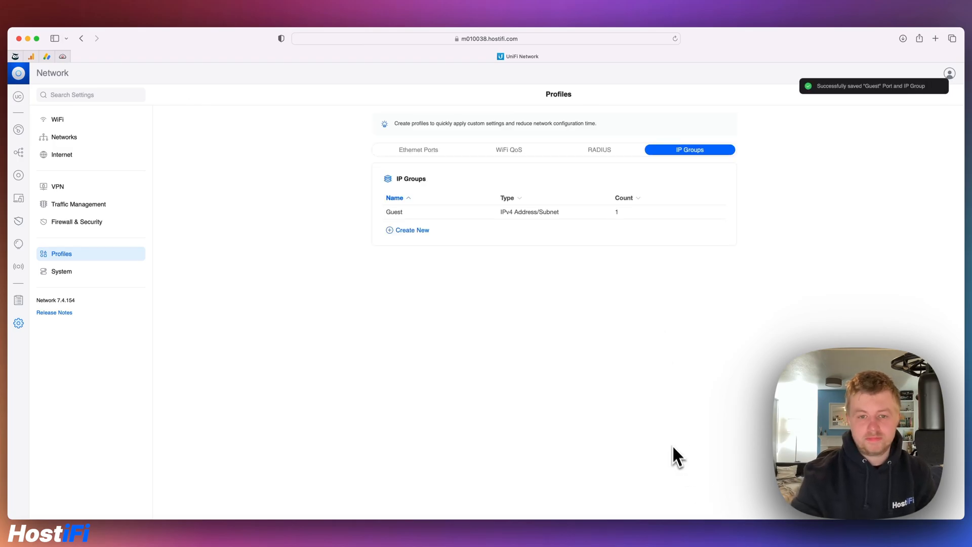
mouse_move(77, 222)
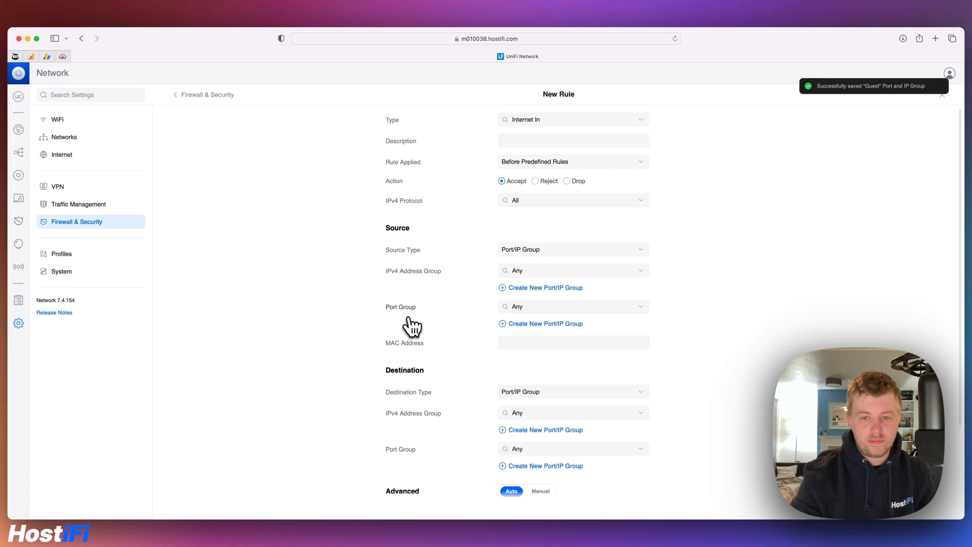
click(572, 118)
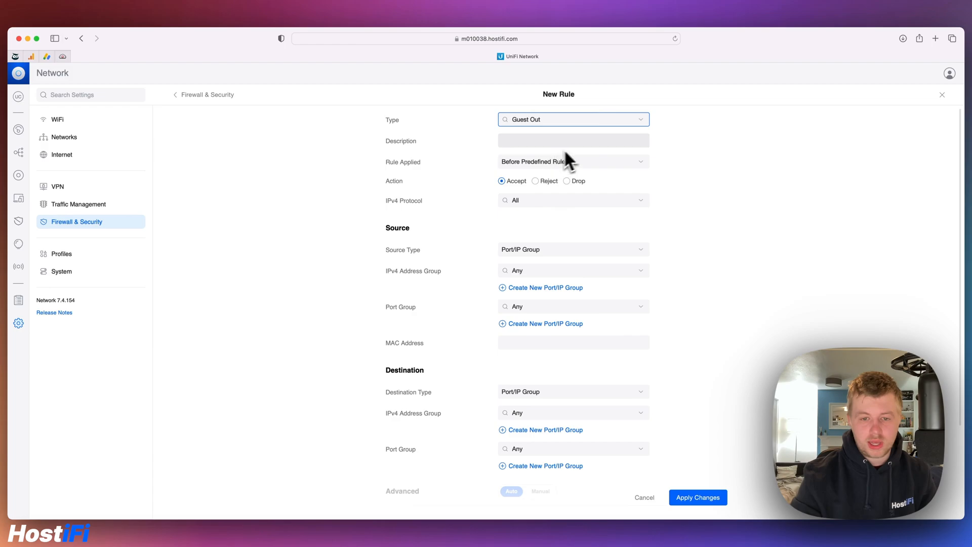
click(571, 140)
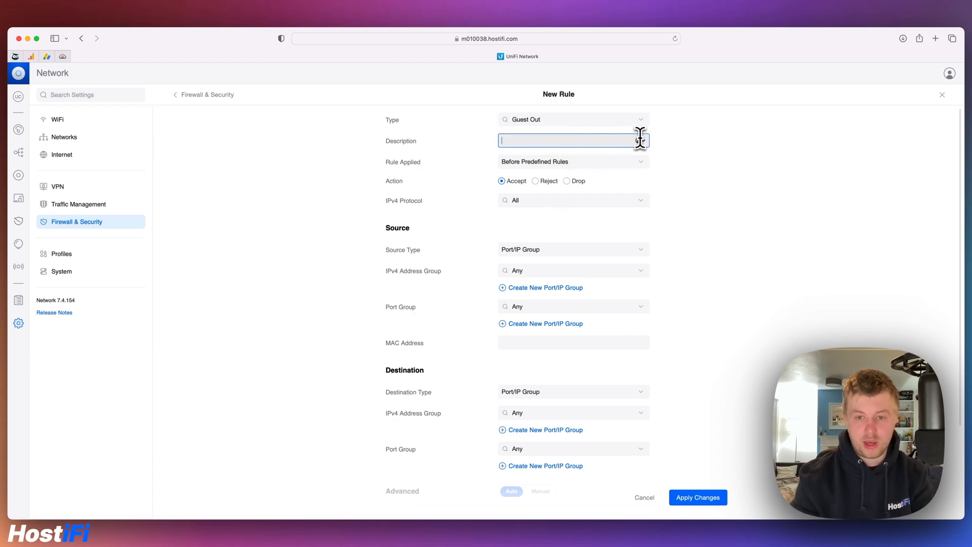
text(Block Guest to LAN)
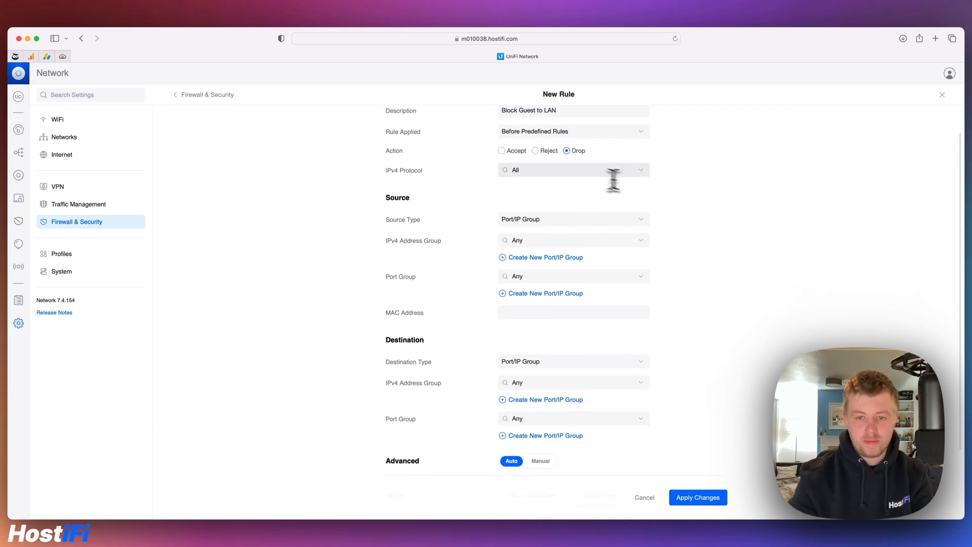
Make the rule drop traffic from the Guest network to the Users network, and save it
scroll(down, 3)
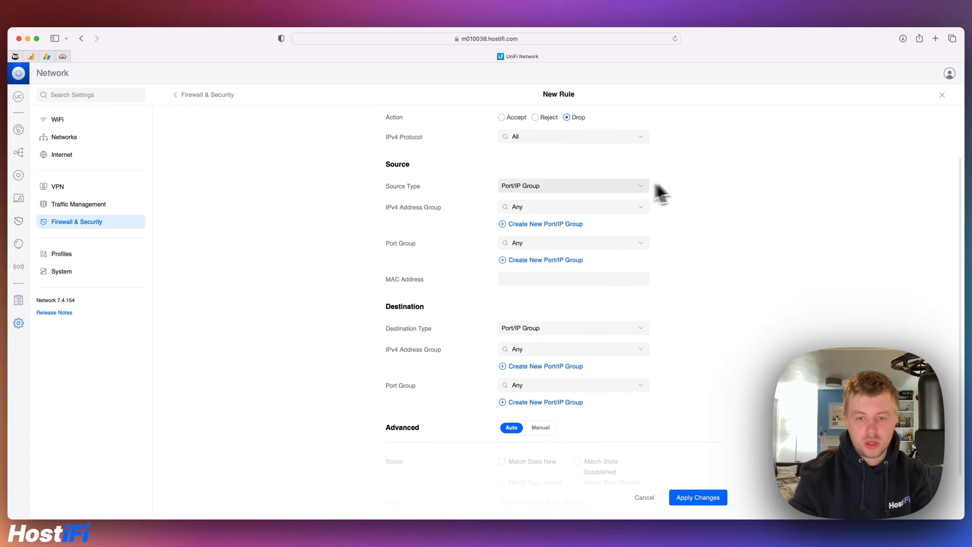
text(Guest)
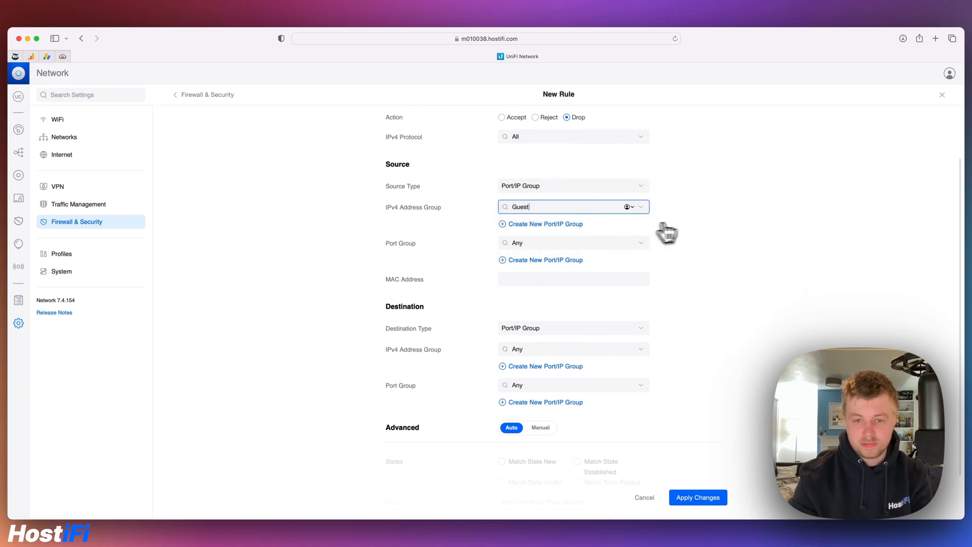
scroll(down, 3)
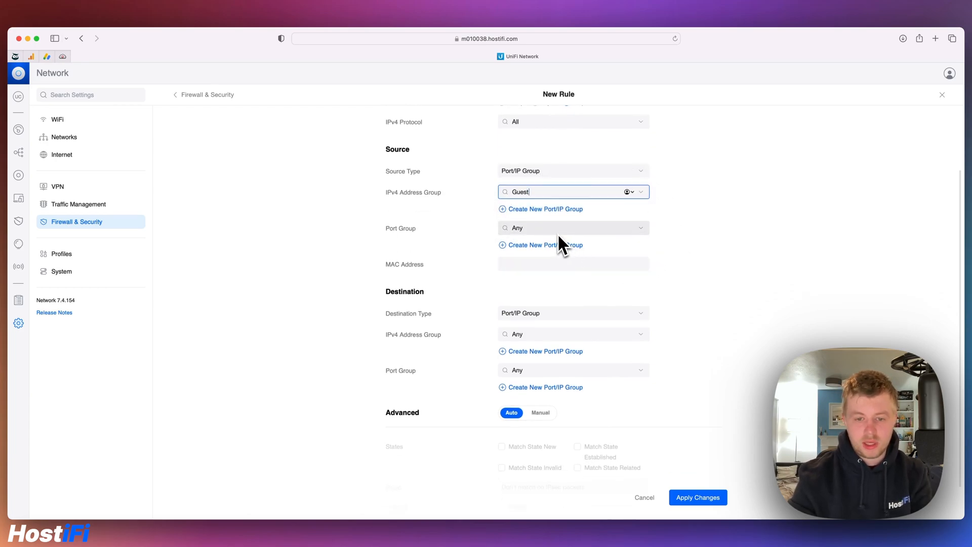
click(571, 312)
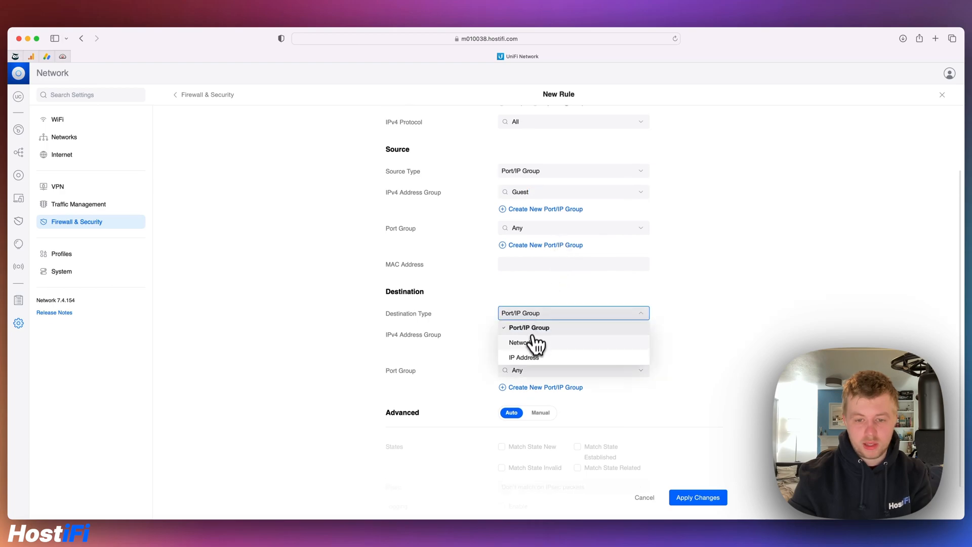
click(520, 342)
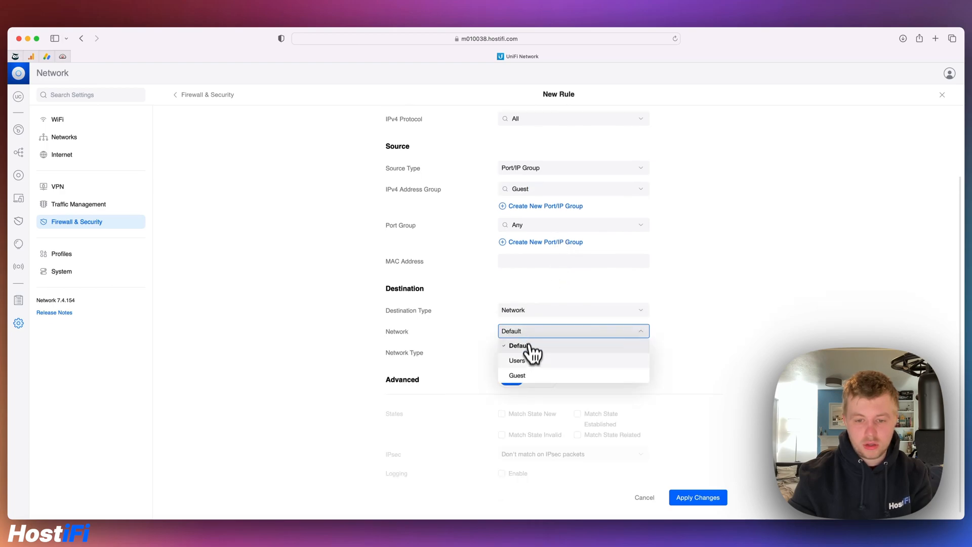
click(517, 360)
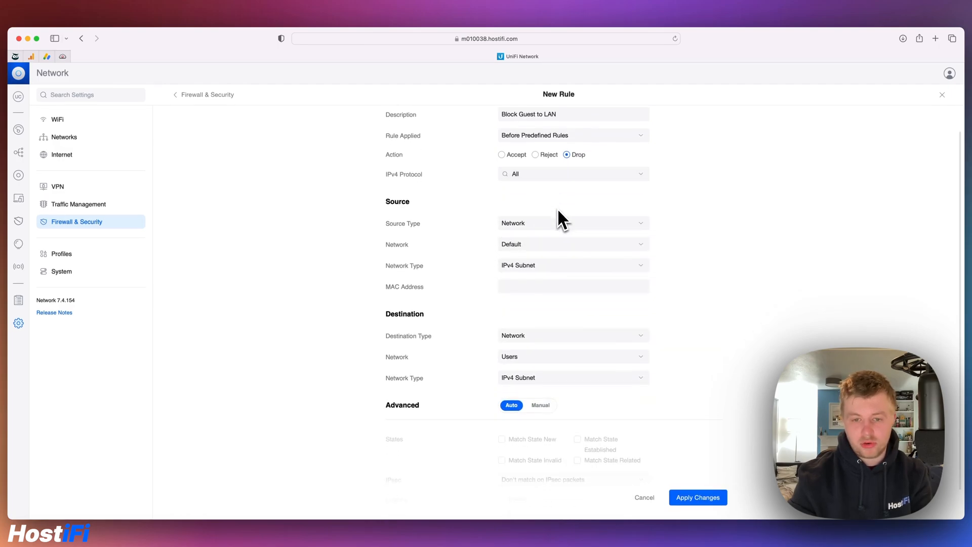
click(570, 241)
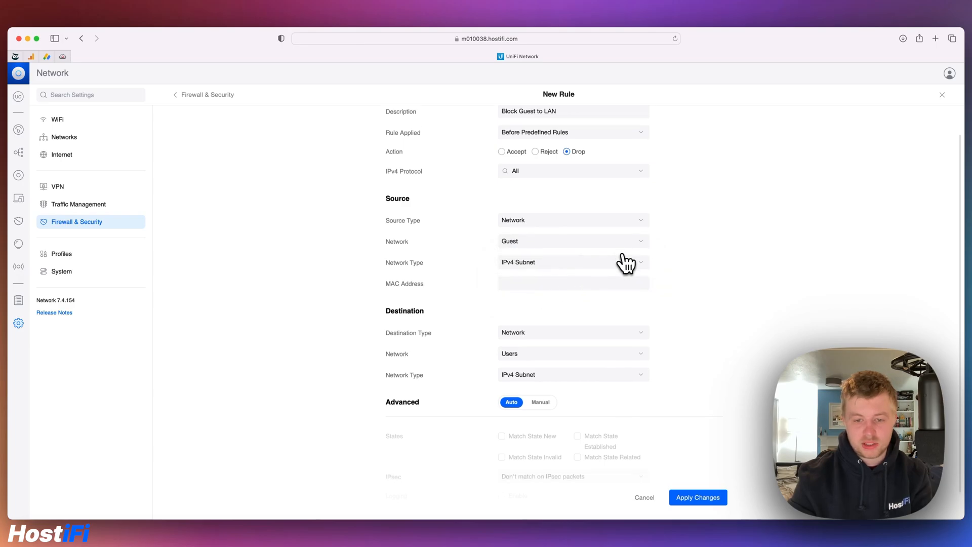
scroll(down, 3)
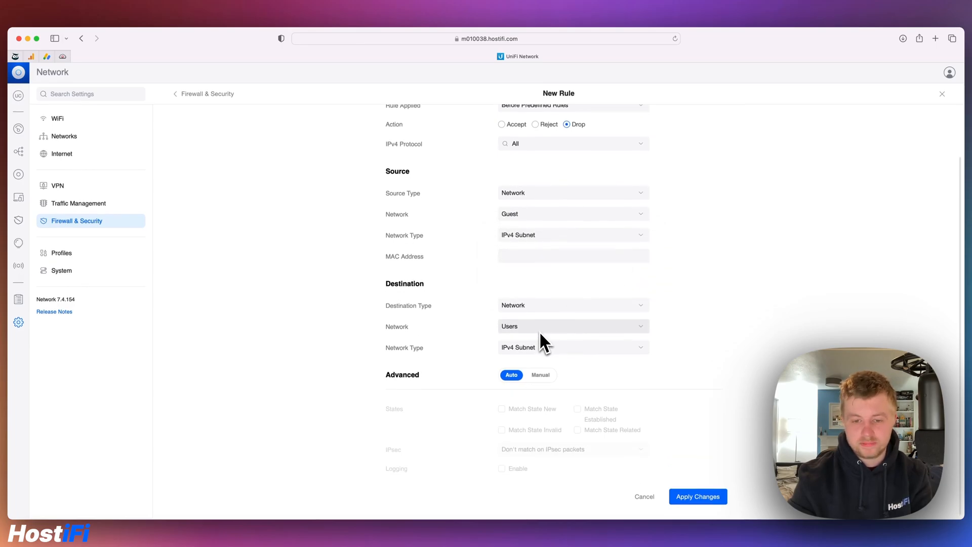
click(697, 496)
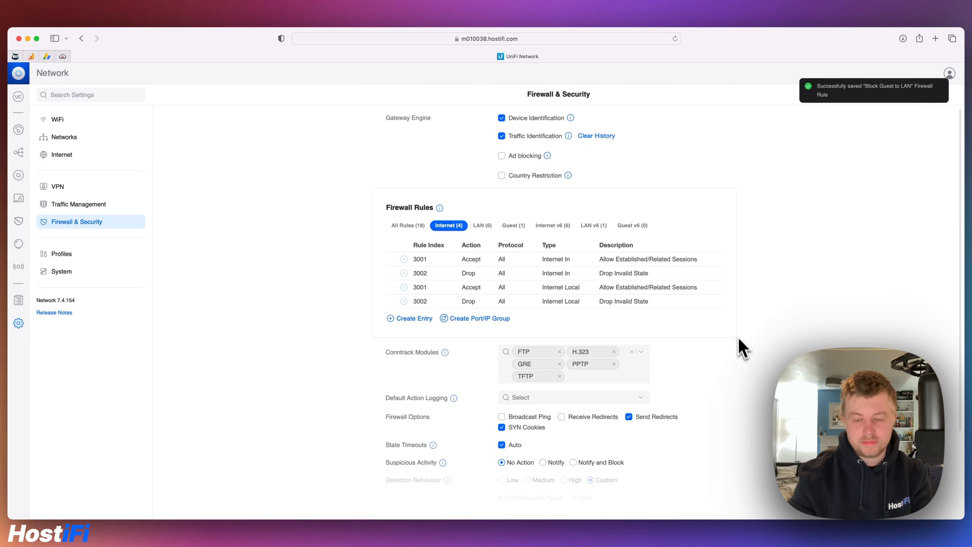
mouse_move(748, 310)
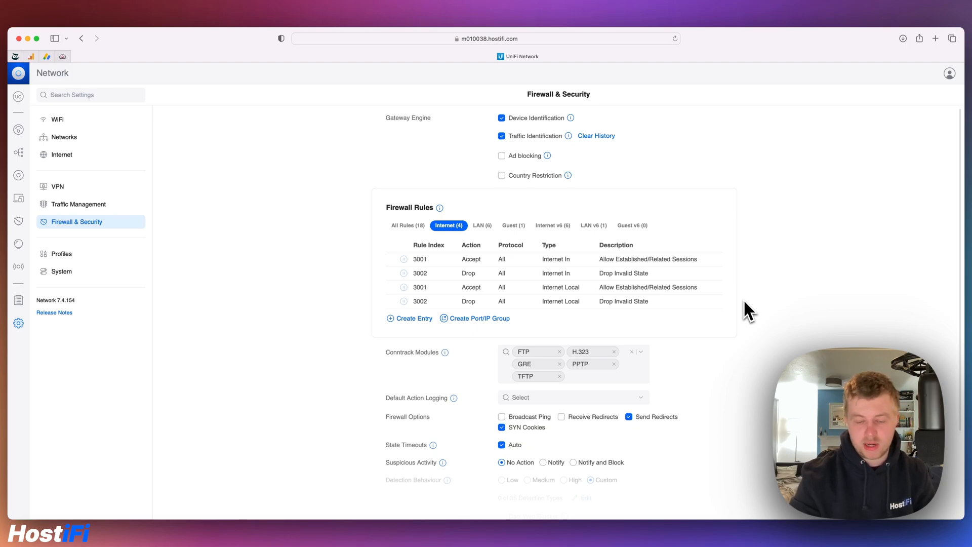
mouse_move(369, 282)
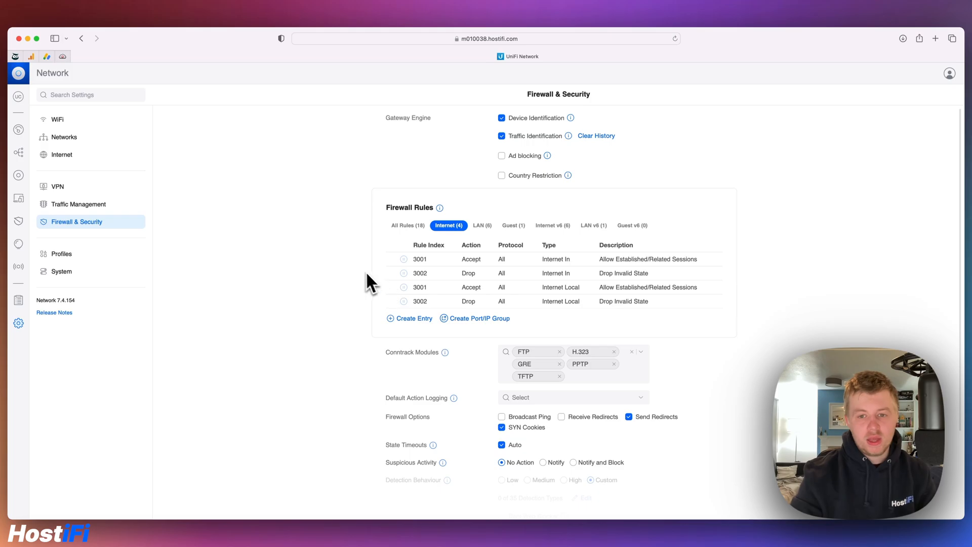
mouse_move(180, 192)
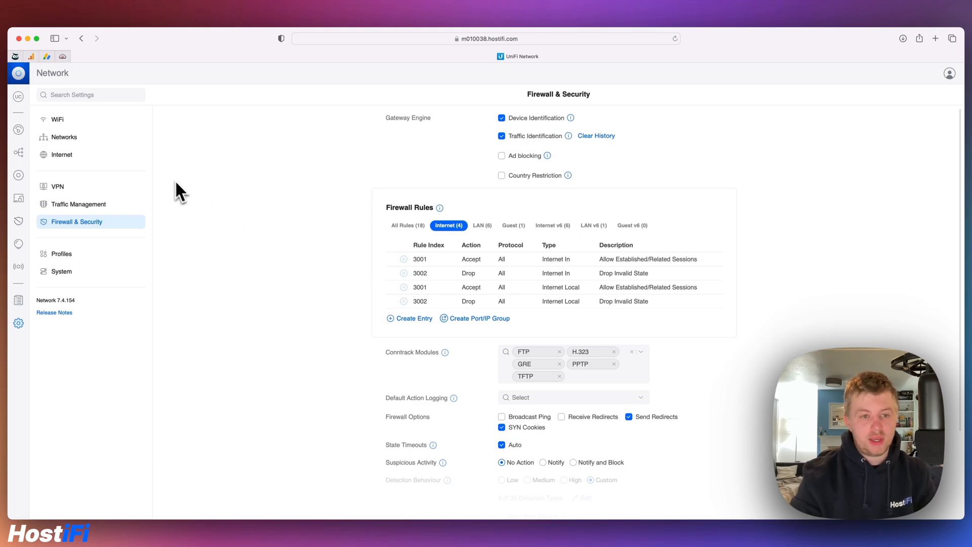
Go to Profiles settings to view the Guest group listed under IP Groups
click(64, 137)
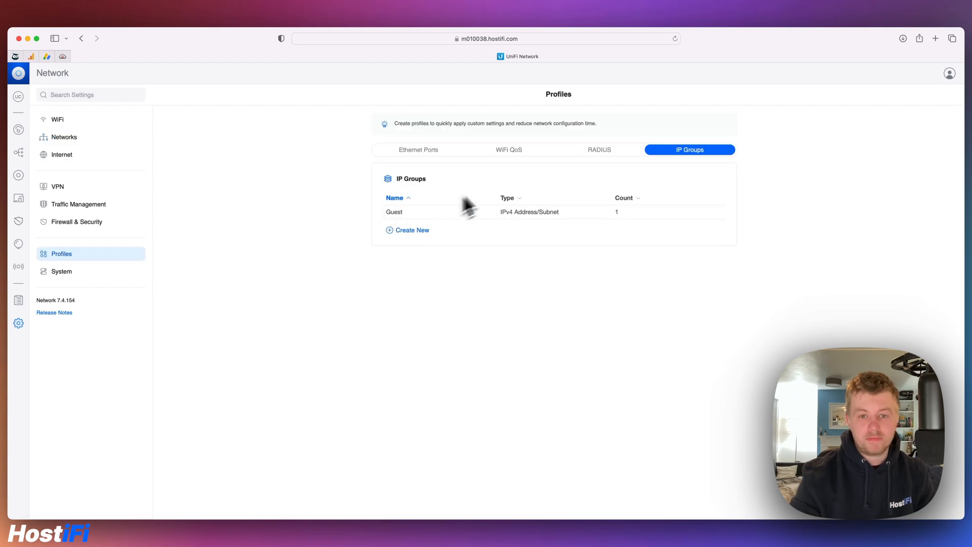
Save a Guest WiFi QoS profile with 10 Mbps download and 5 Mbps upload limits
click(509, 150)
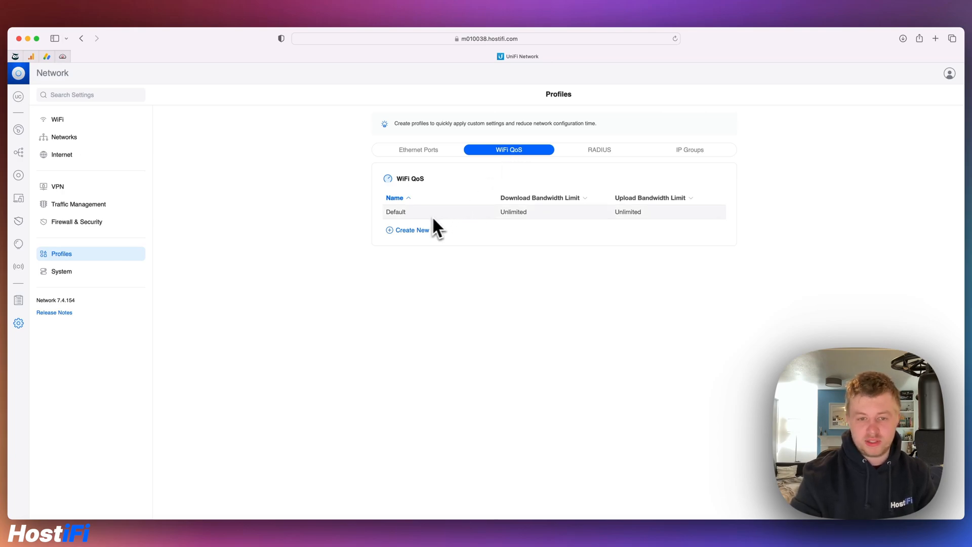
mouse_move(585, 226)
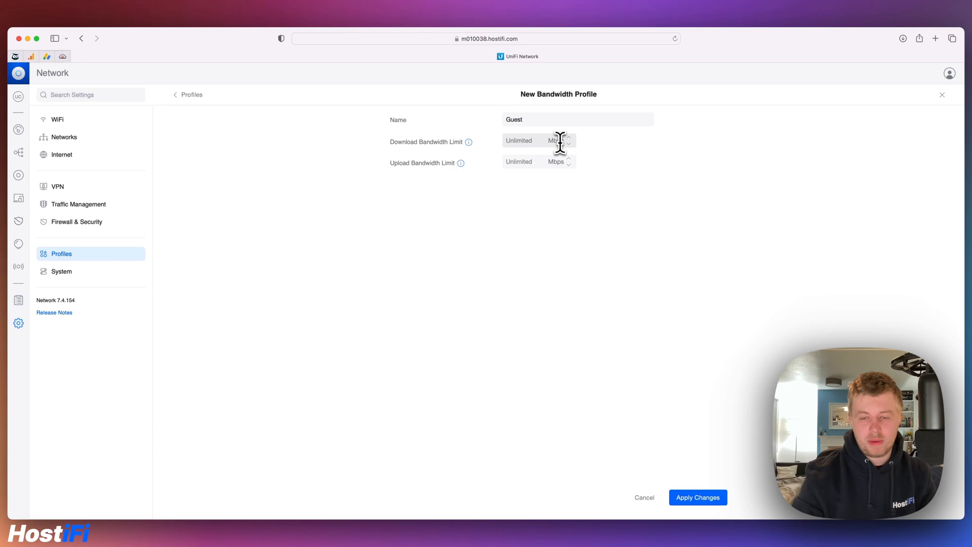
text(10)
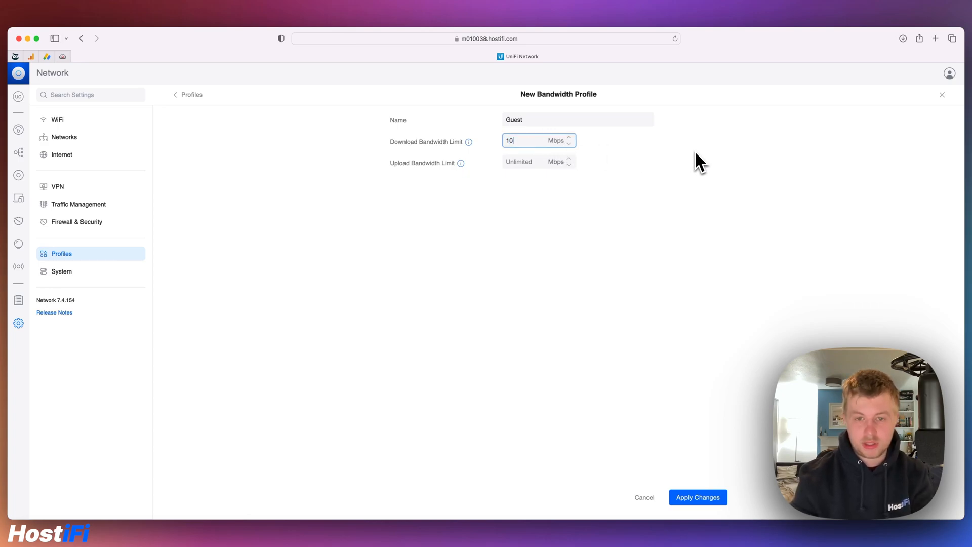
click(533, 161)
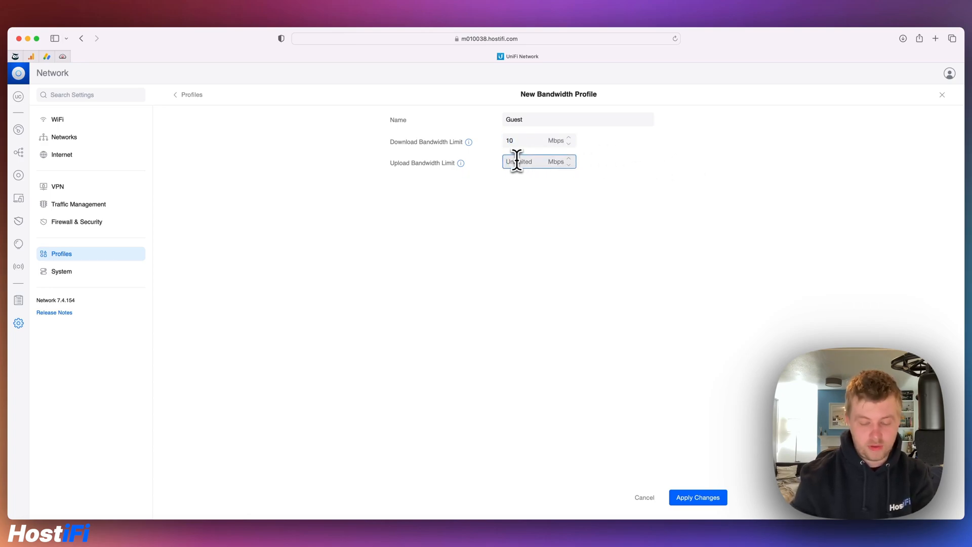
text(5)
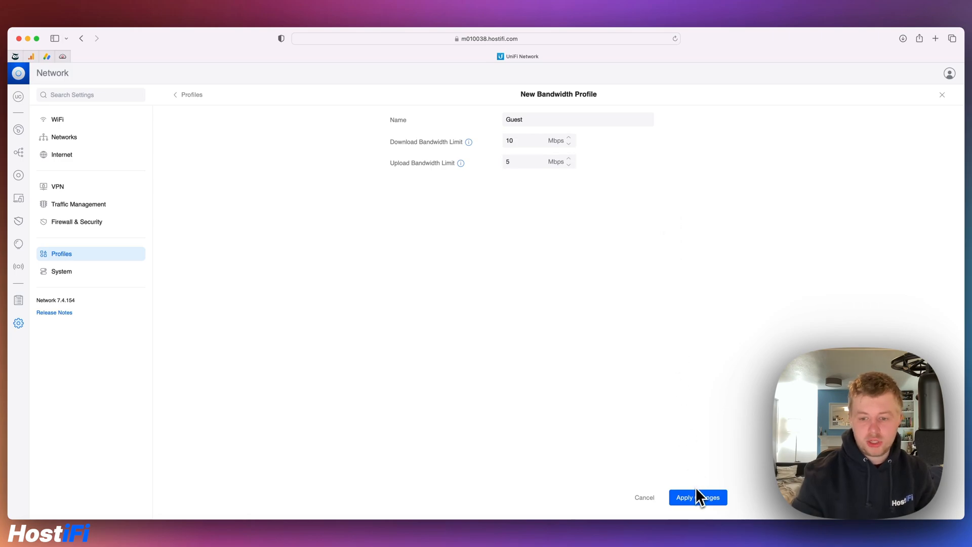
click(696, 497)
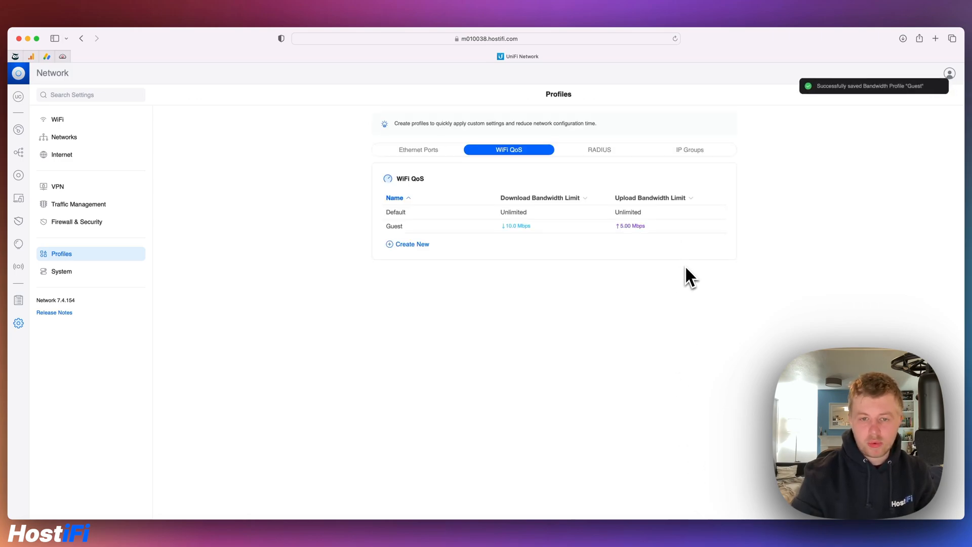
On the Guest WiFi network, enable WiFi QoS using the Guest bandwidth profile and apply
click(56, 119)
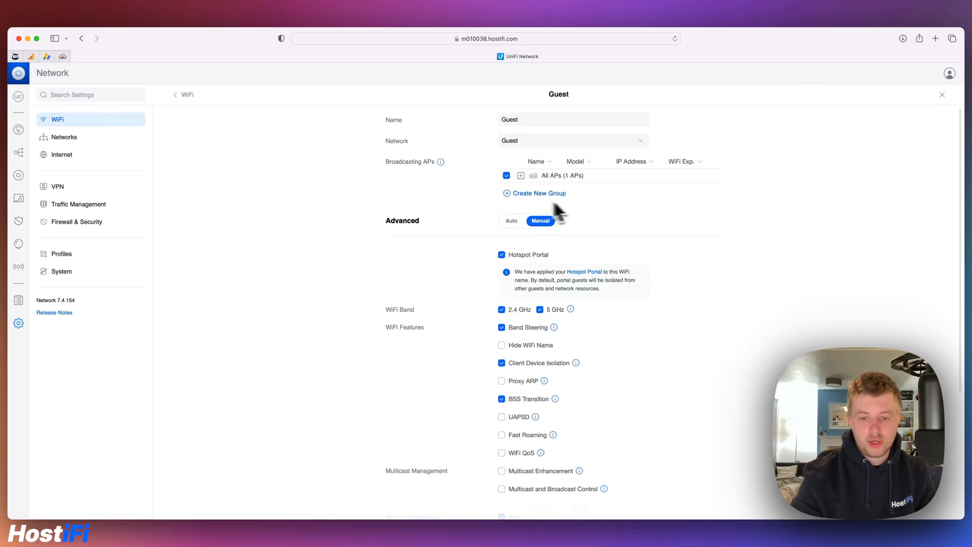
scroll(down, 3)
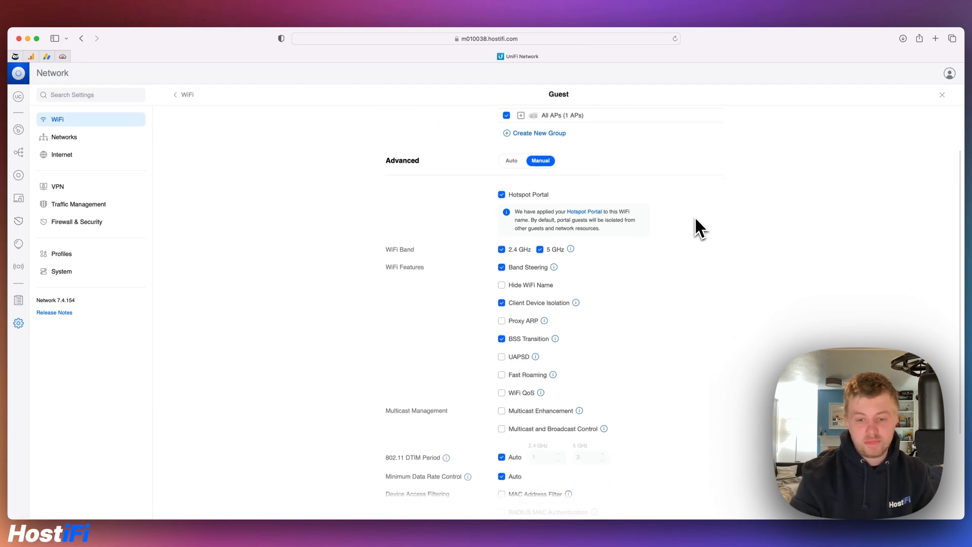
click(501, 392)
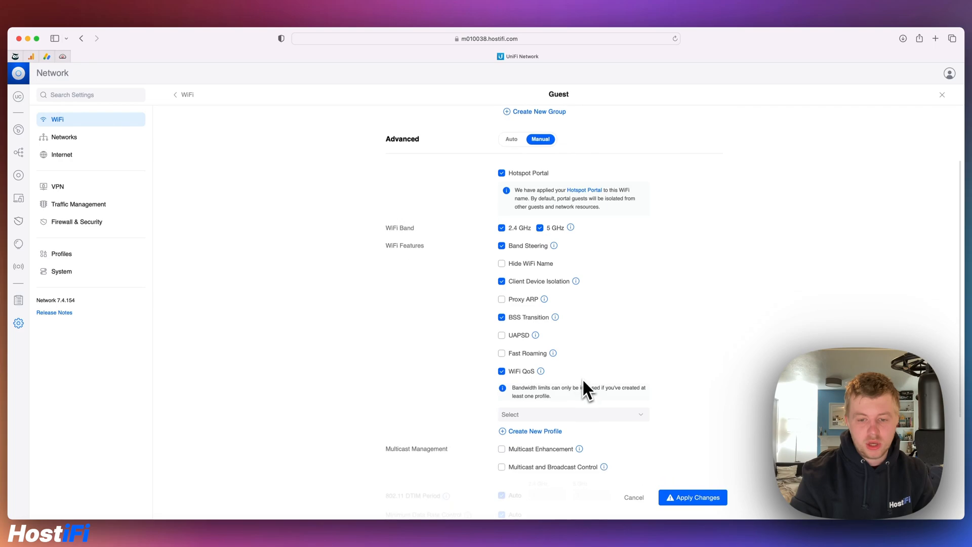
scroll(down, 3)
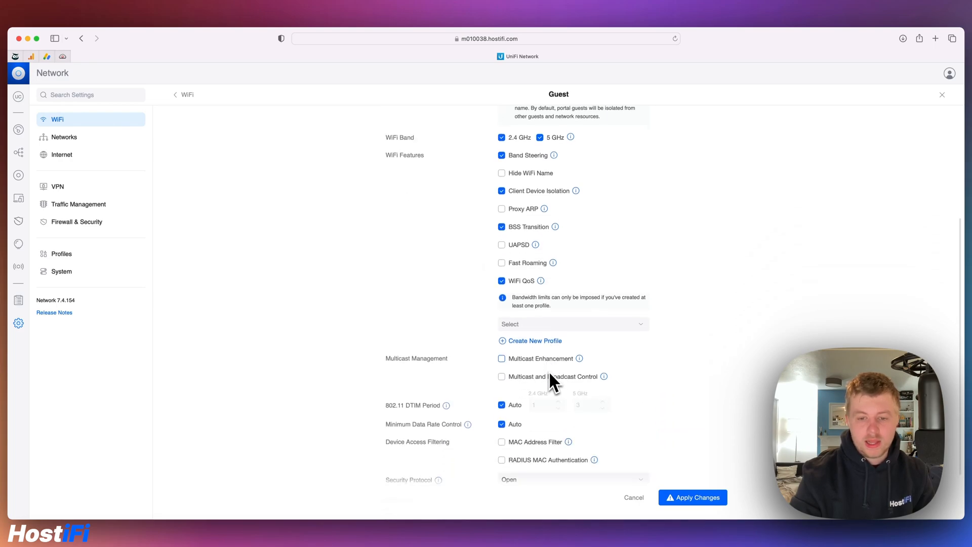
click(571, 324)
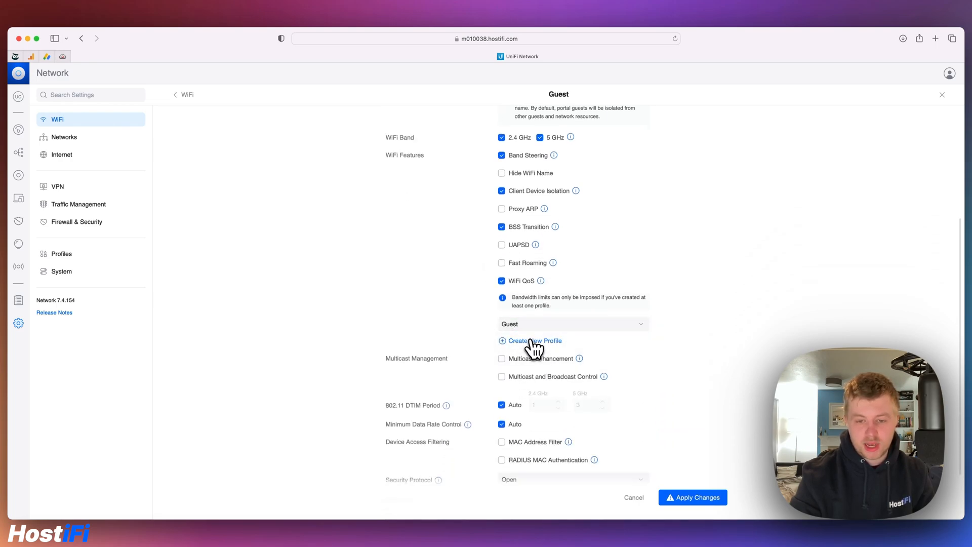
click(692, 497)
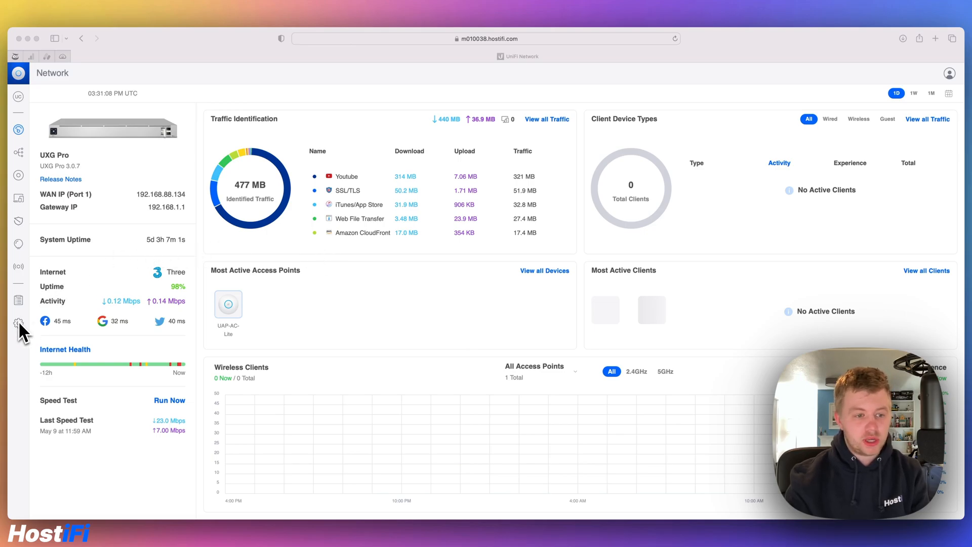
Expand Backups in System settings to show Restore, Download and daily Auto Backup
click(18, 323)
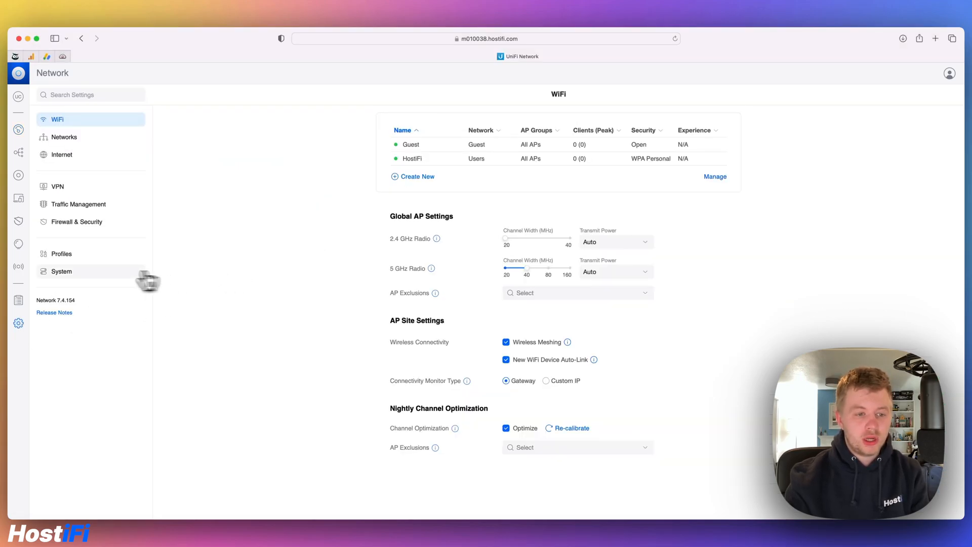
click(61, 271)
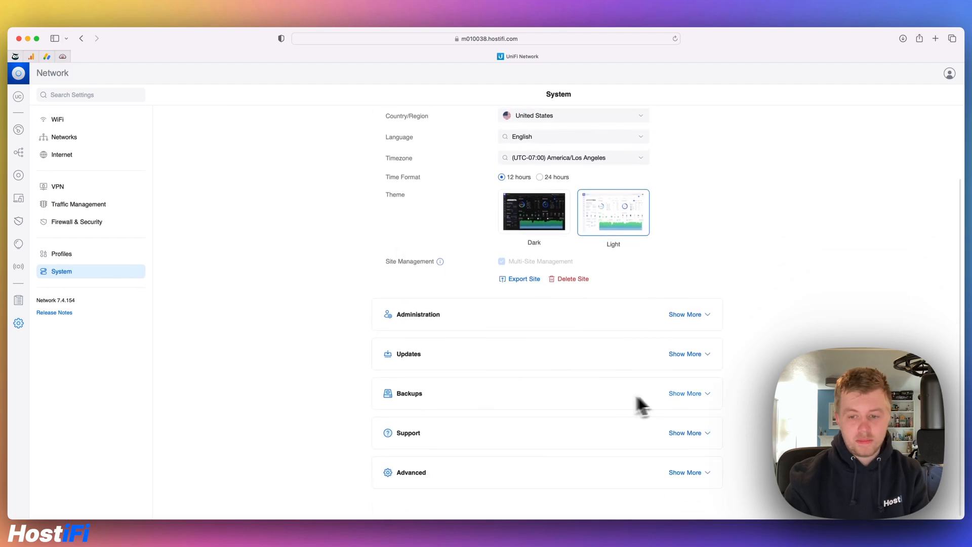
click(684, 392)
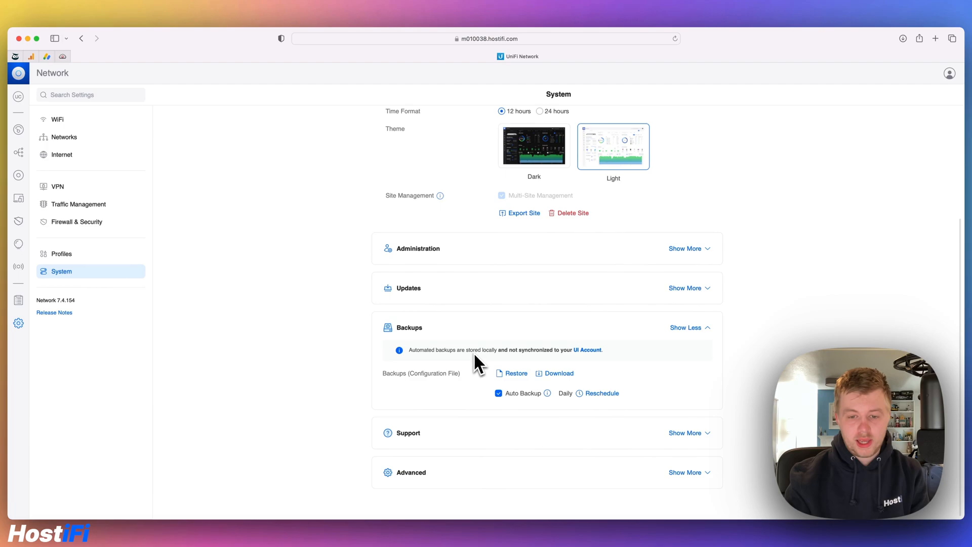
mouse_move(515, 365)
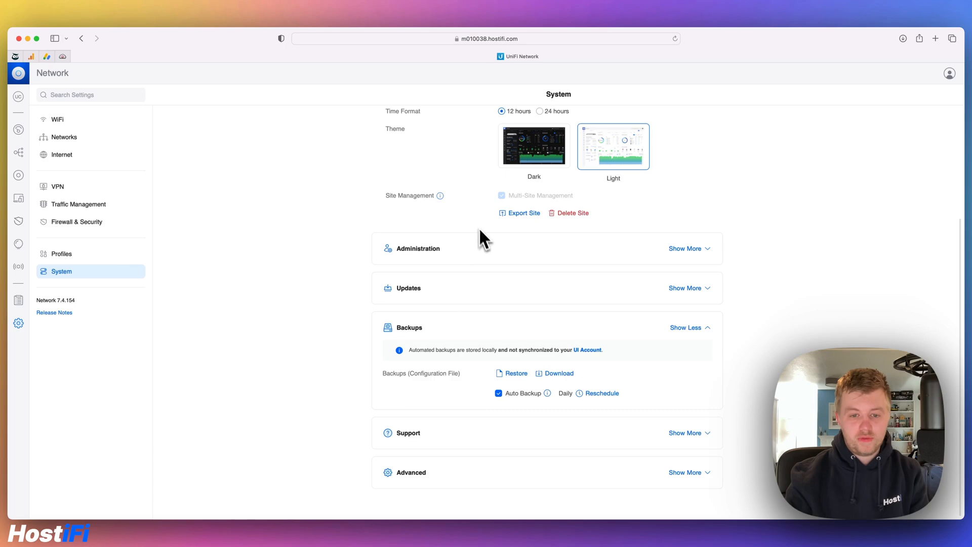
mouse_move(561, 406)
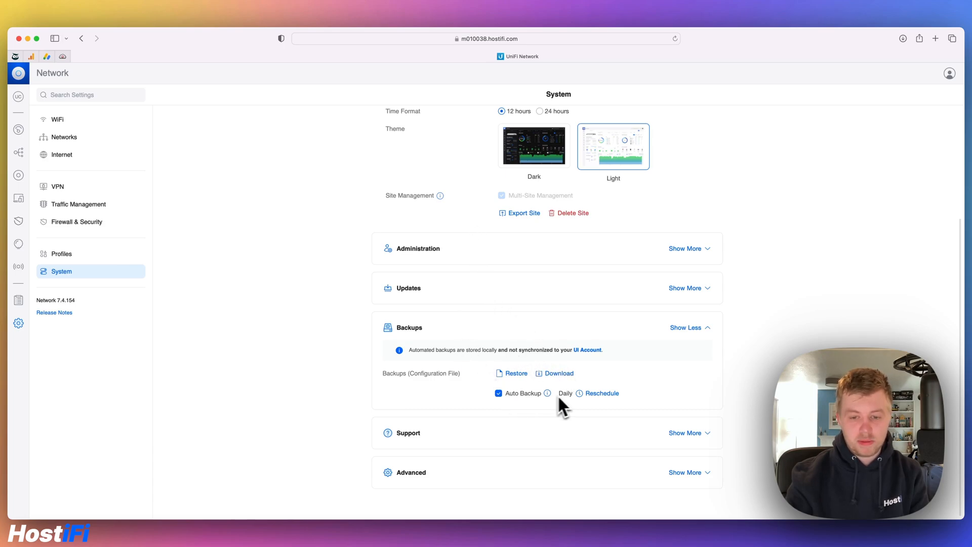
mouse_move(561, 384)
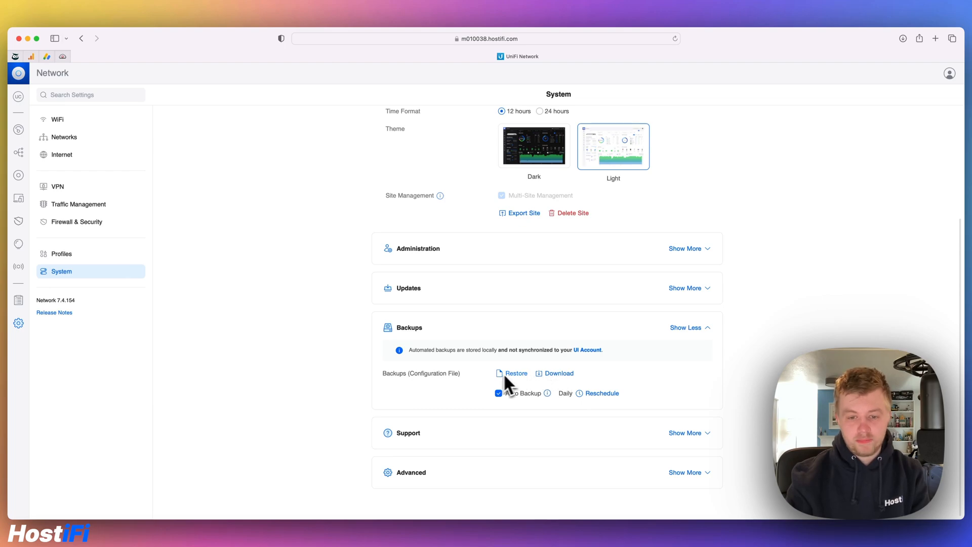
mouse_move(394, 332)
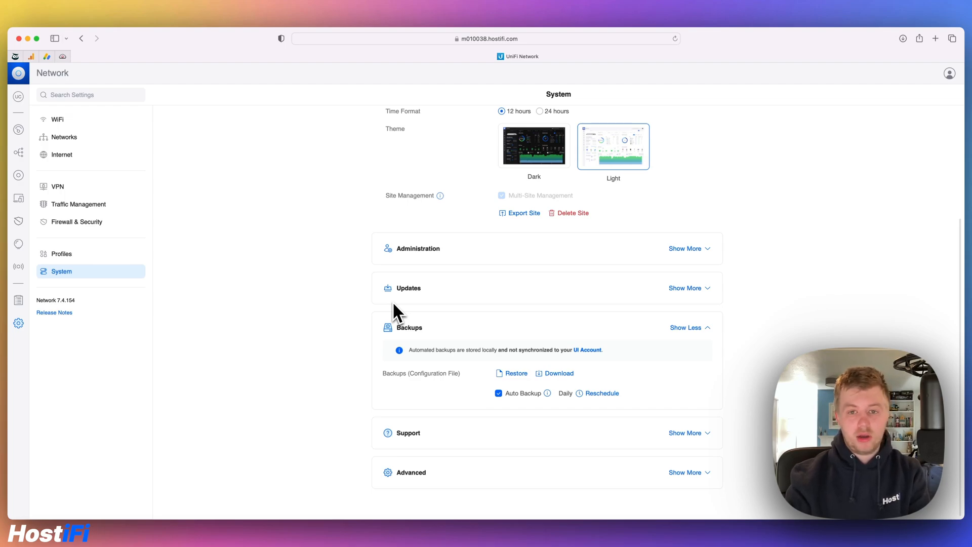
Choose Distributed WAN load balancing and check the WAN2 and WAN1 port options
click(62, 155)
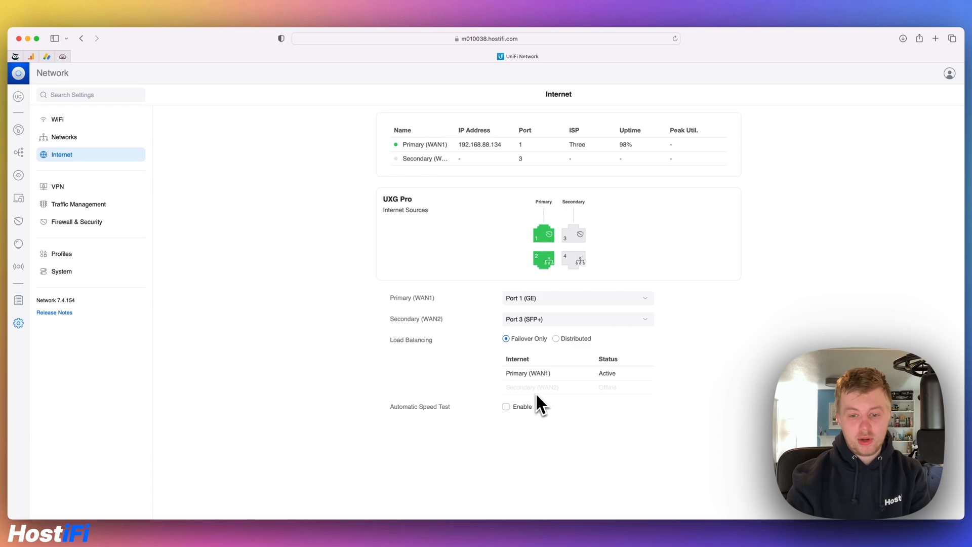
click(555, 339)
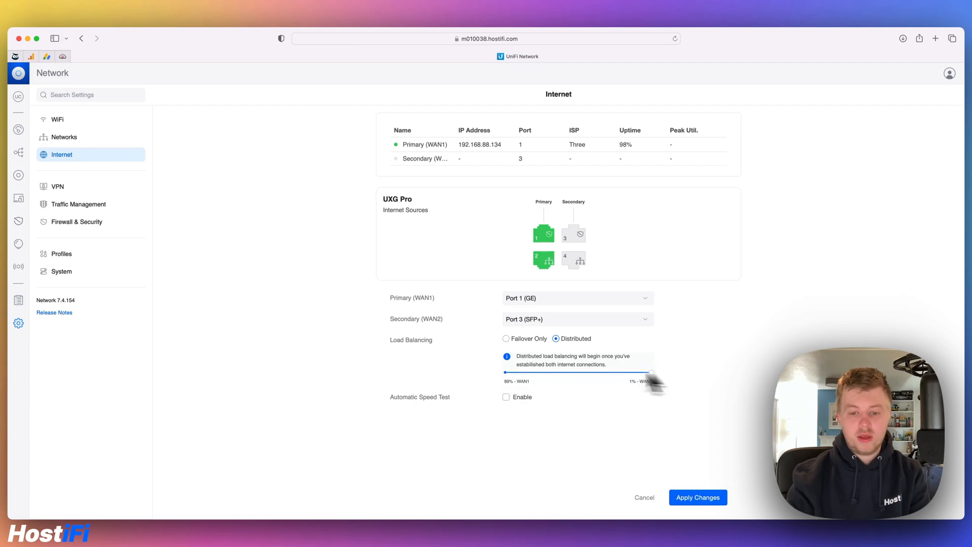
click(576, 319)
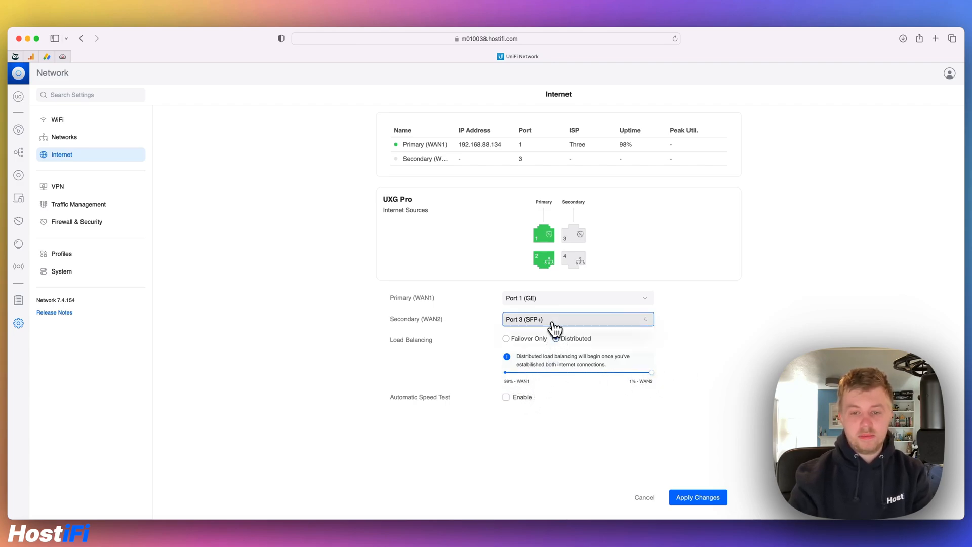
click(577, 297)
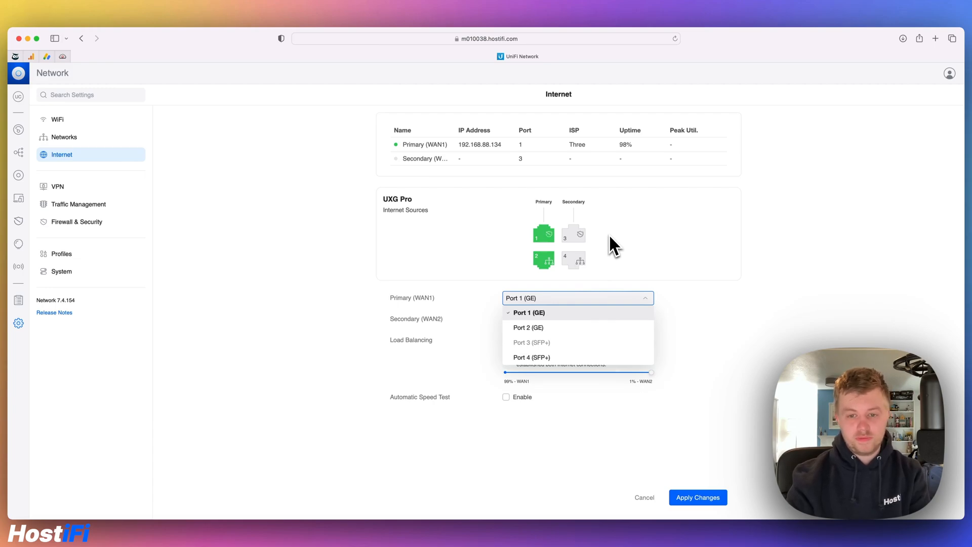
mouse_move(577, 244)
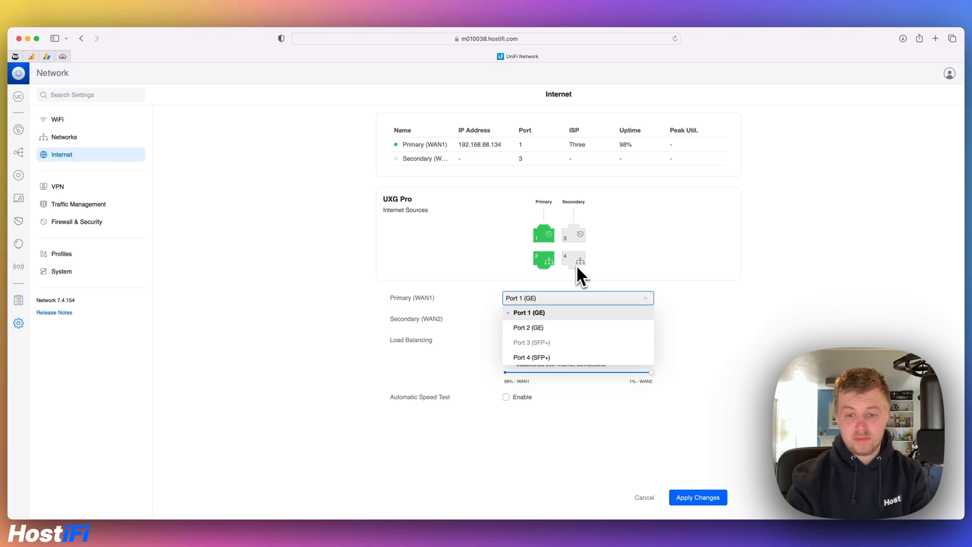
mouse_move(535, 248)
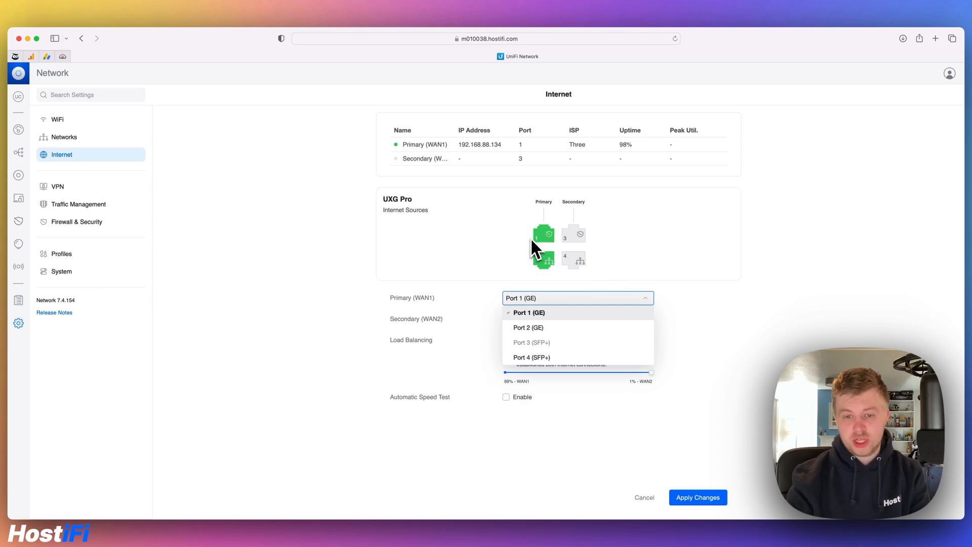